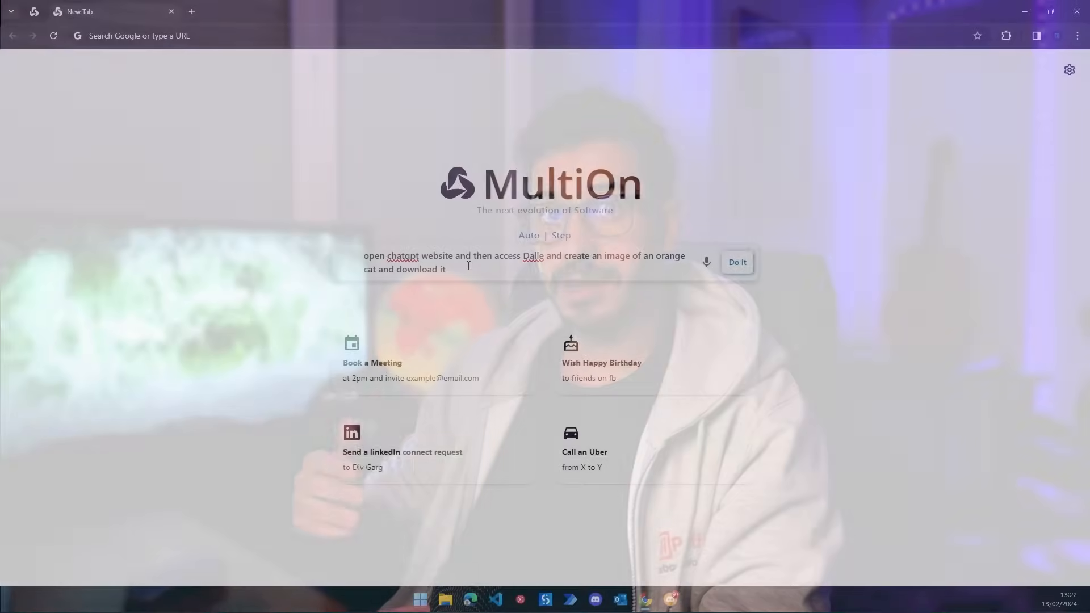
Step: Launch Discord Canary from a Start menu search, opening MultiOn's beta-request channel
{"action": "left_click", "coordinate": [736, 262]}
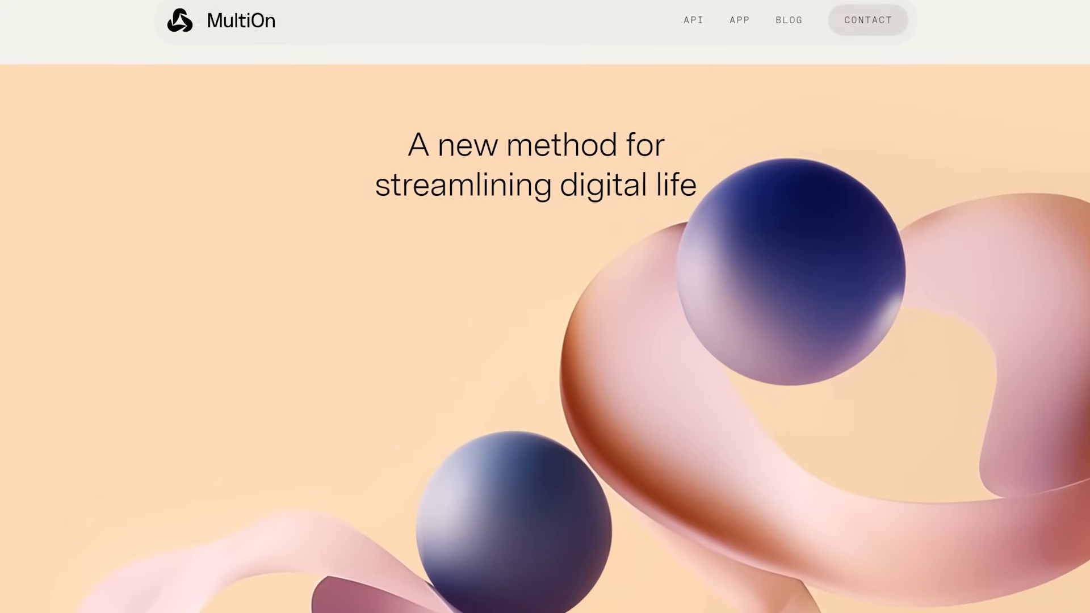
{"action": "left_click", "coordinate": [192, 12]}
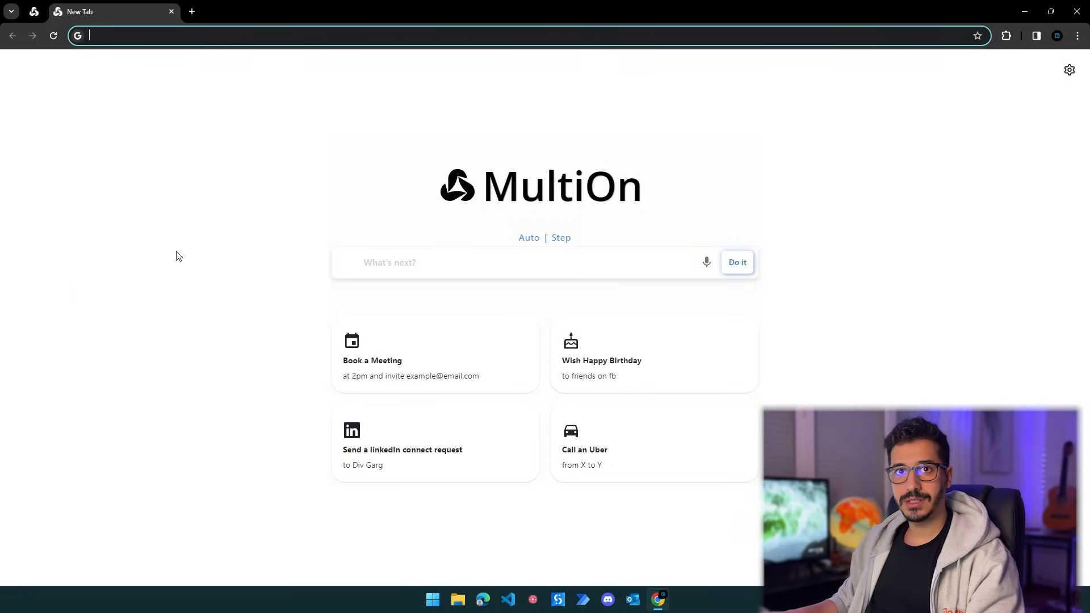
{"action": "left_click", "coordinate": [431, 600]}
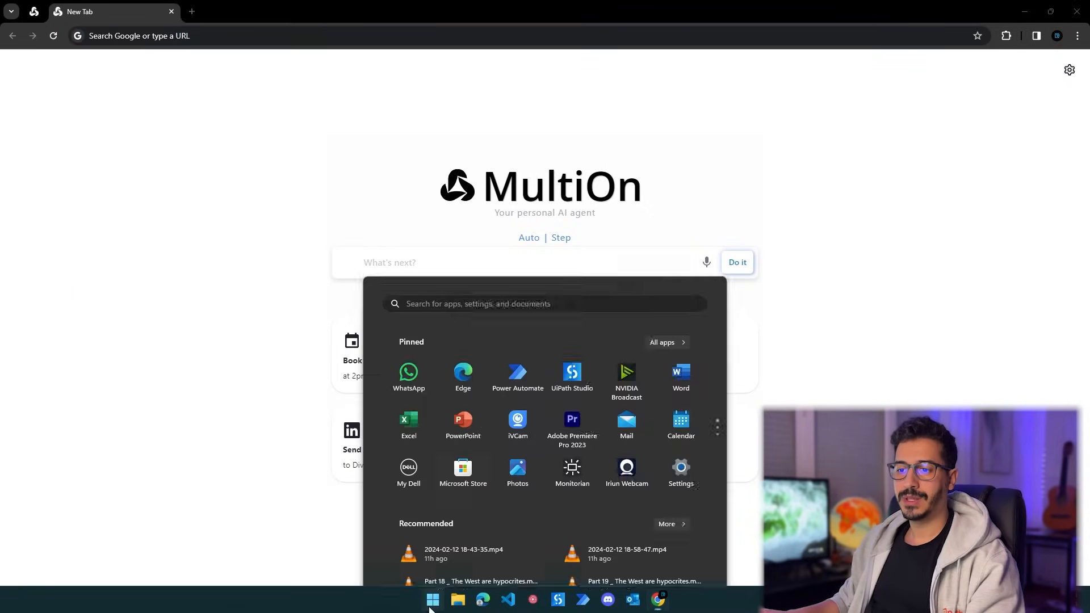
{"action": "type", "text": "discord Canary"}
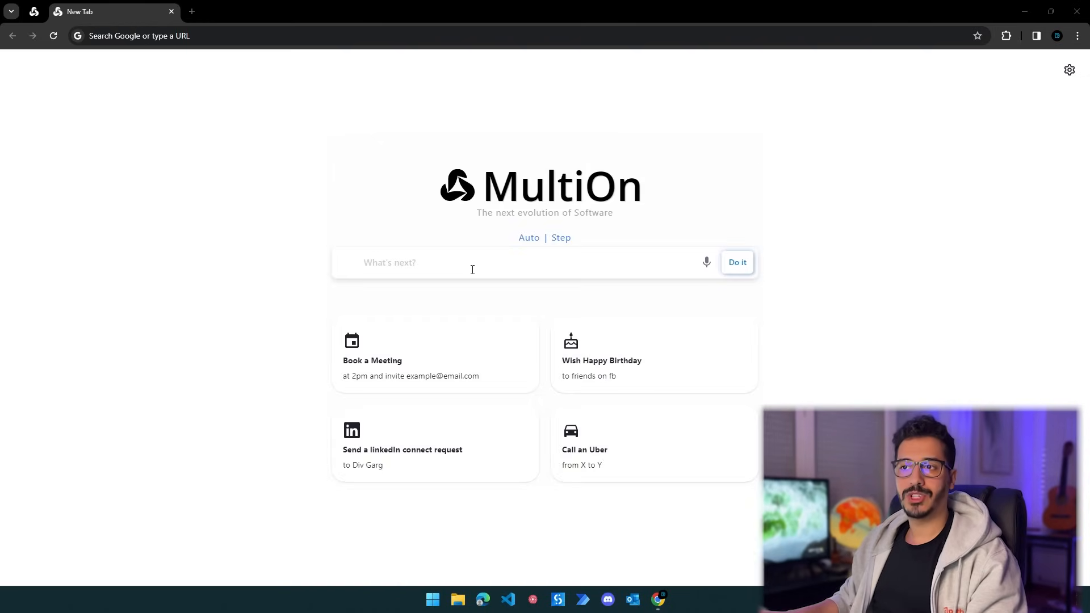
{"action": "left_click", "coordinate": [605, 599]}
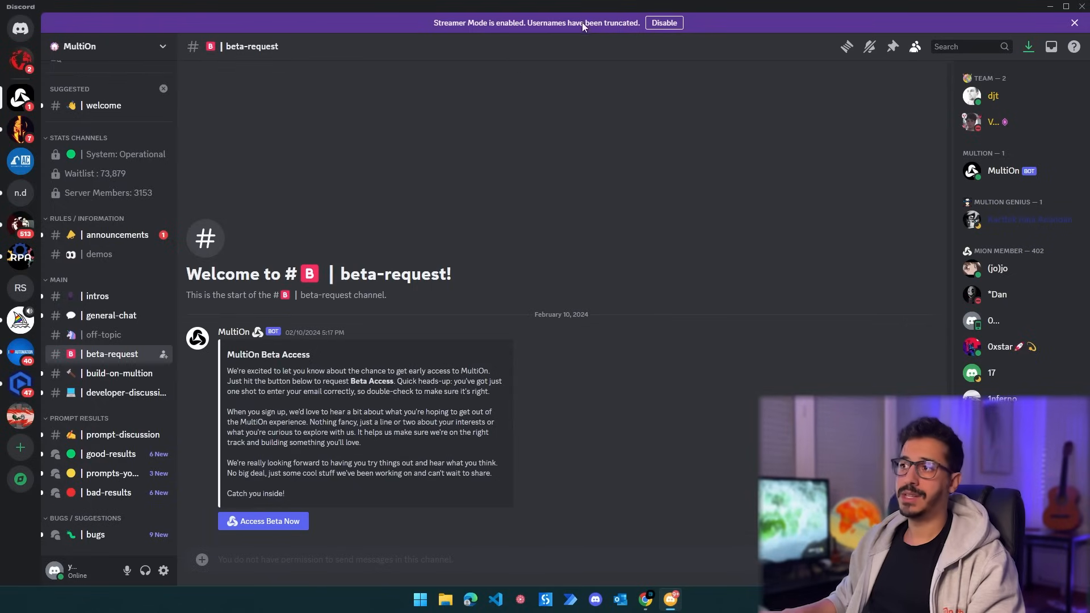
Step: Start joining a Discord server with the invite 'Multion', then return to MultiOn
{"action": "left_click", "coordinate": [645, 599]}
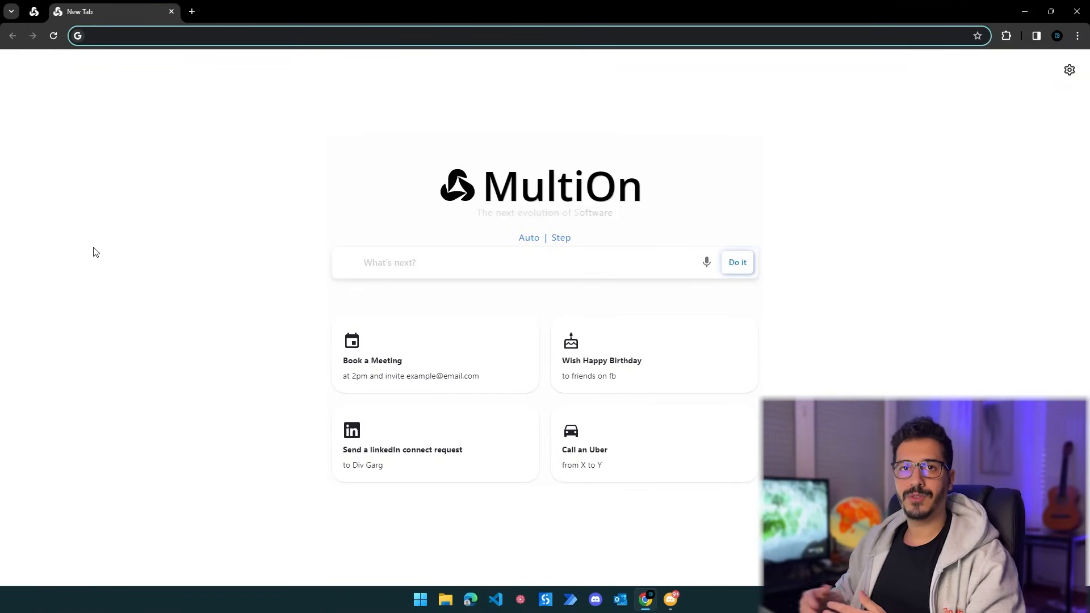
{"action": "left_click", "coordinate": [434, 262]}
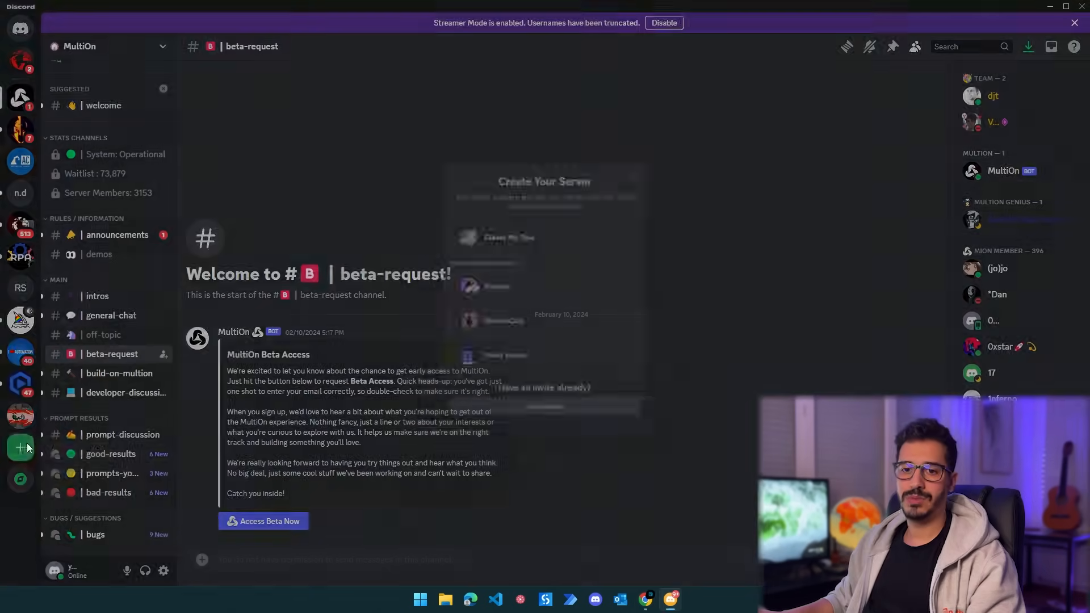
{"action": "left_click", "coordinate": [20, 446]}
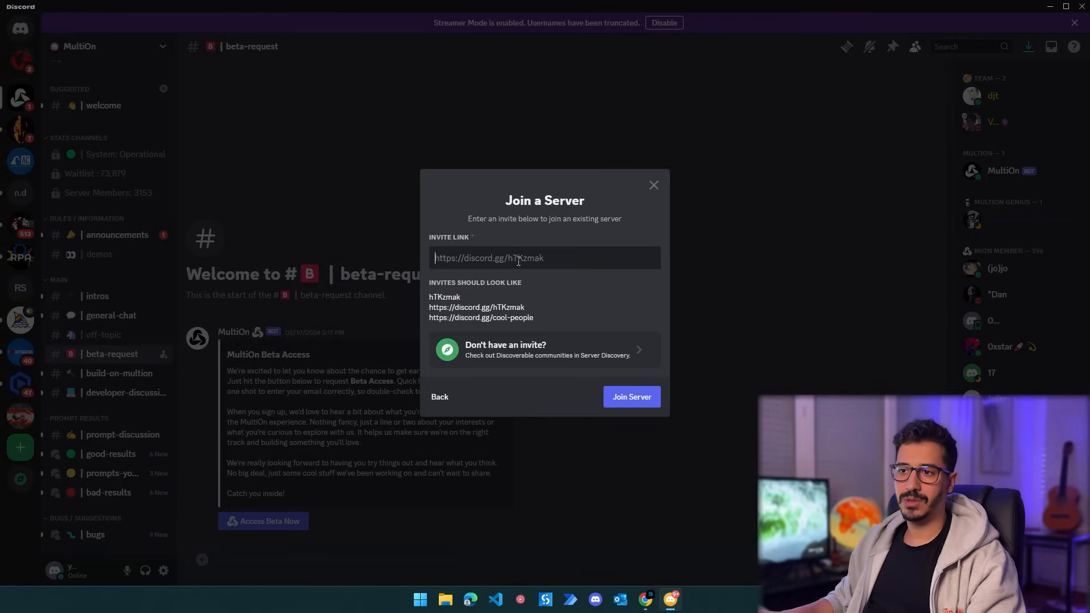
{"action": "type", "text": "Multi"}
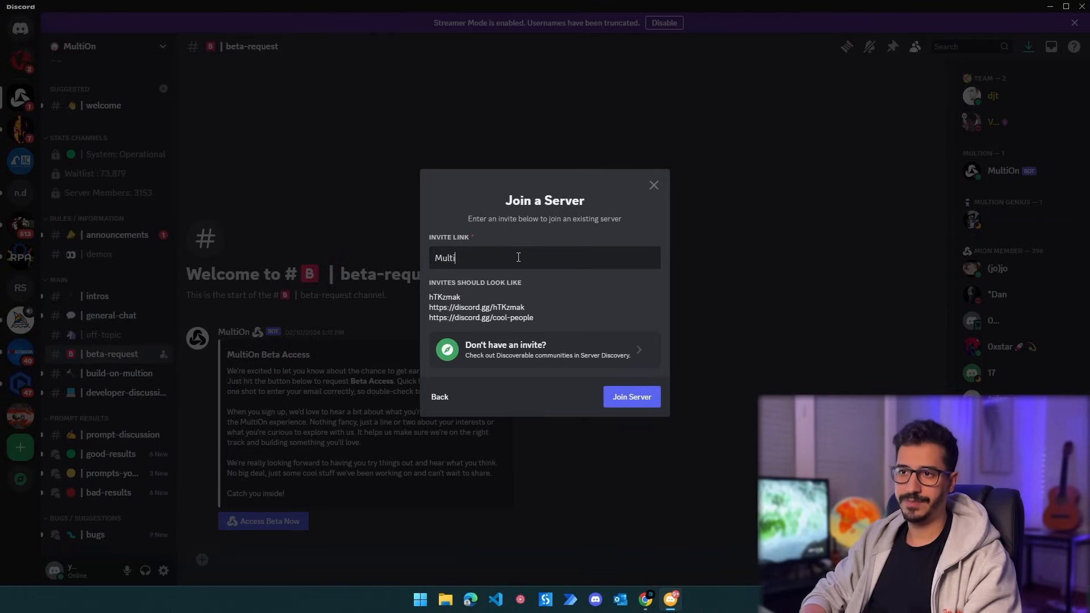
{"action": "type", "text": "on"}
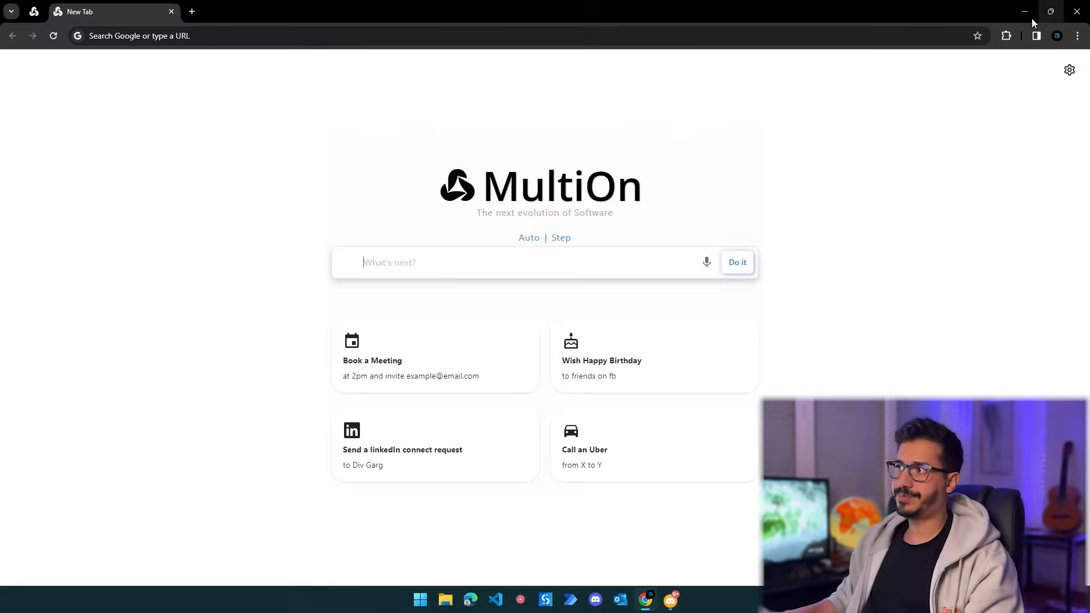
{"action": "mouse_move", "coordinate": [373, 222]}
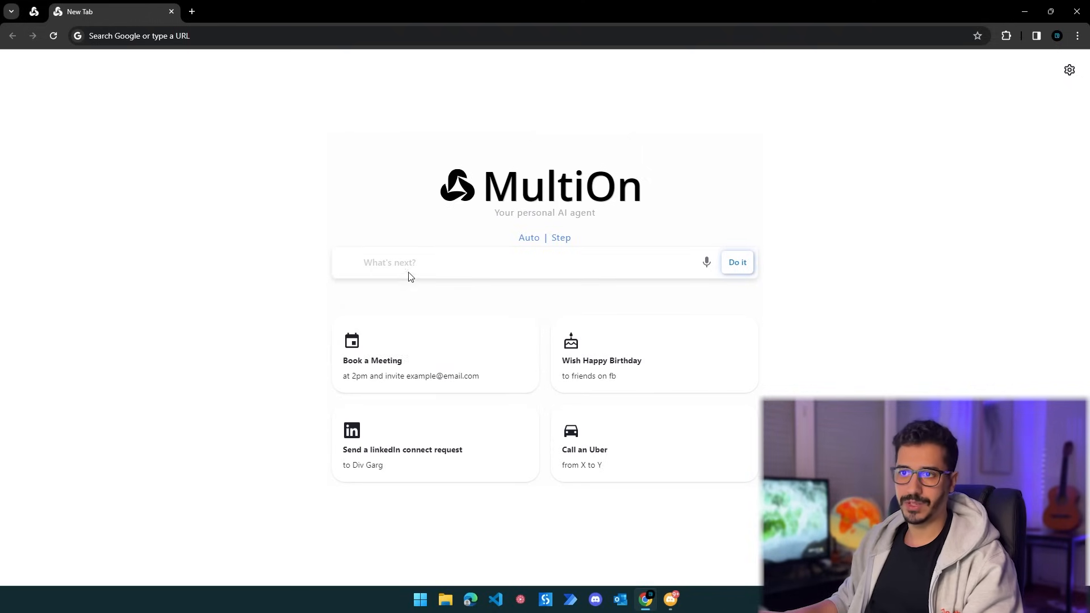
Step: Give MultiOn the task 'Make a tweet about MultiOn' and run it
{"action": "type", "text": "Make a"}
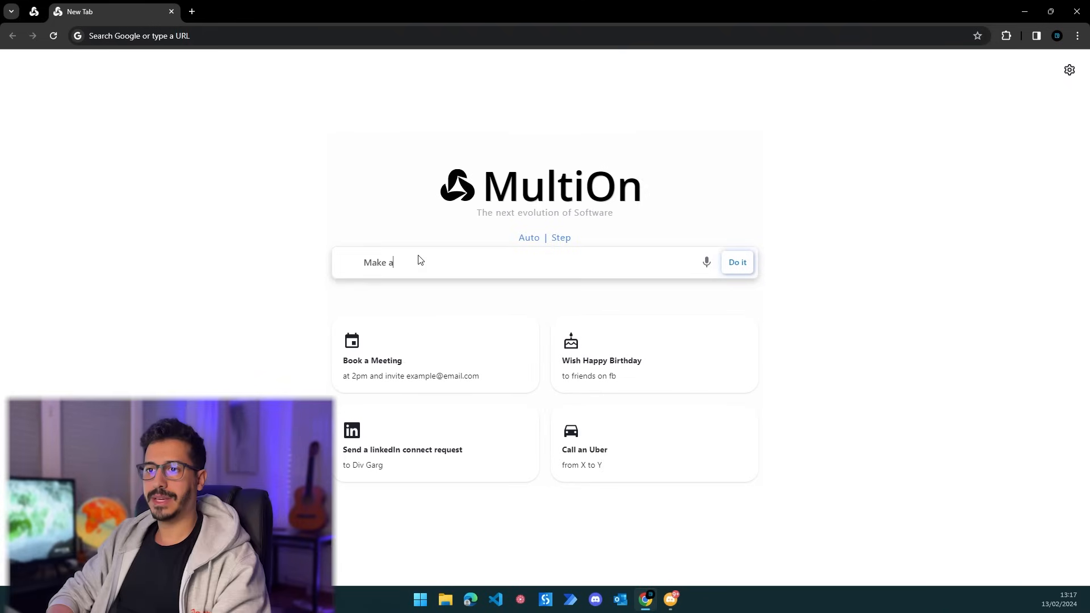
{"action": "type", "text": "tweet ab"}
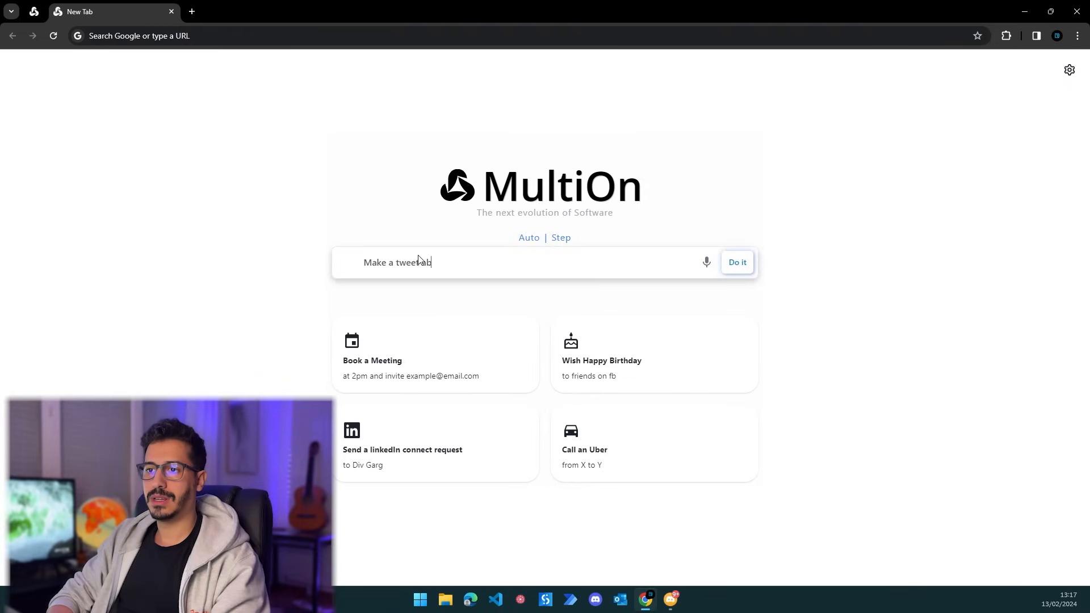
{"action": "type", "text": "about MultiOn"}
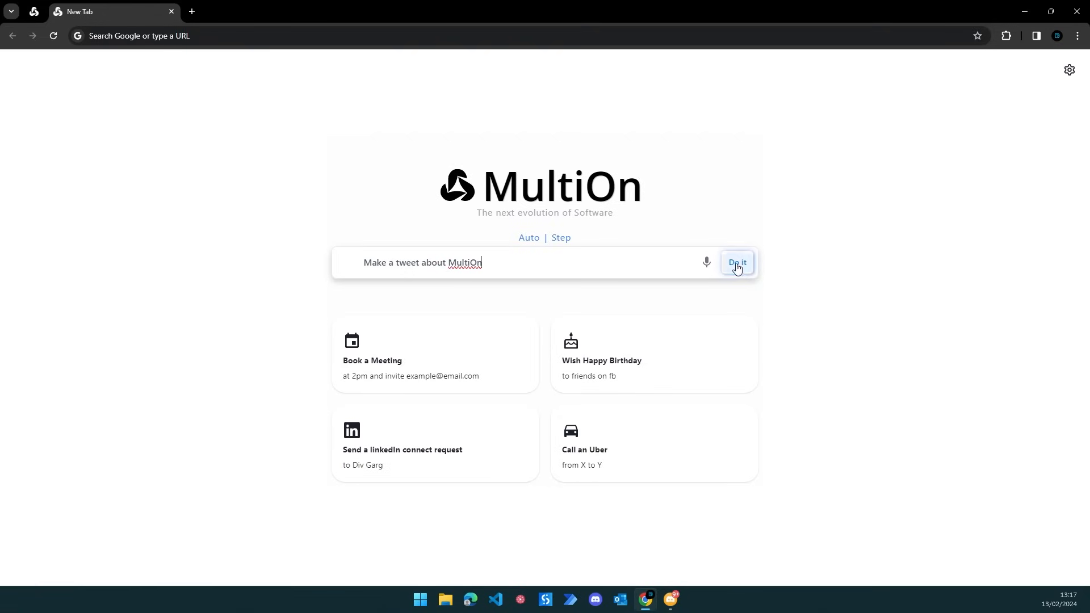
{"action": "mouse_move", "coordinate": [606, 263]}
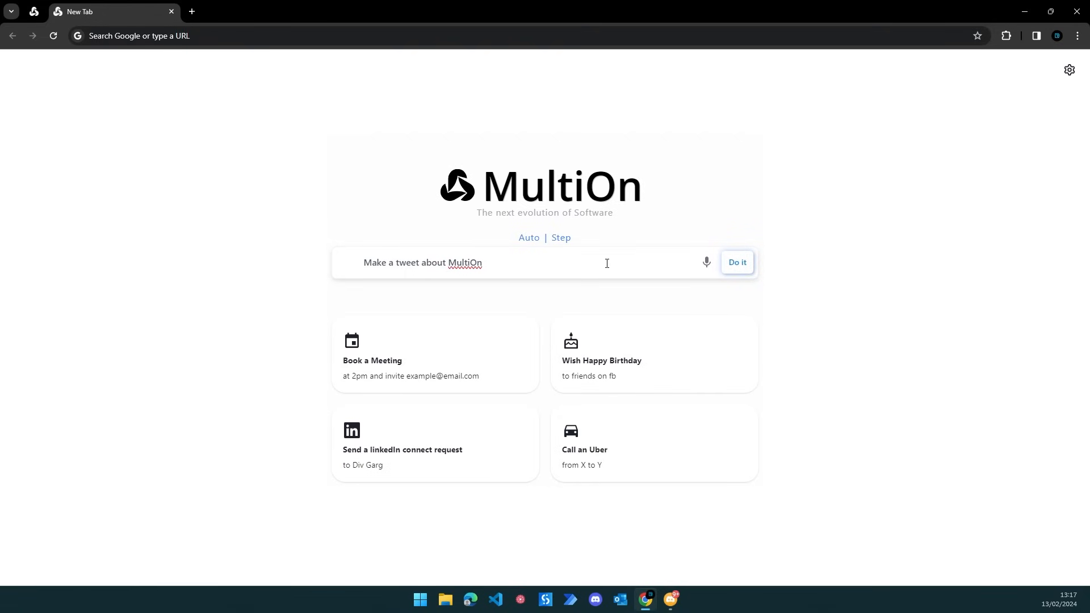
{"action": "left_click", "coordinate": [736, 262]}
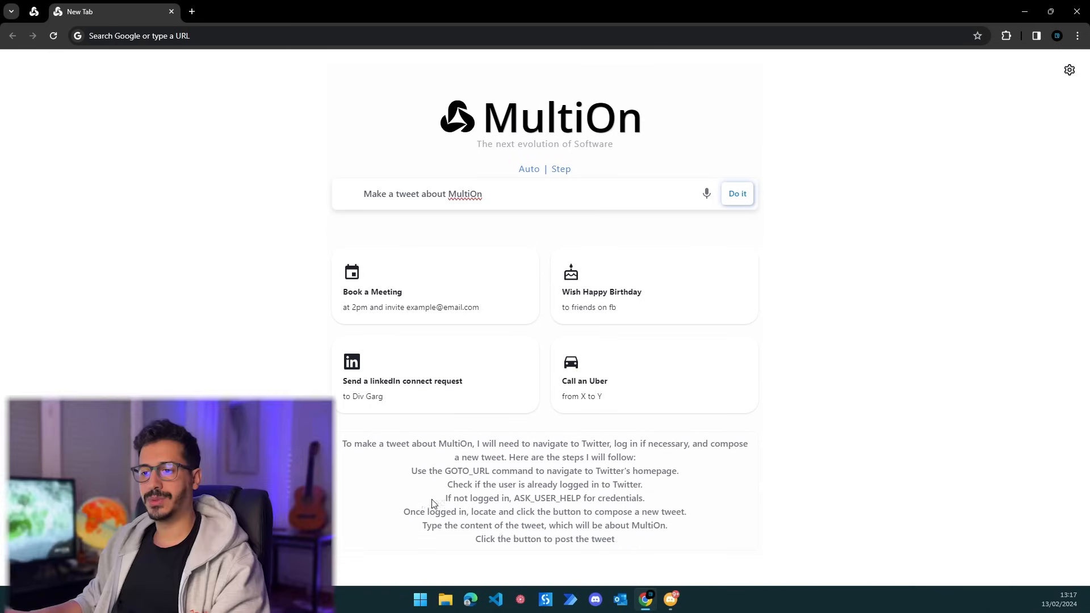
Step: Let the agent post the 'Exciting news! MultiOn is revolutionizing…' tweet, then open a fresh MultiOn page
{"action": "left_click", "coordinate": [736, 193]}
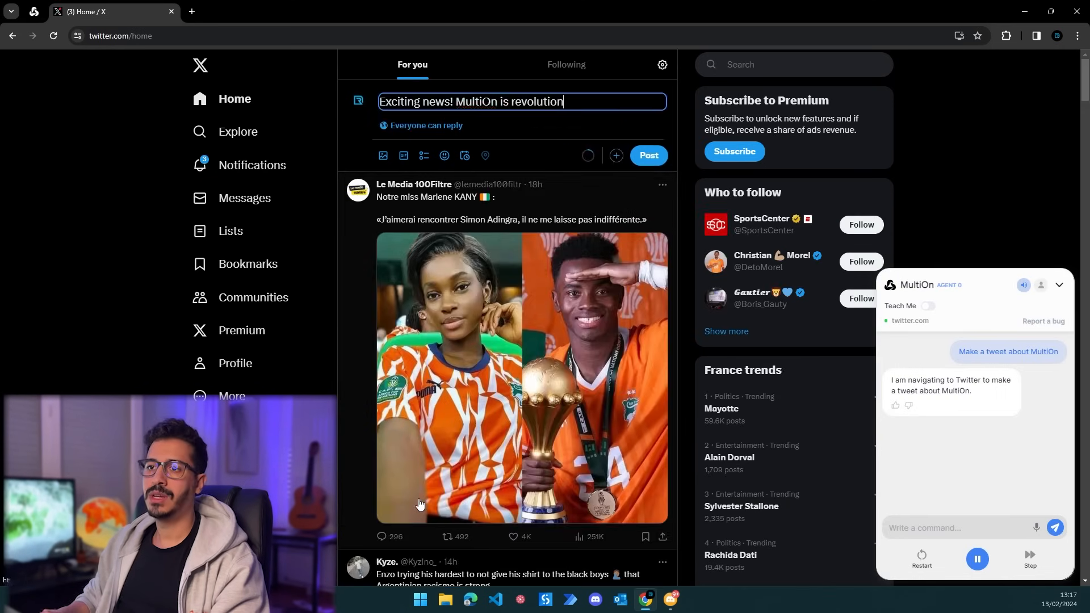
{"action": "left_click", "coordinate": [647, 154]}
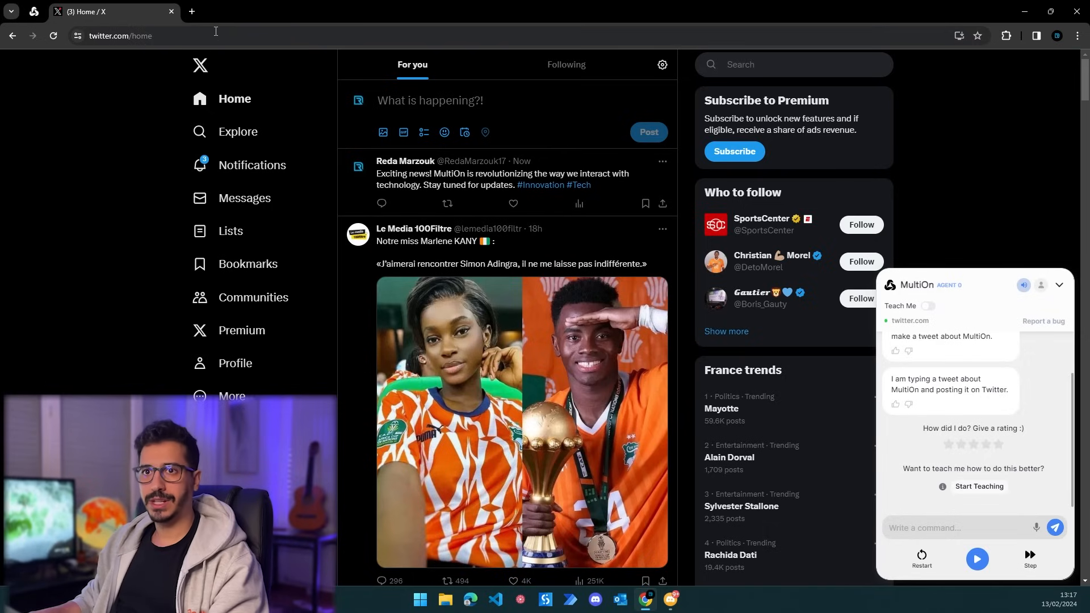
{"action": "left_click", "coordinate": [191, 11]}
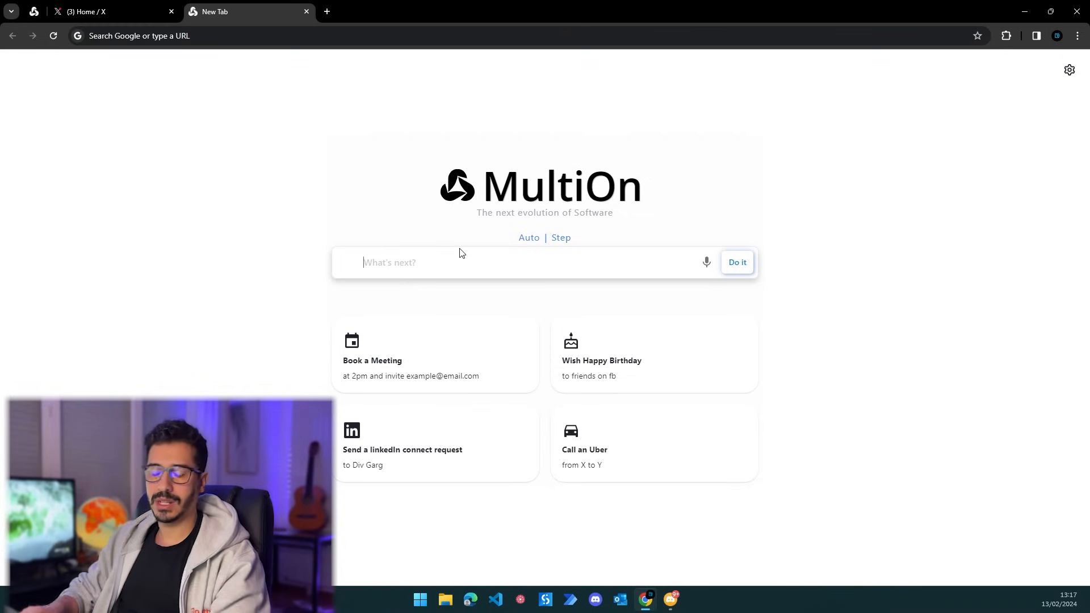
Step: Ask MultiOn to 'book a gmail meeting with myself tomorrow' and run it
{"action": "type", "text": "boo"}
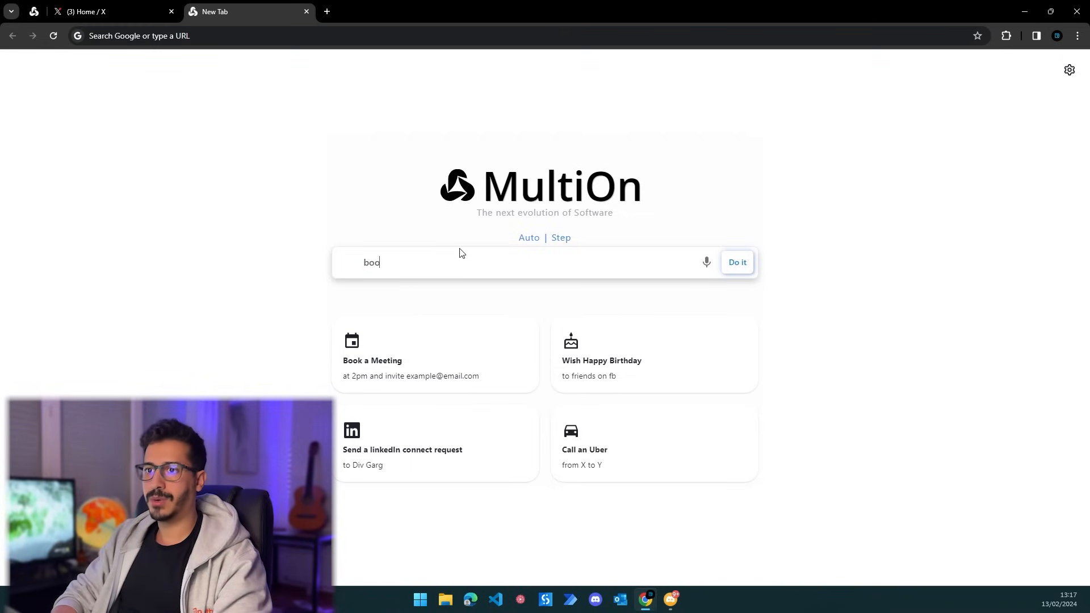
{"action": "type", "text": "book a gmail me"}
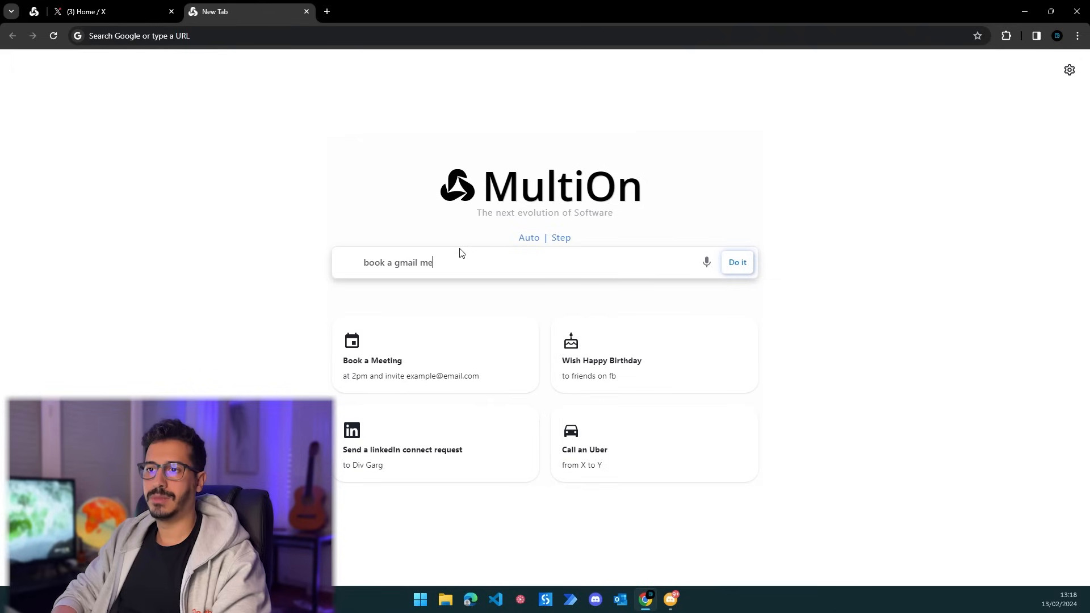
{"action": "type", "text": "eting with"}
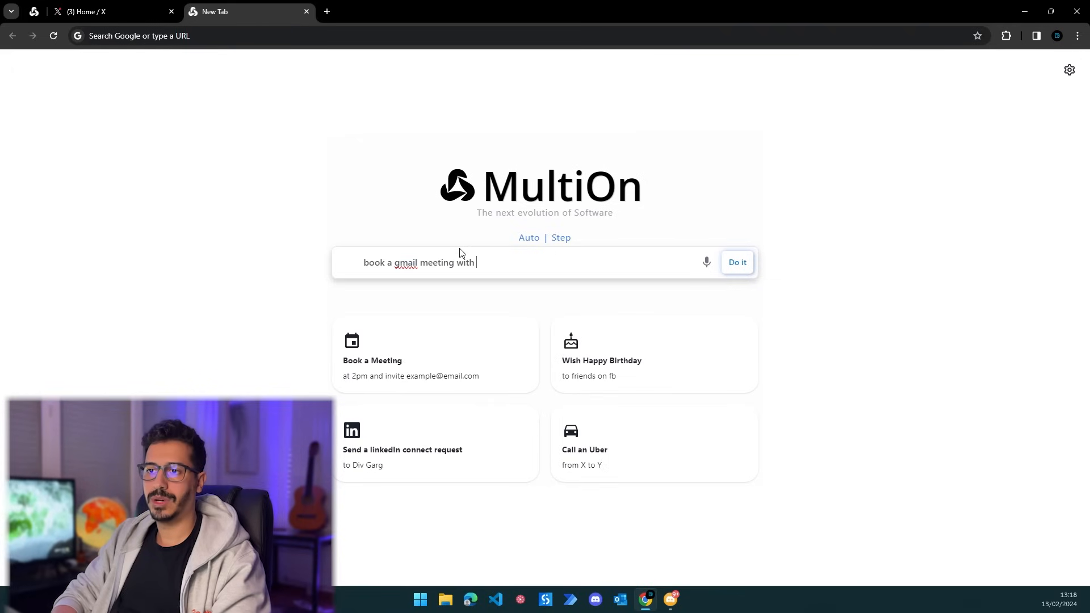
{"action": "type", "text": "myself tomor"}
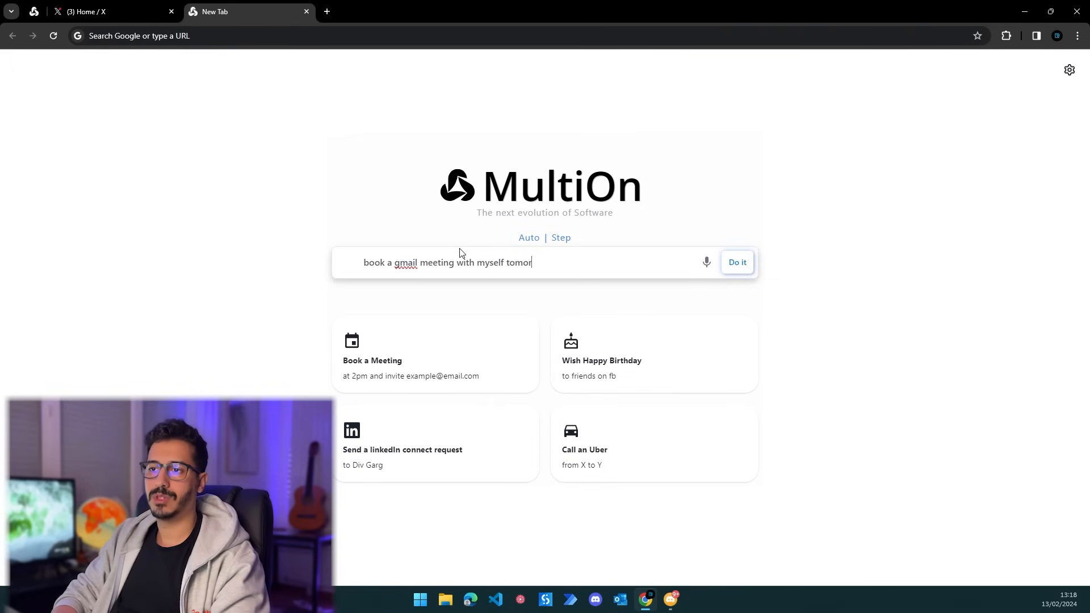
{"action": "type", "text": "row"}
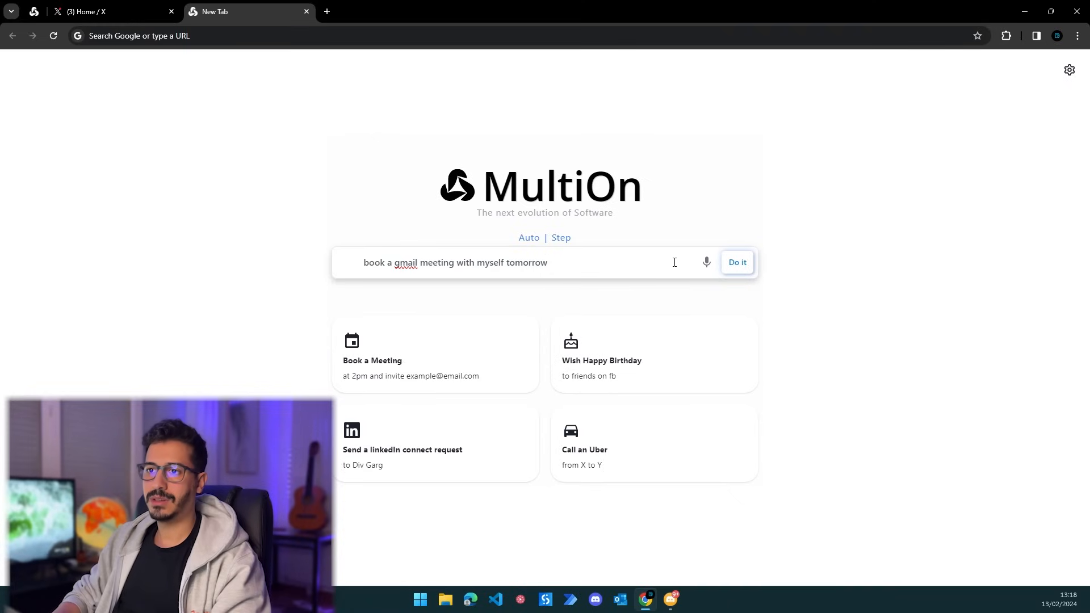
{"action": "mouse_move", "coordinate": [353, 267]}
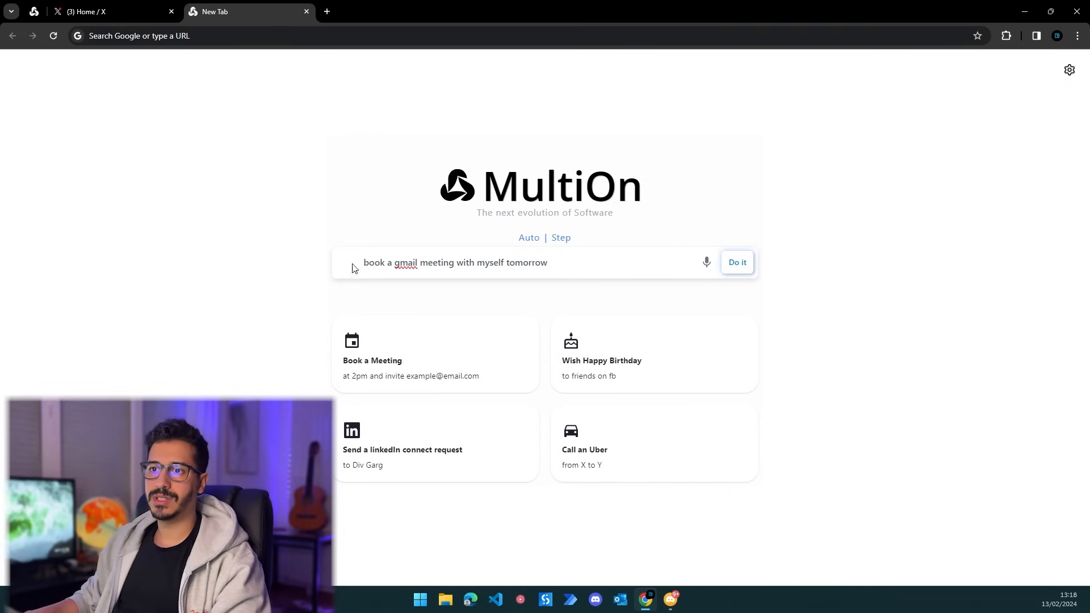
{"action": "mouse_move", "coordinate": [462, 264]}
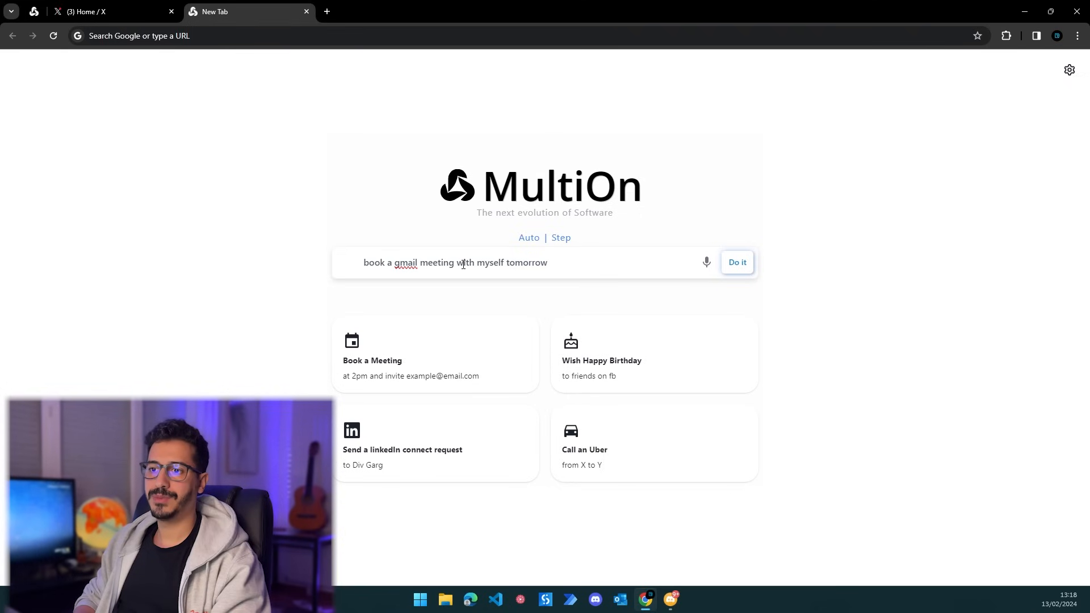
{"action": "left_click", "coordinate": [736, 262]}
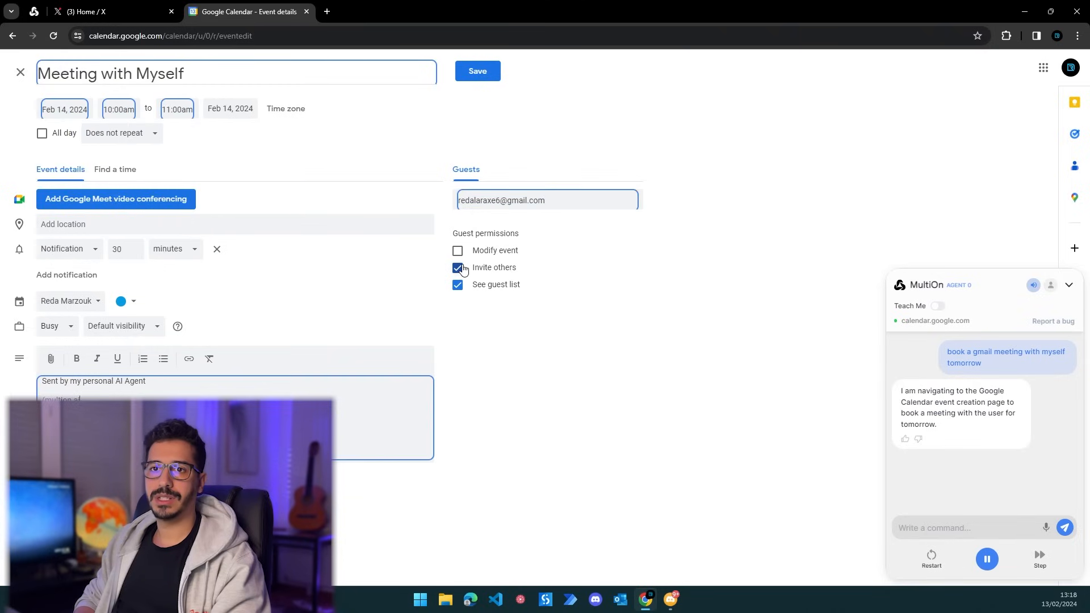
Step: Confirm the 10am 'Meeting with Myself' event on February 14, then return to Twitter
{"action": "left_click", "coordinate": [477, 71]}
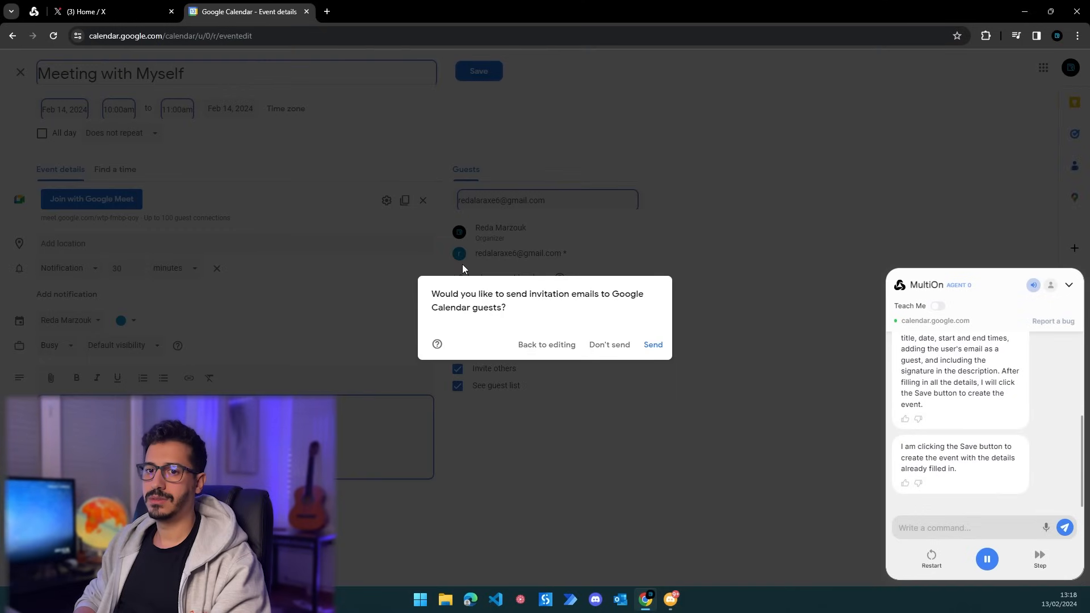
{"action": "left_click", "coordinate": [652, 344]}
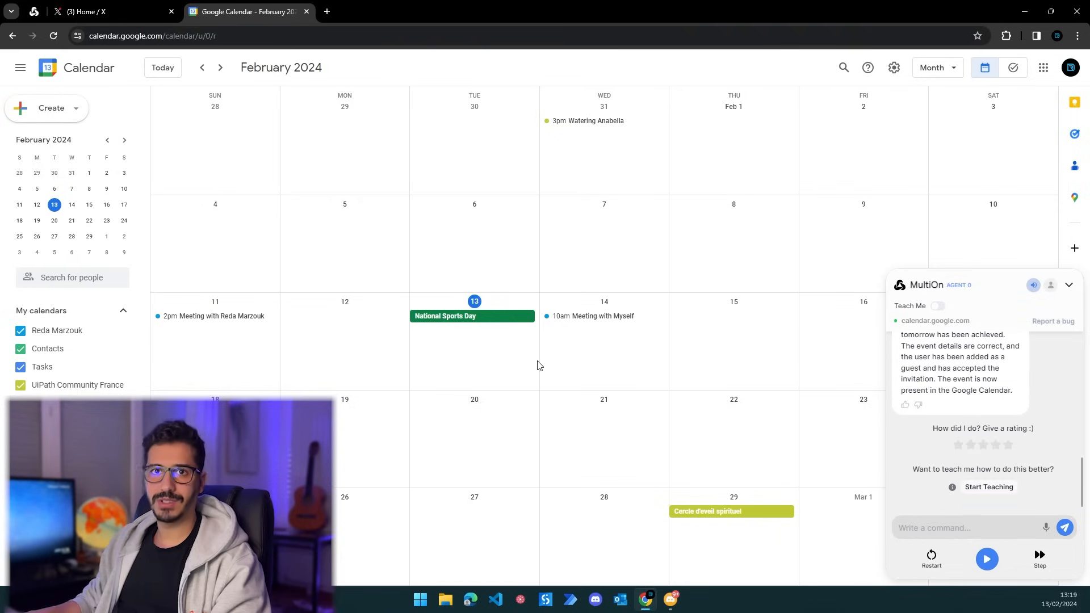
{"action": "mouse_move", "coordinate": [414, 428]}
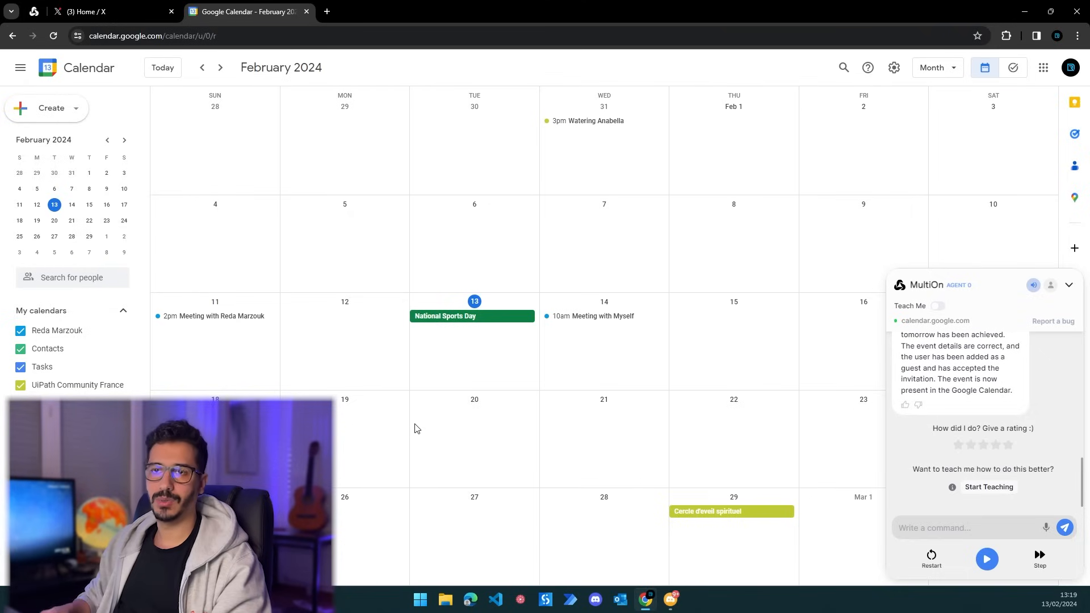
{"action": "mouse_move", "coordinate": [260, 74]}
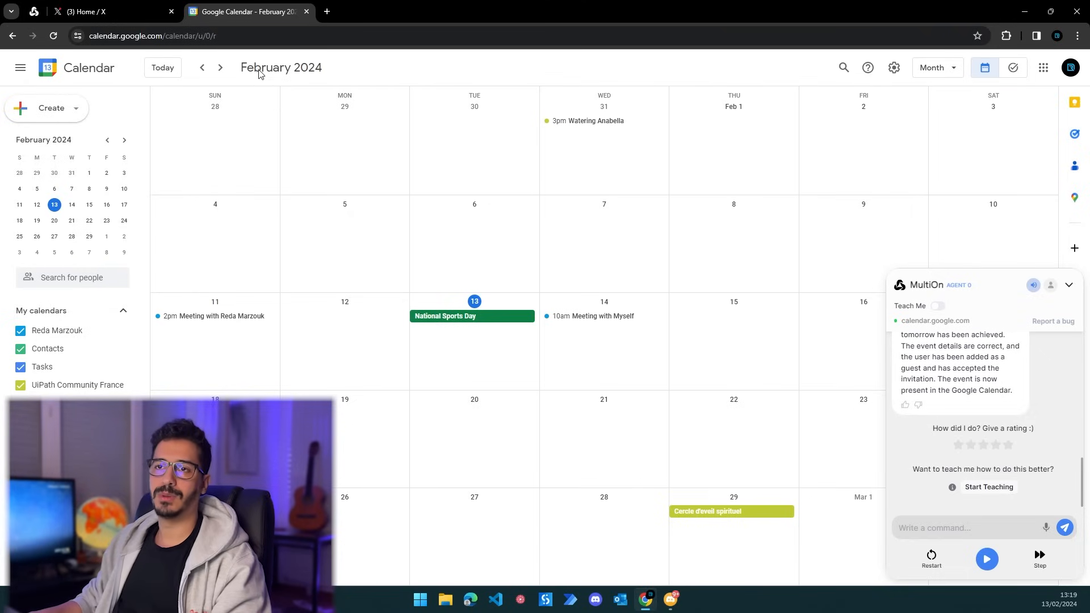
{"action": "mouse_move", "coordinate": [375, 373]}
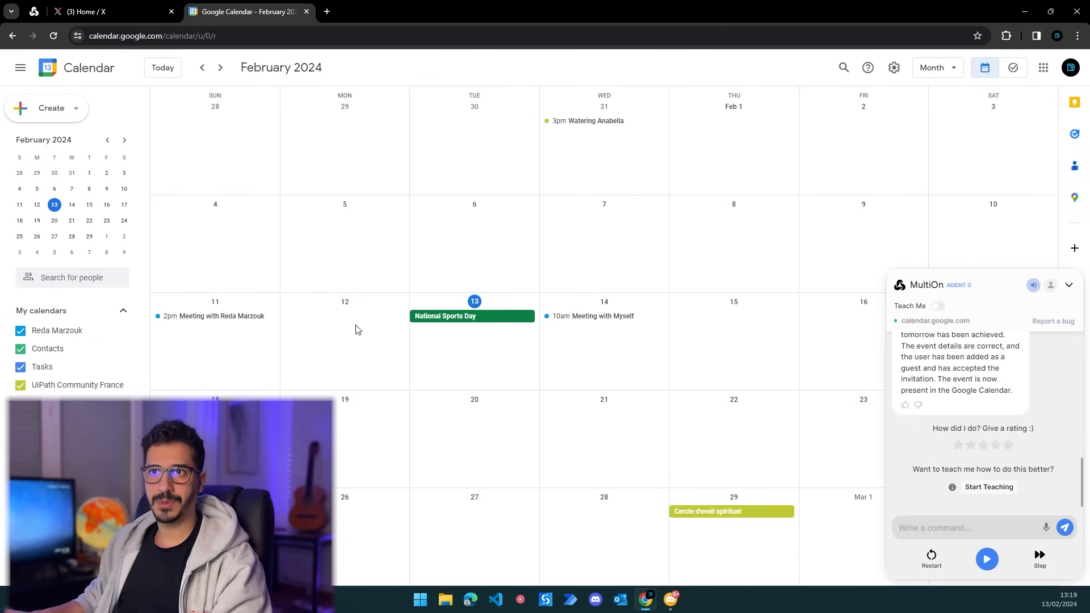
{"action": "left_click", "coordinate": [108, 12]}
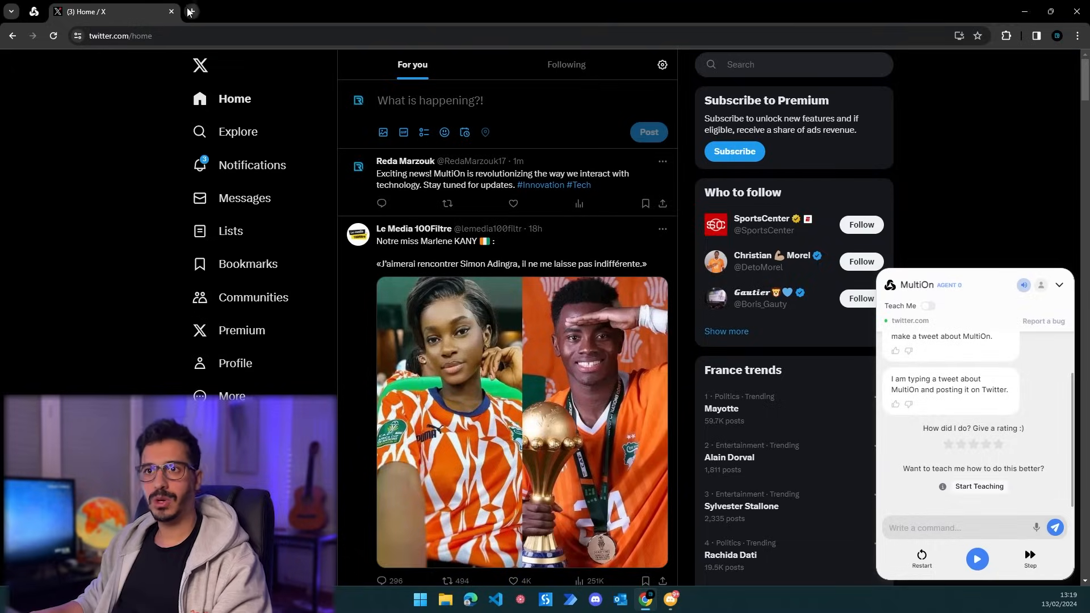
Step: Open a new browser tab showing the MultiOn start page beside Twitter
{"action": "left_click", "coordinate": [186, 12]}
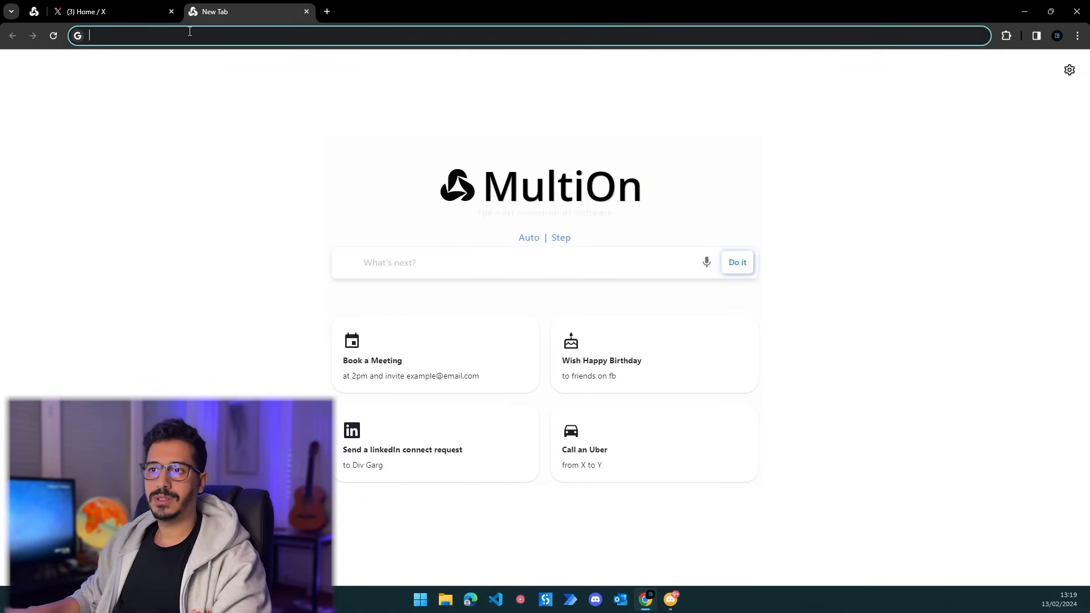
Step: Type the request to find the football Asian Cup final score and tweet about the teams' performance
{"action": "type", "text": "Loo"}
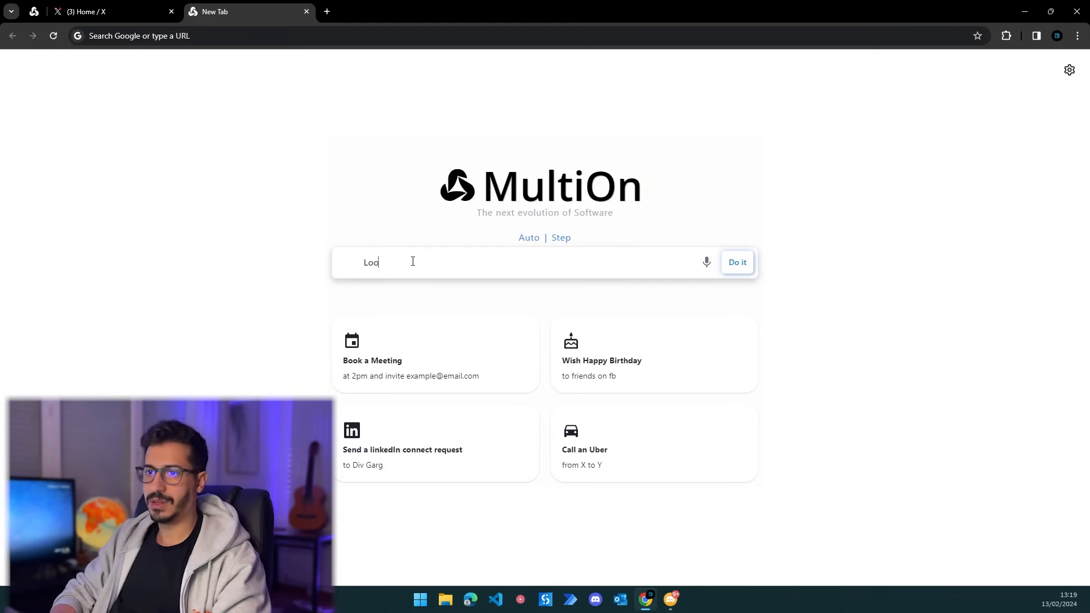
{"action": "type", "text": "ok for the resul"}
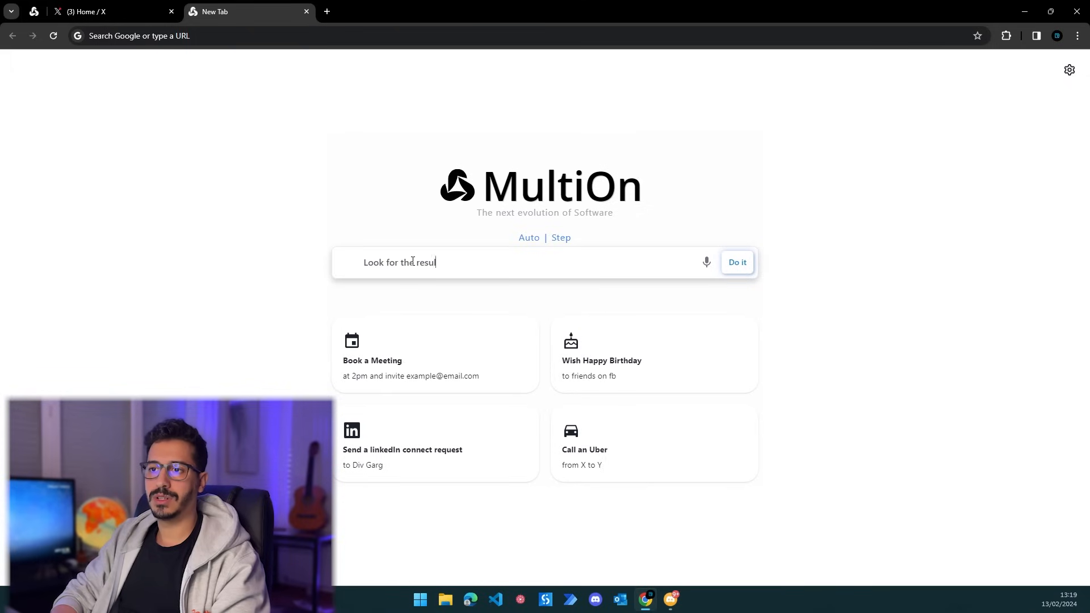
{"action": "type", "text": "lt"}
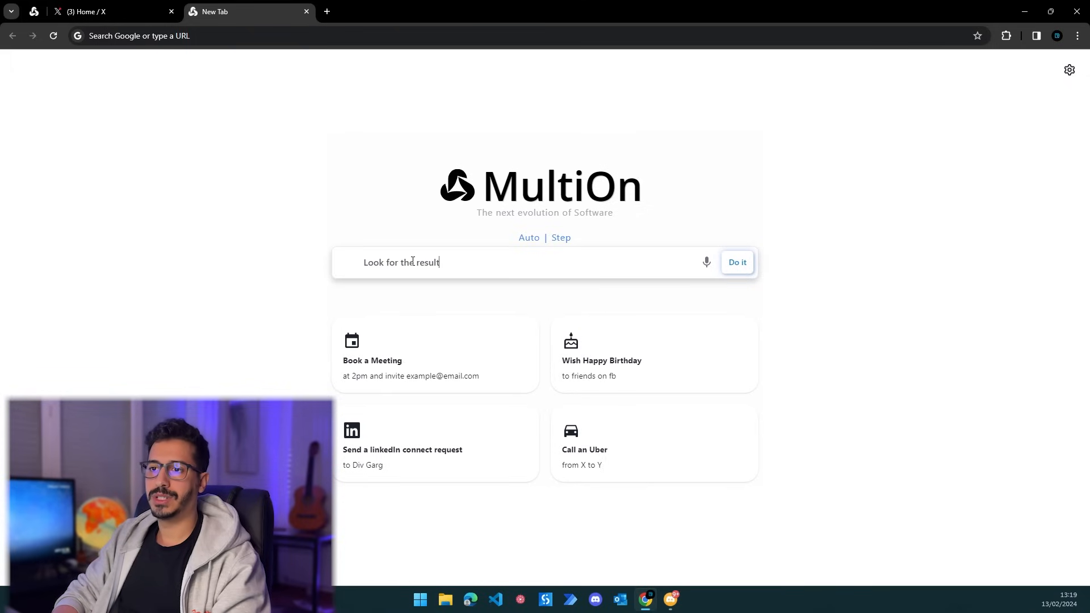
{"action": "type", "text": "score fo"}
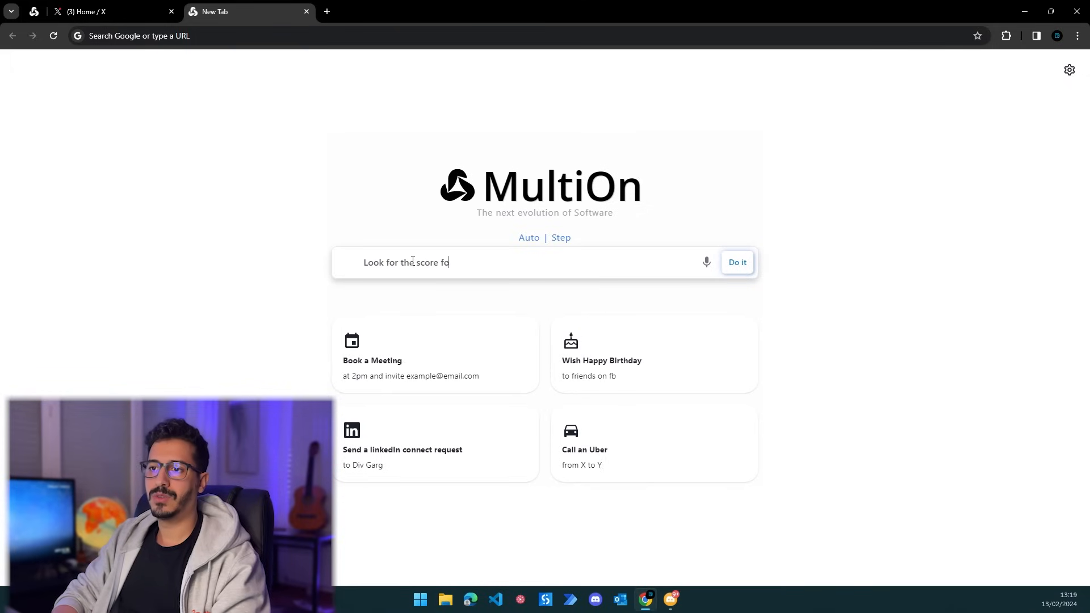
{"action": "type", "text": "r the fi"}
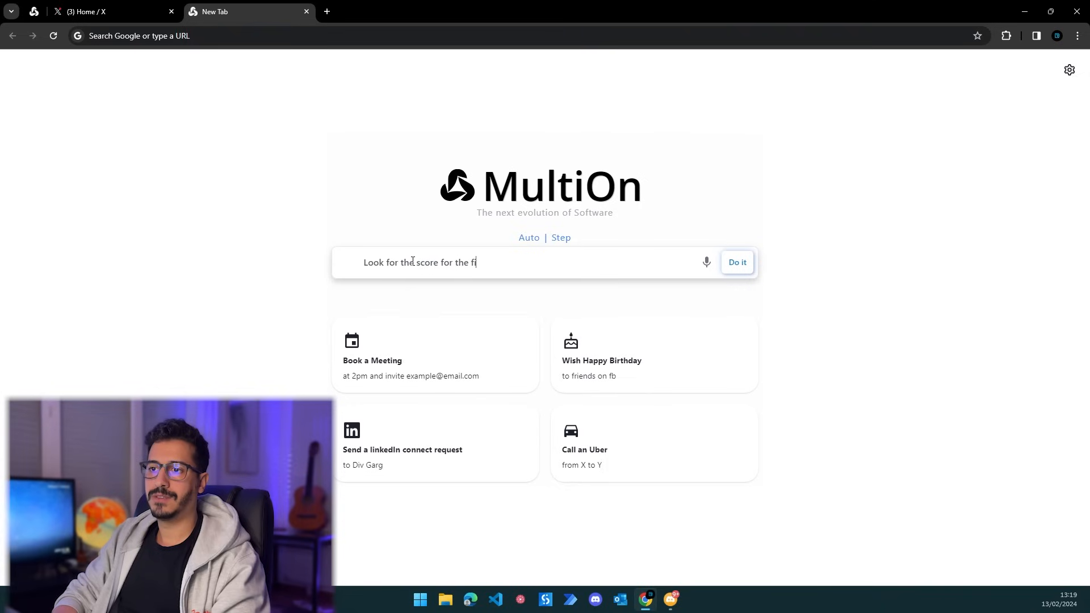
{"action": "type", "text": "nals of"}
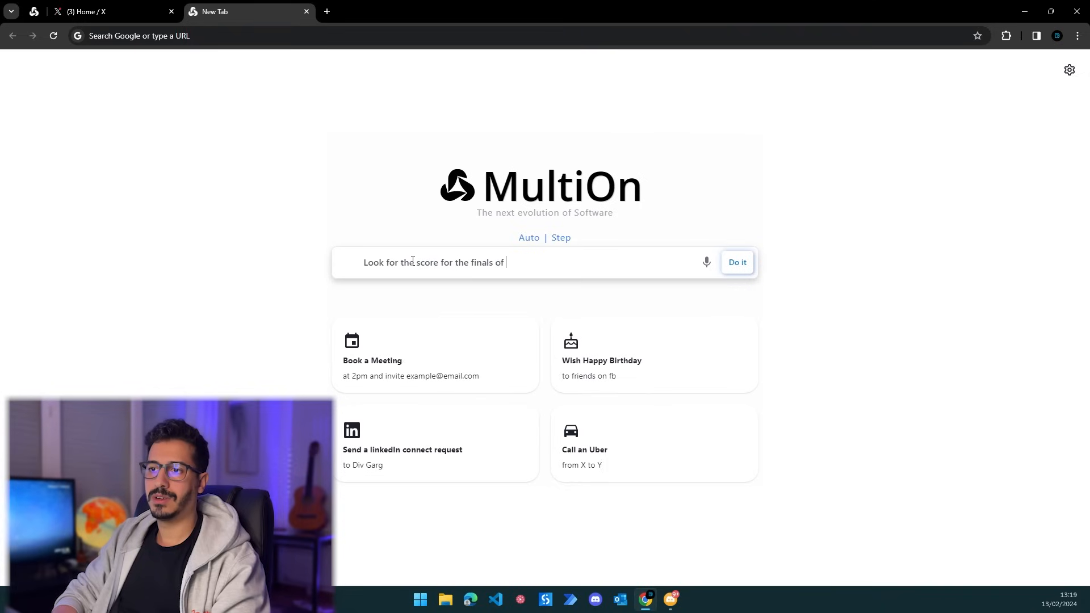
{"action": "type", "text": "football"}
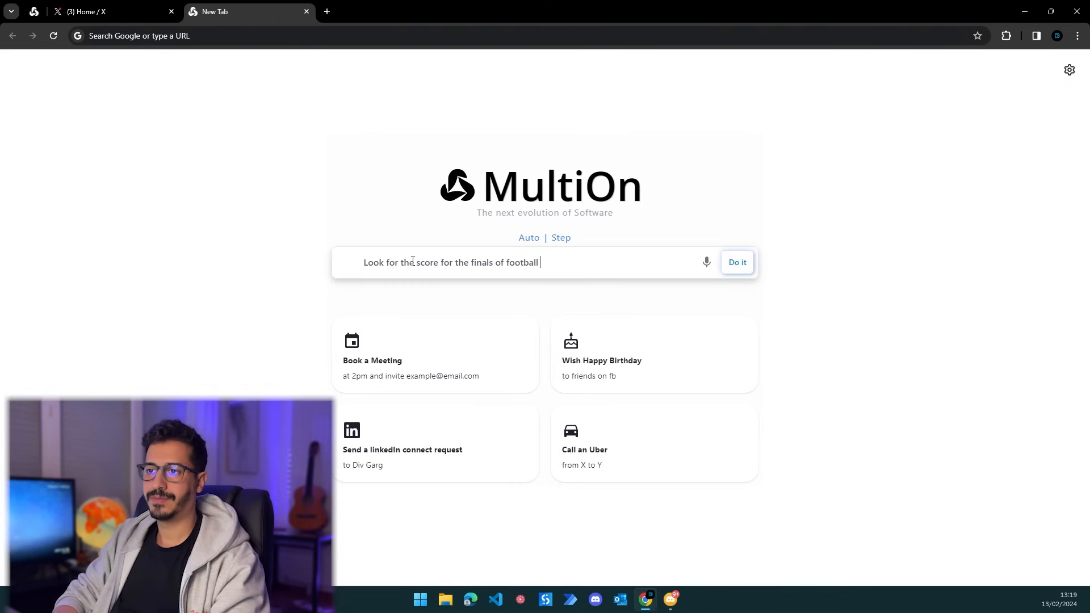
{"action": "type", "text": "asian cup"}
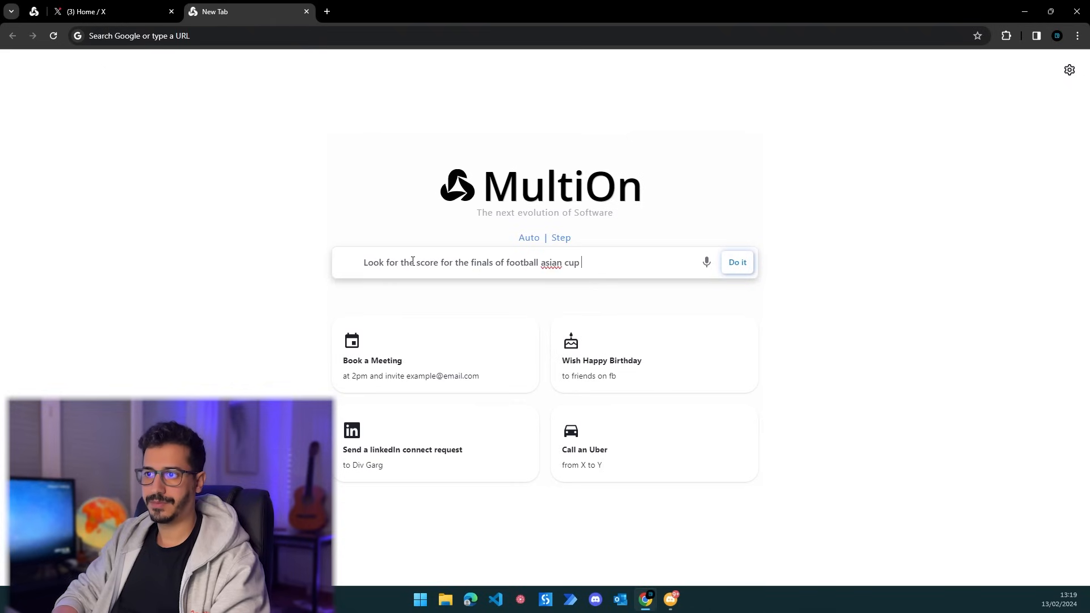
{"action": "type", "text": "and"}
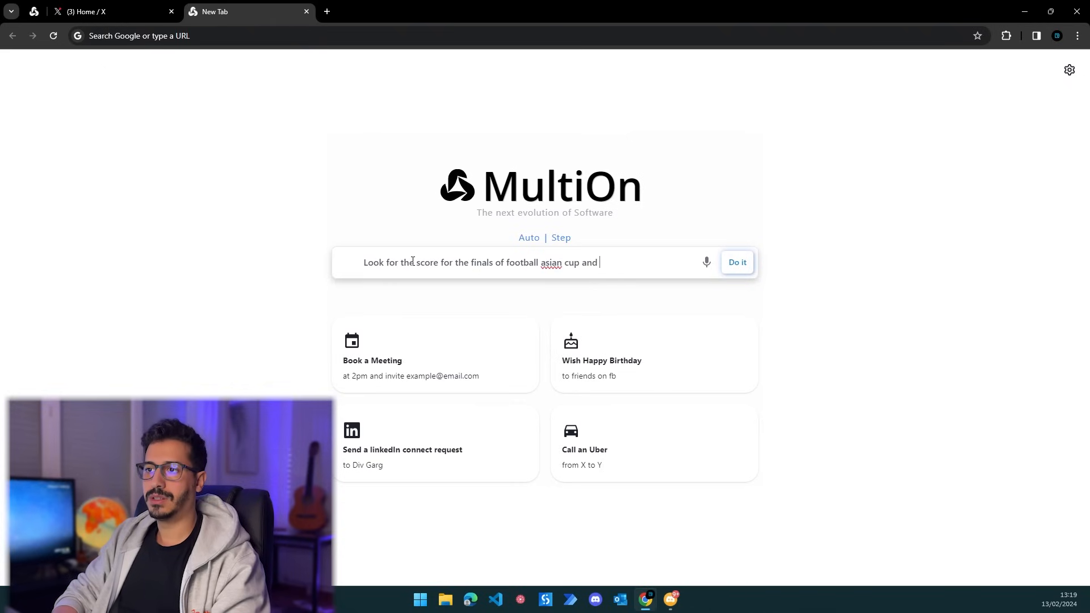
{"action": "type", "text": "then make a"}
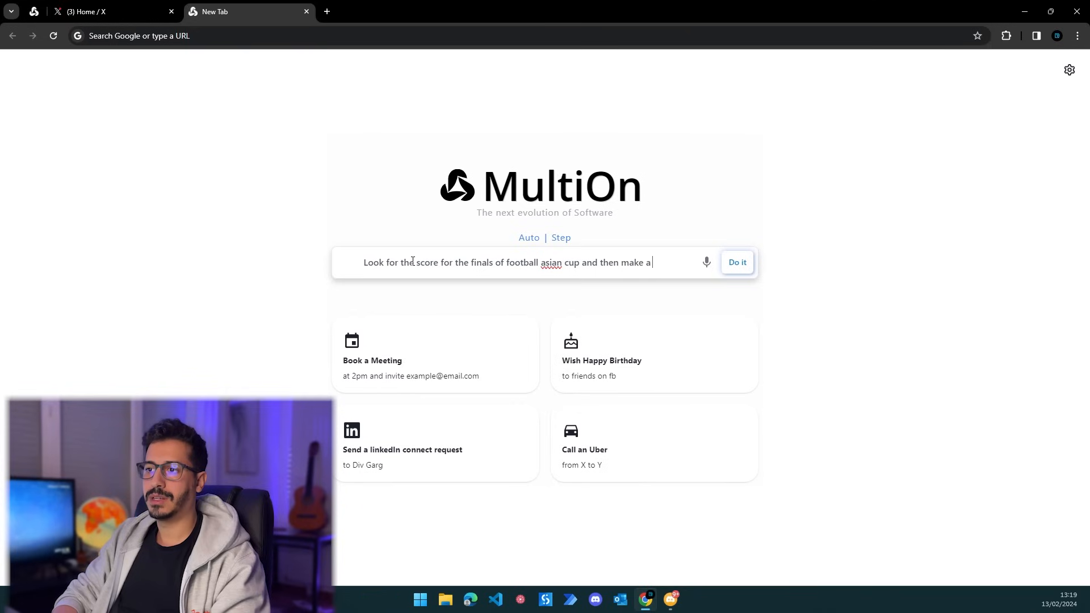
{"action": "type", "text": "tweet about"}
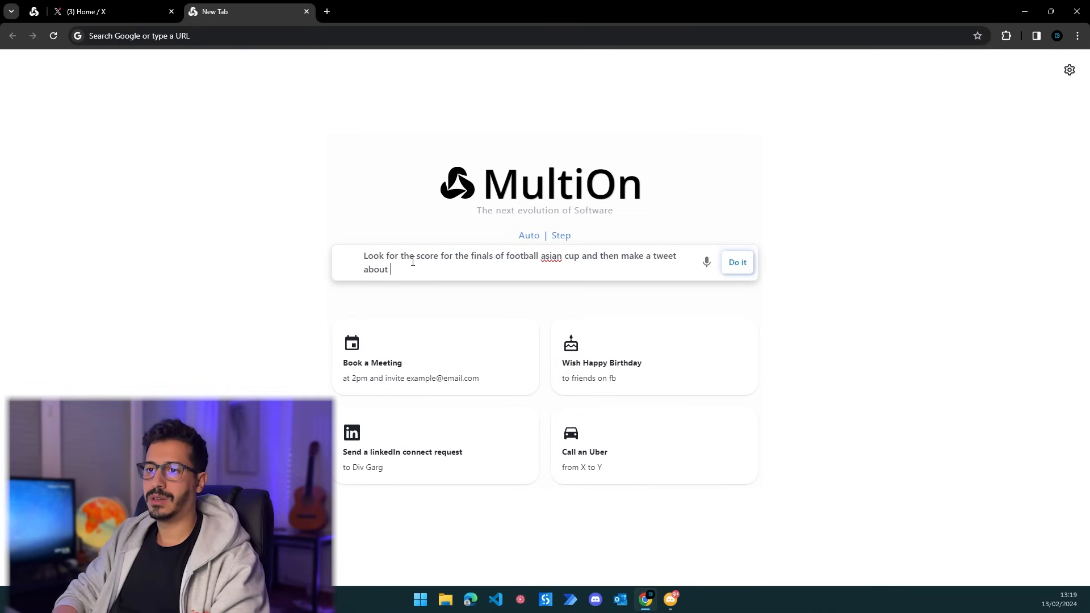
{"action": "type", "text": "the per"}
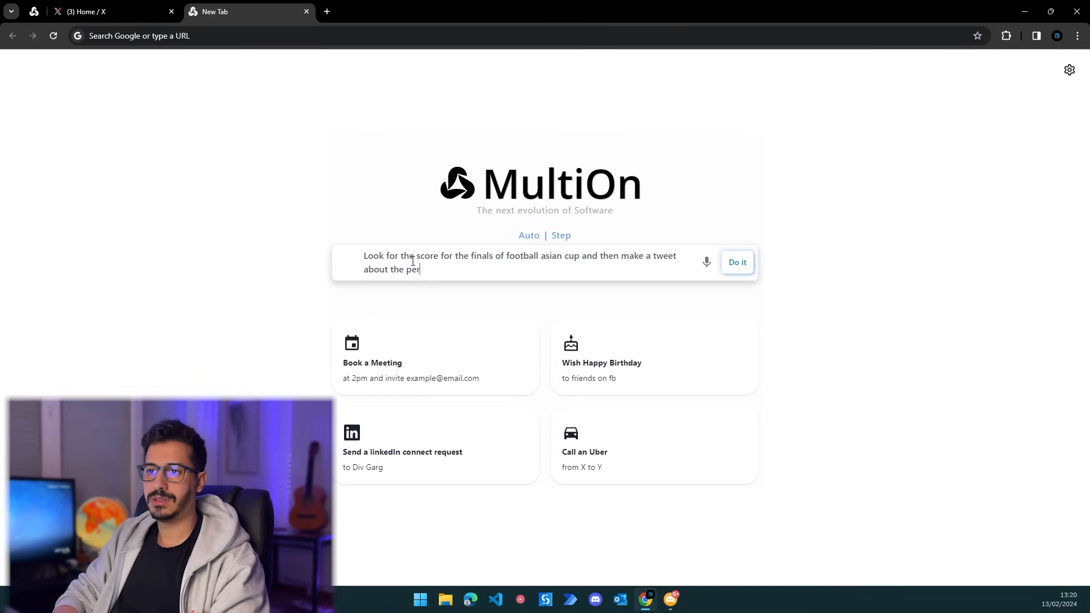
{"action": "type", "text": "formance"}
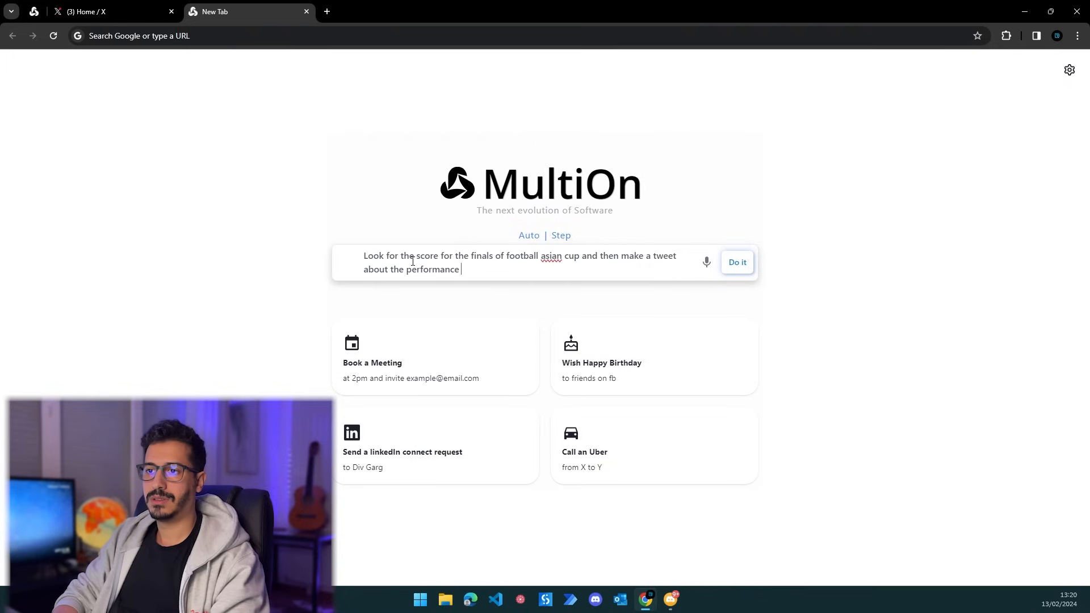
{"action": "type", "text": "of the"}
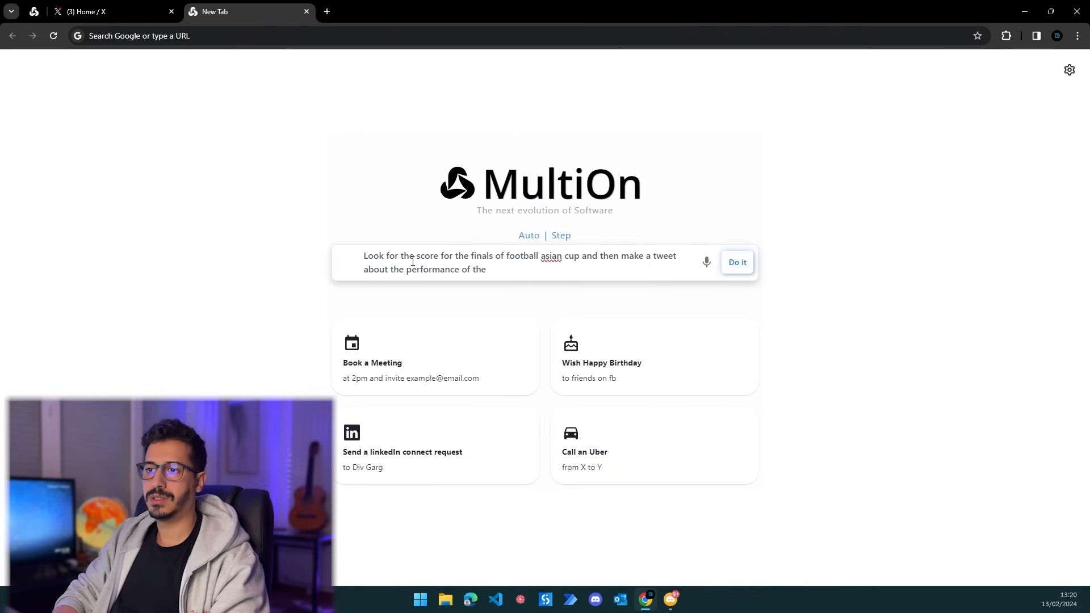
{"action": "type", "text": "teams that"}
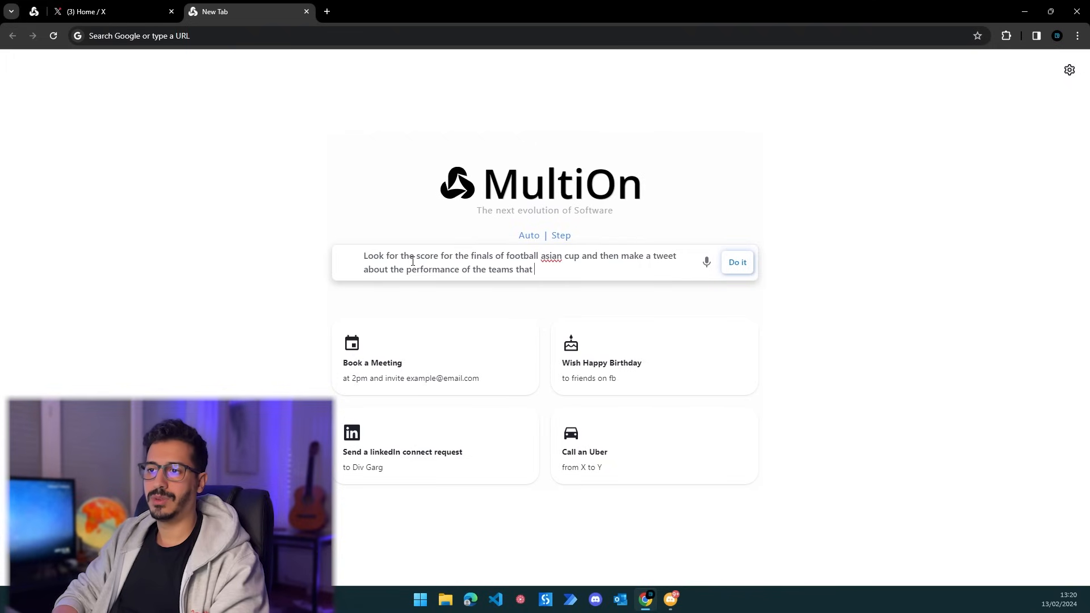
{"action": "type", "text": "were involve"}
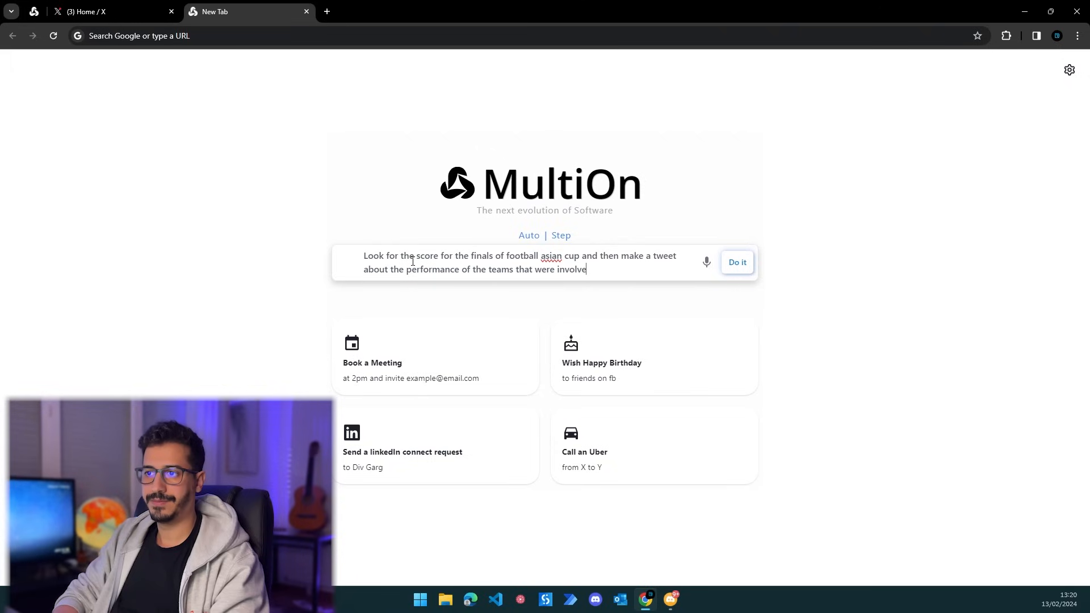
{"action": "type", "text": "d"}
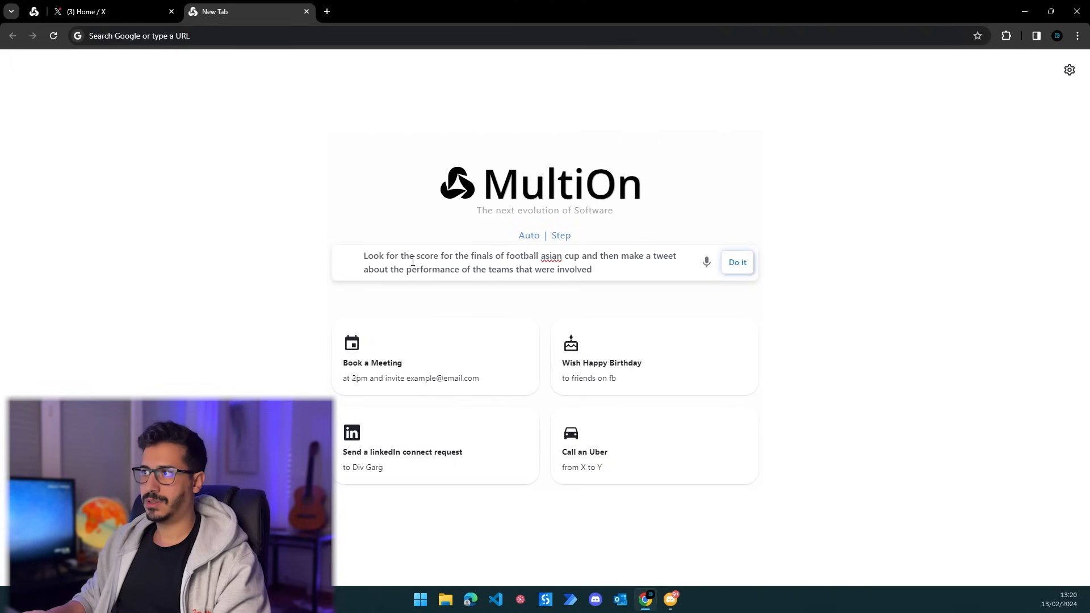
Step: Run the agent so it posts a tweet on Qatar's 3-1 Asian Cup final win over Jordan
{"action": "left_click", "coordinate": [736, 262]}
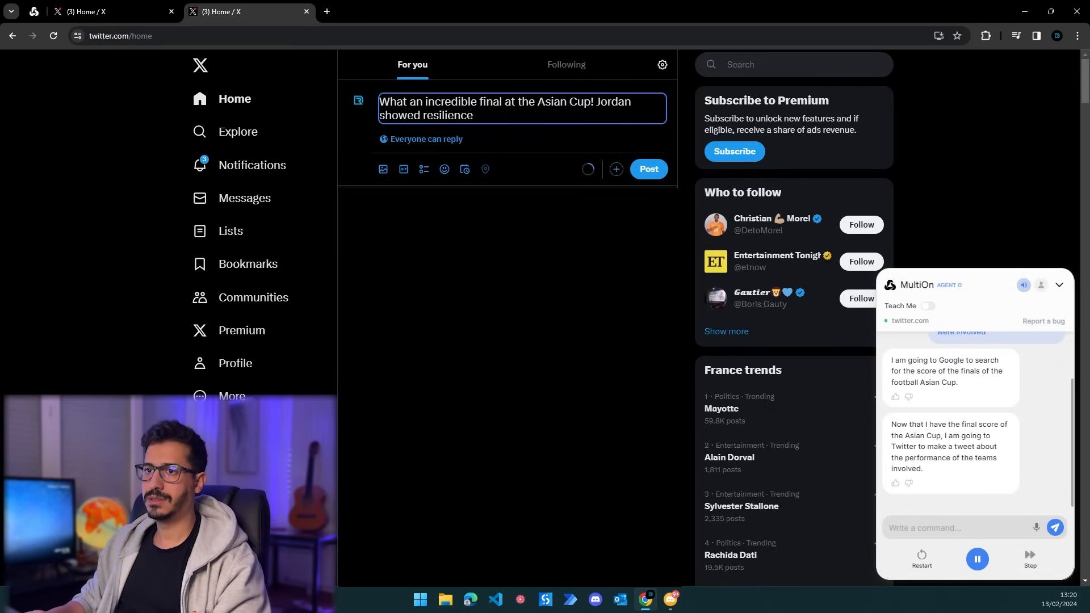
{"action": "type", "text": ", but Qatar's skill was unmatched, ending the game with a 3-1 victory. Both teams gave their all. #AsianCup #Football"}
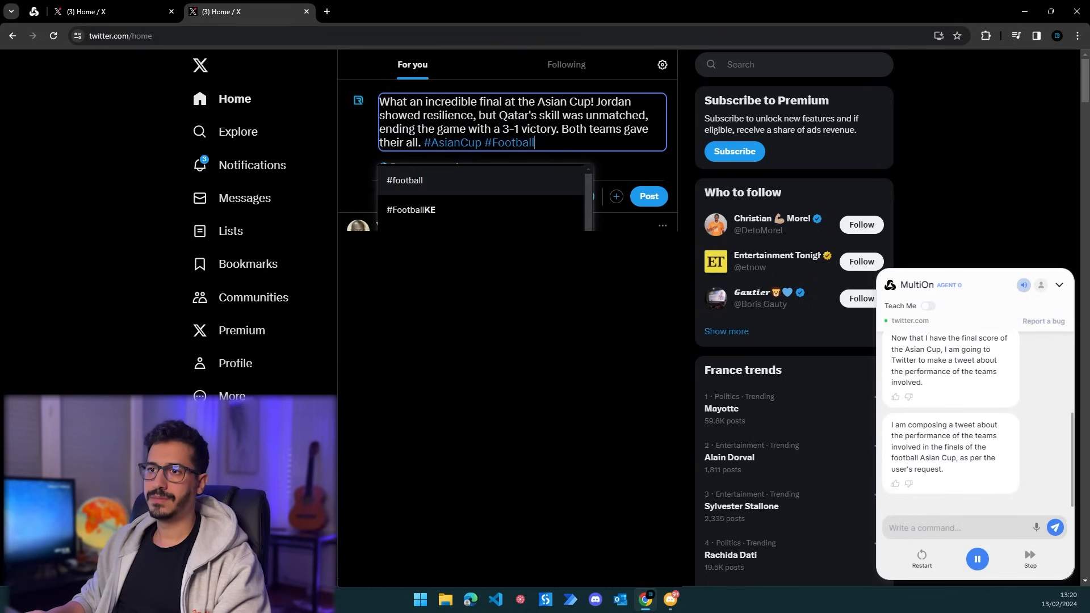
{"action": "left_click", "coordinate": [647, 196]}
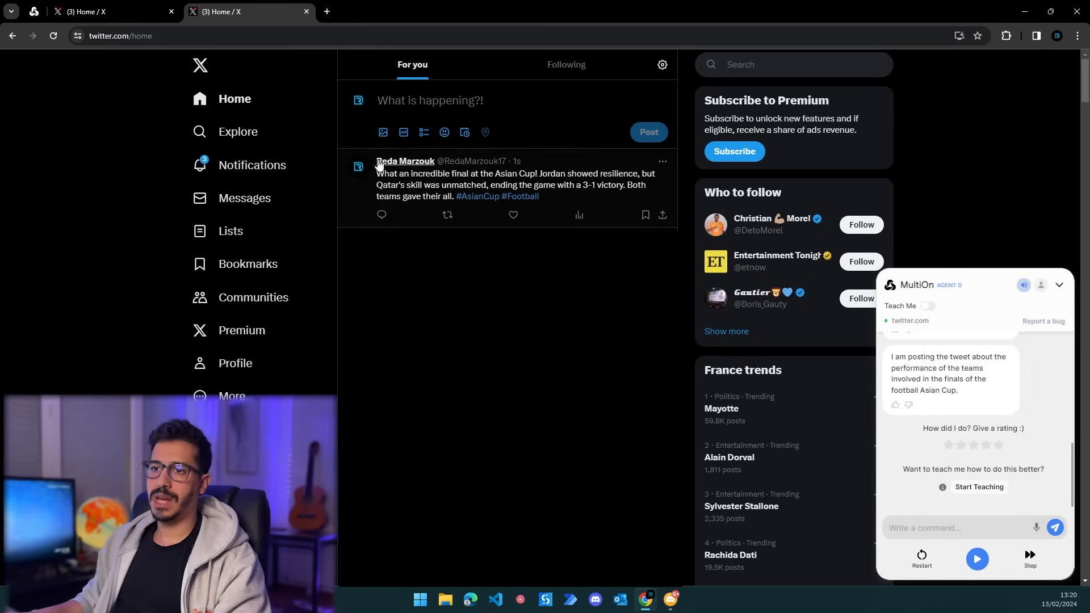
{"action": "mouse_move", "coordinate": [488, 184]}
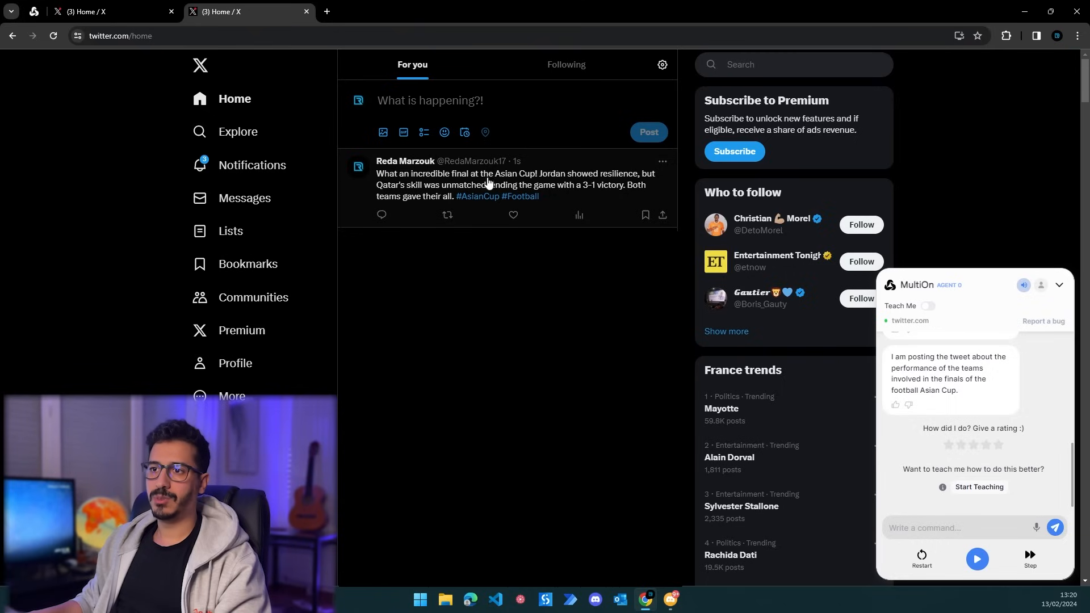
{"action": "mouse_move", "coordinate": [638, 181]}
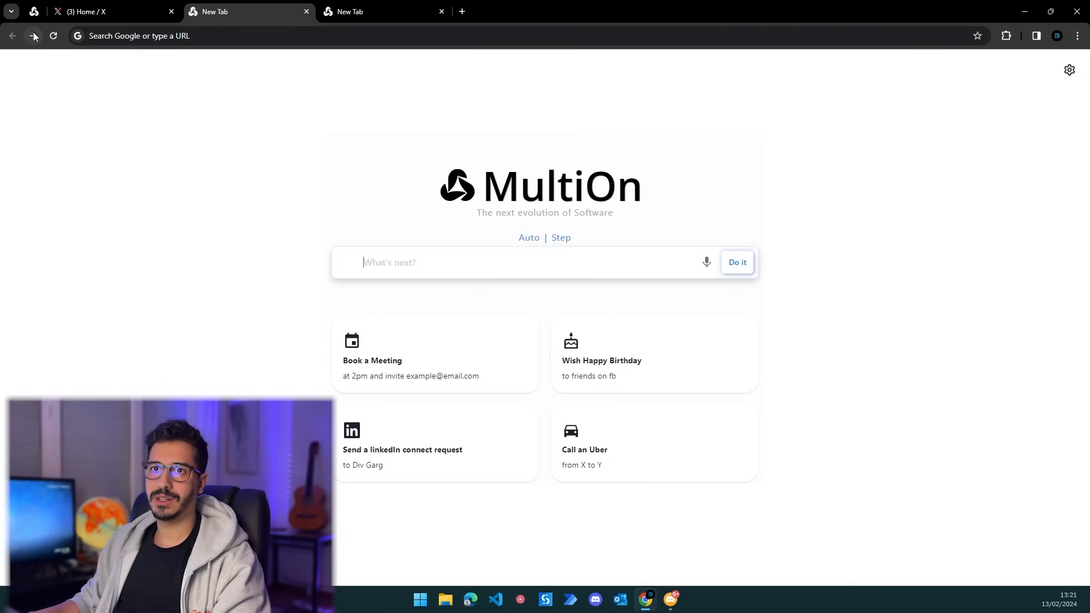
Step: Search 'asian Cup finals result', close the duplicate and results tabs, and hide the MultiOn chat
{"action": "type", "text": "asian Cup finals result"}
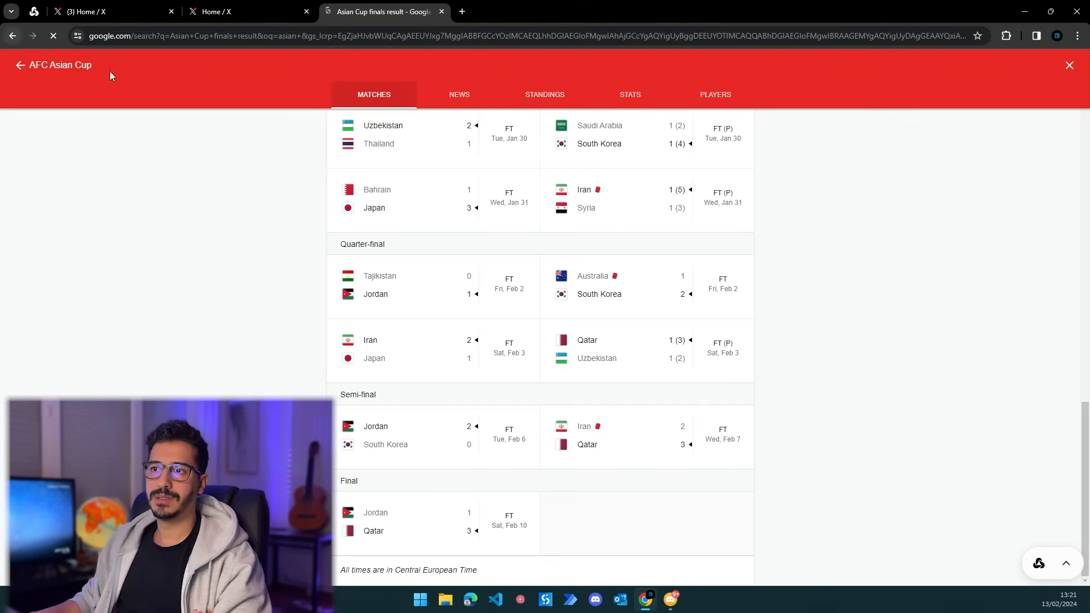
{"action": "mouse_move", "coordinate": [492, 204]}
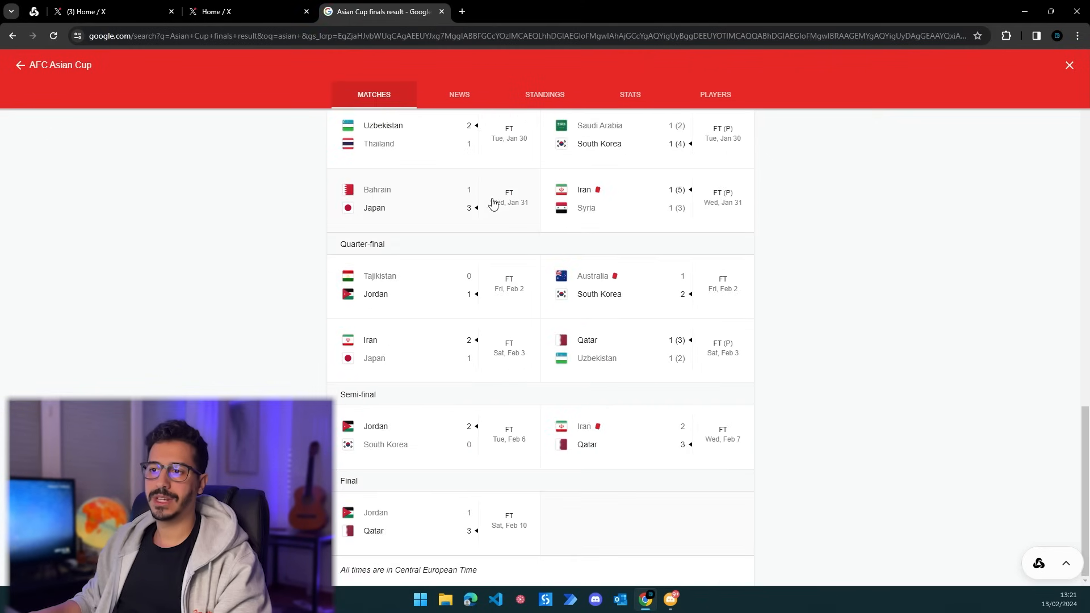
{"action": "mouse_move", "coordinate": [238, 294]}
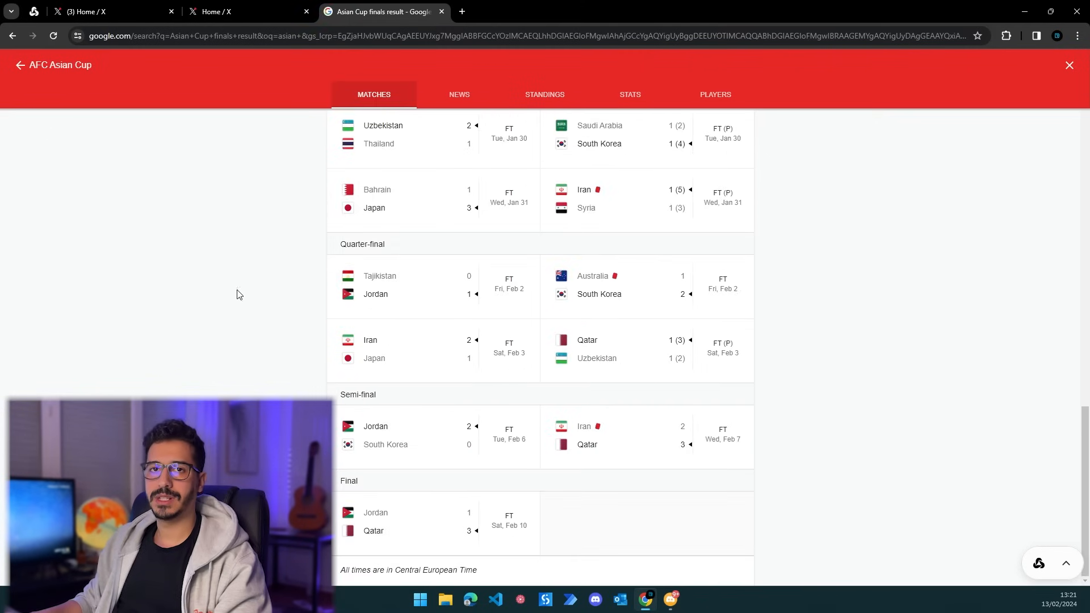
{"action": "mouse_move", "coordinate": [411, 545]}
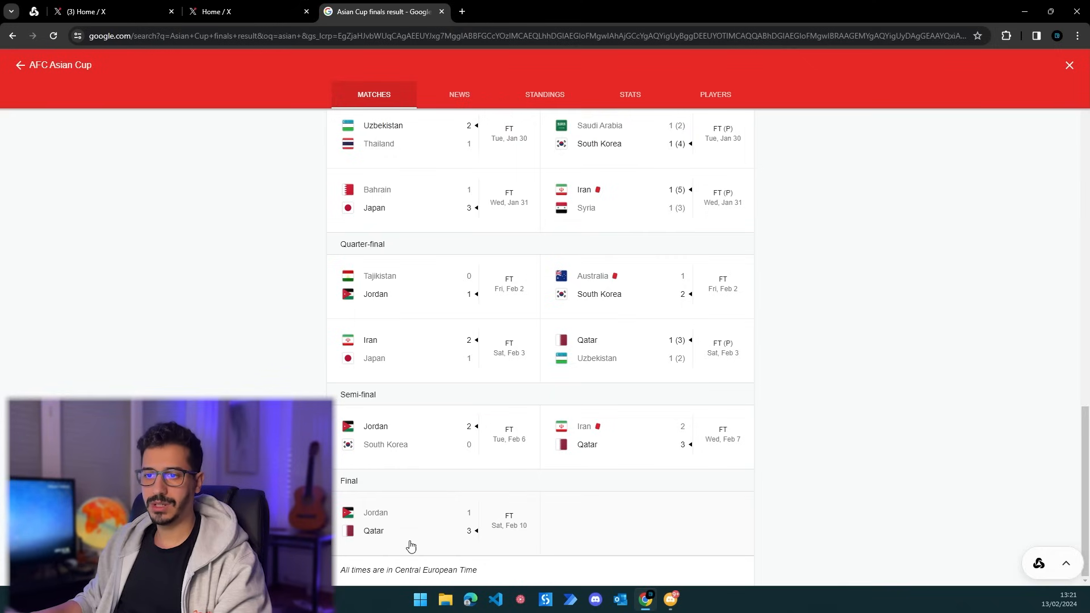
{"action": "left_click", "coordinate": [243, 12]}
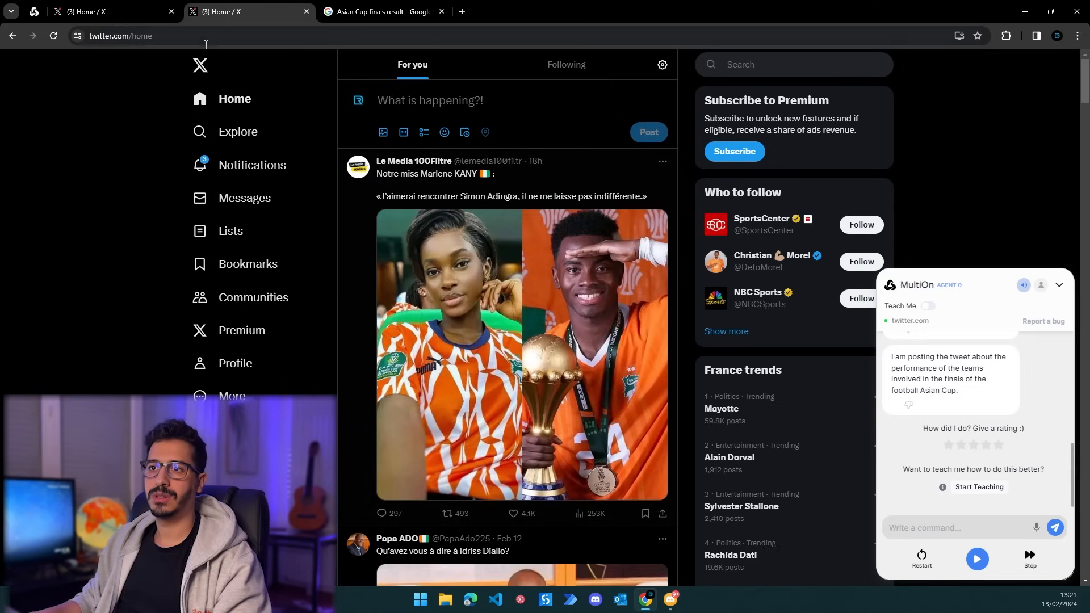
{"action": "mouse_move", "coordinate": [292, 23]}
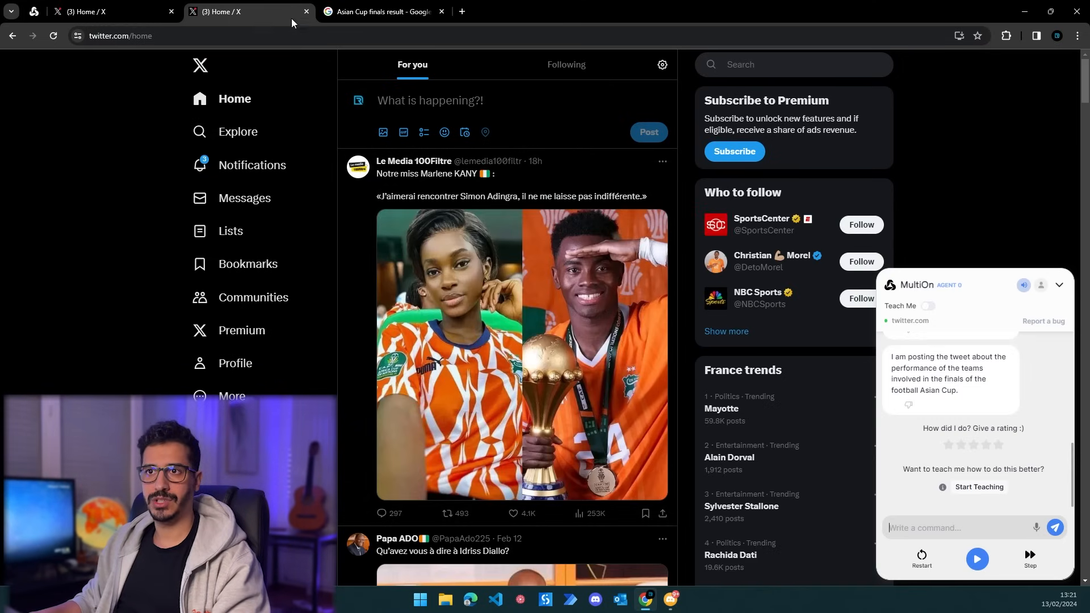
{"action": "left_click", "coordinate": [244, 11]}
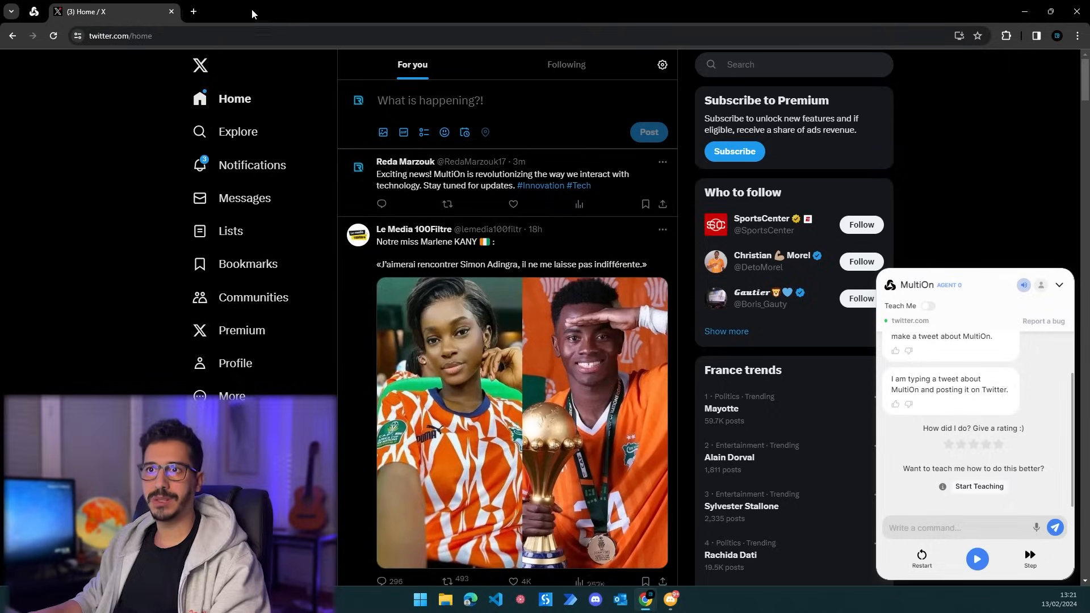
{"action": "left_click", "coordinate": [1058, 285]}
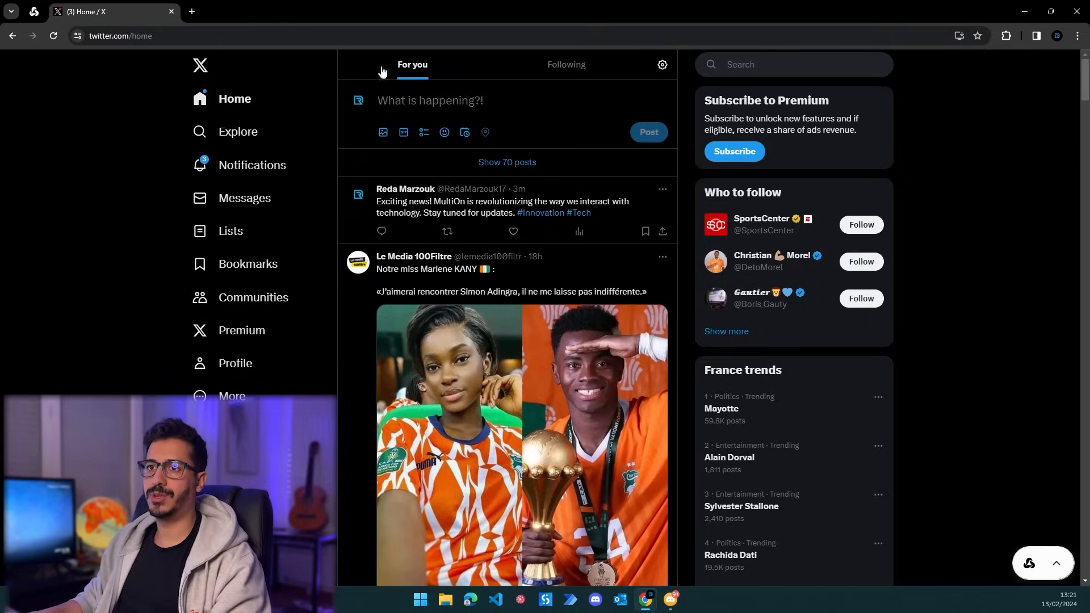
Step: Open chat.openai.com in a new tab with its sidebar, then open a fresh MultiOn start page
{"action": "left_click", "coordinate": [192, 11]}
{"action": "type", "text": "ch"}
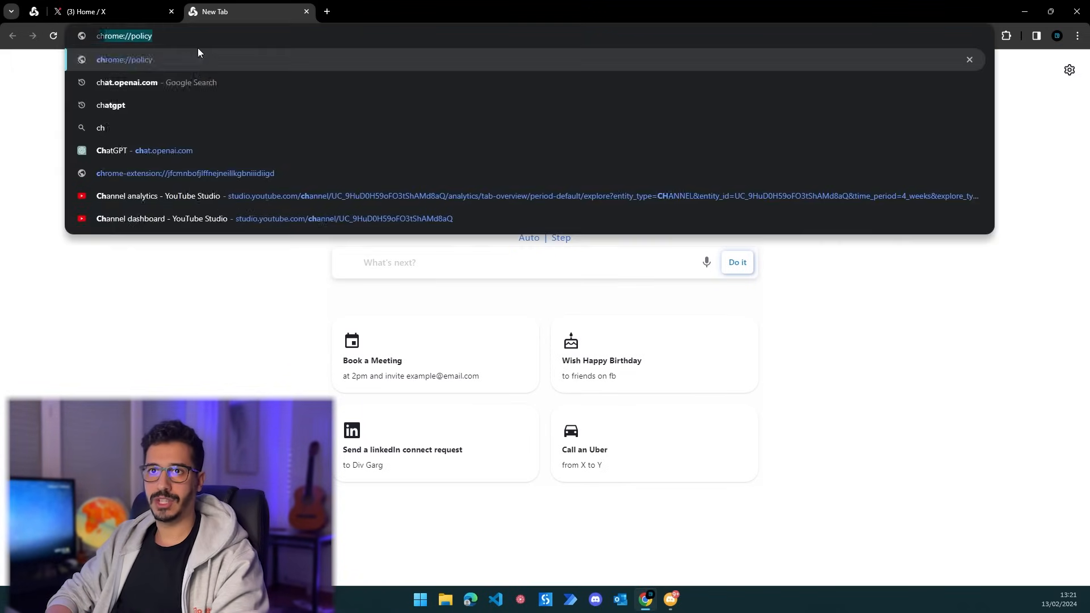
{"action": "left_click", "coordinate": [126, 81]}
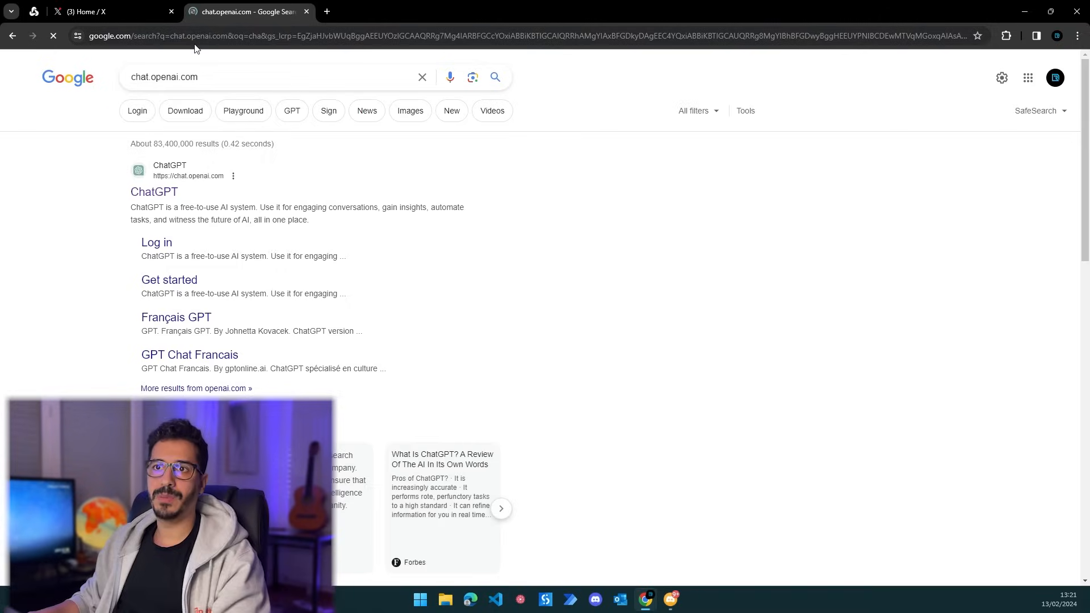
{"action": "left_click", "coordinate": [154, 192]}
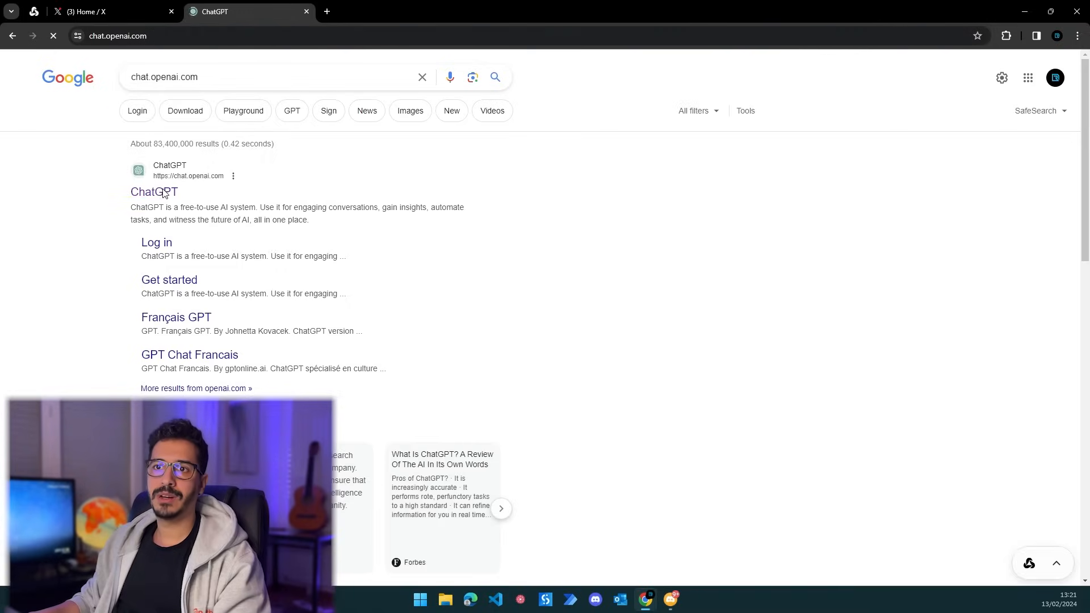
{"action": "left_click", "coordinate": [153, 192]}
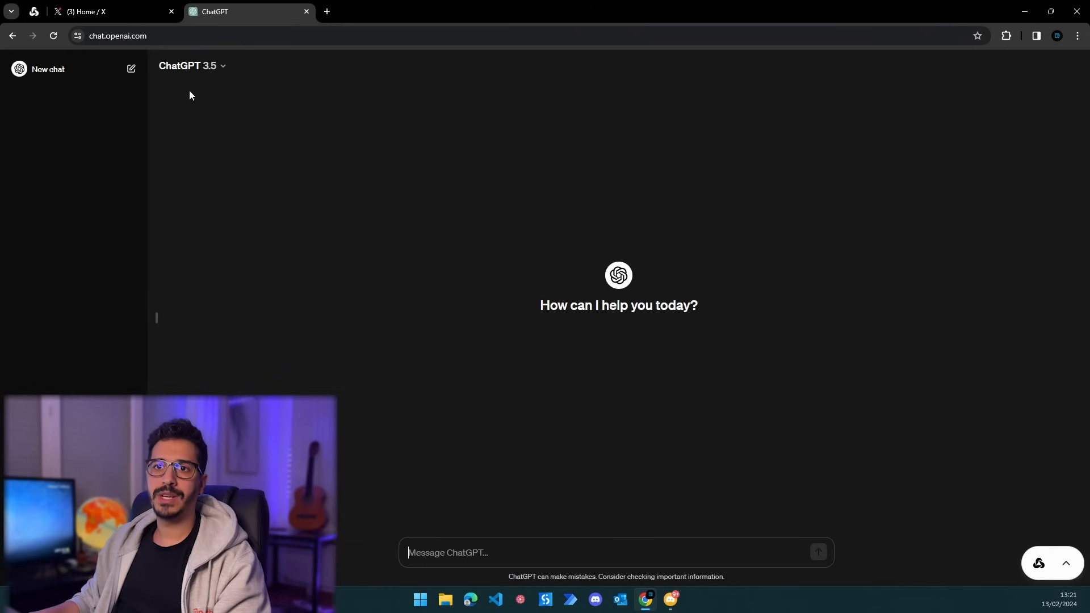
{"action": "mouse_move", "coordinate": [2, 84]}
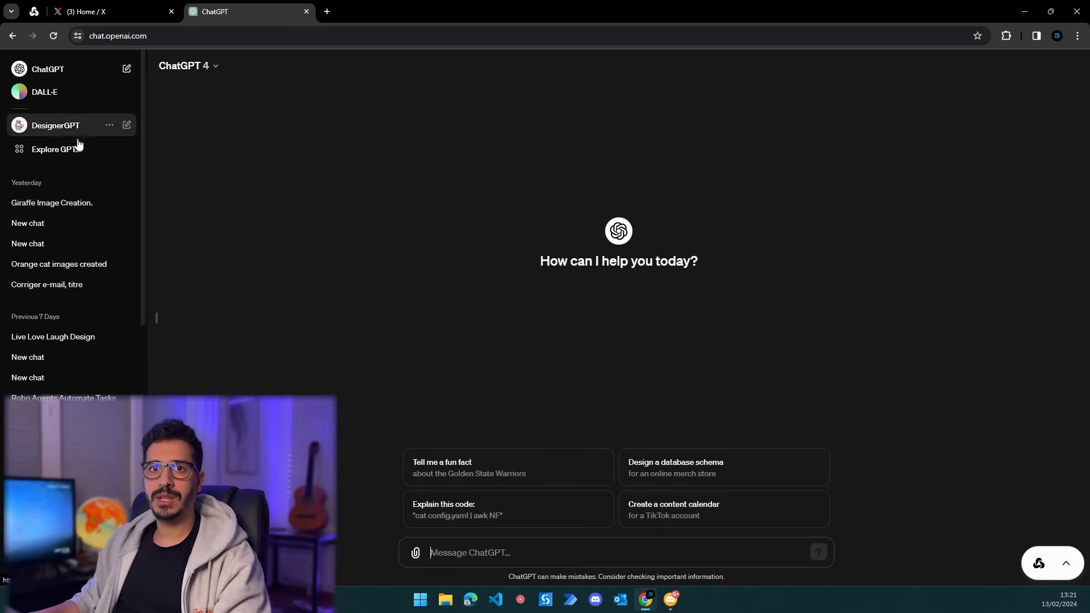
{"action": "mouse_move", "coordinate": [169, 194]}
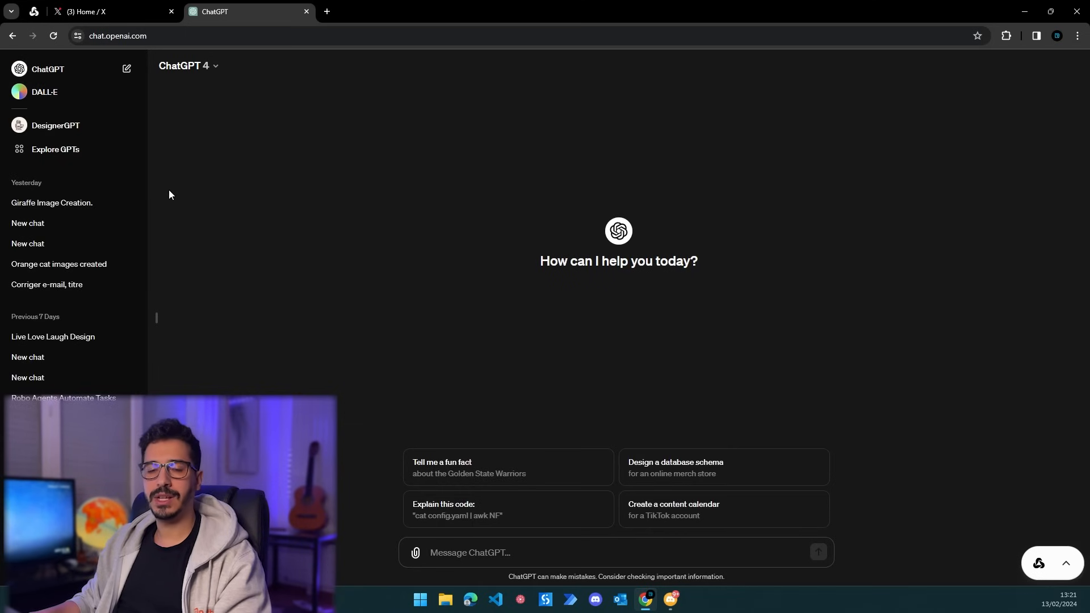
{"action": "mouse_move", "coordinate": [179, 179]}
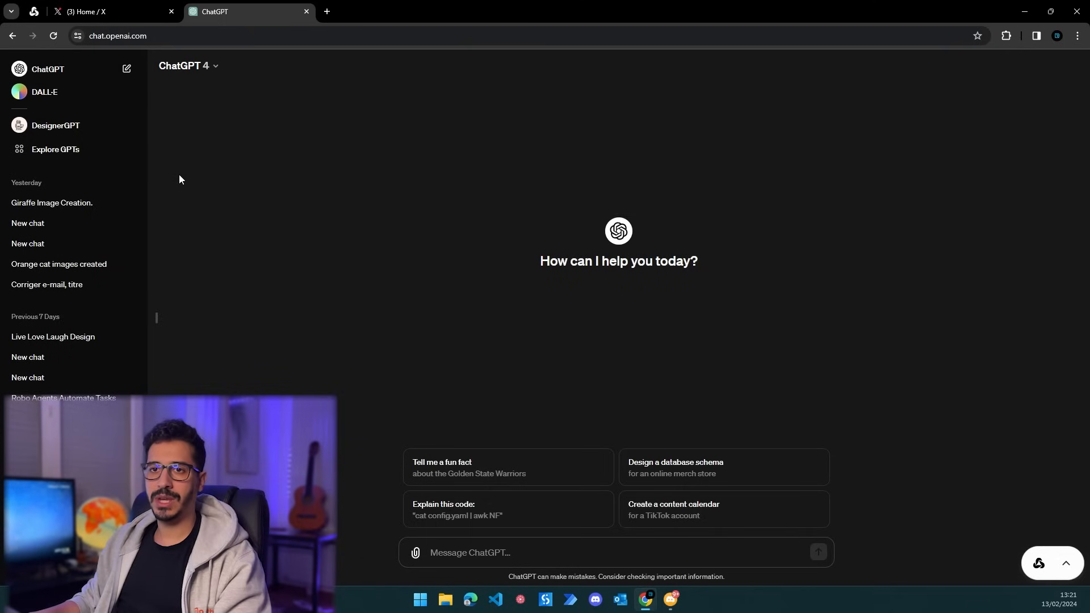
{"action": "mouse_move", "coordinate": [196, 147]}
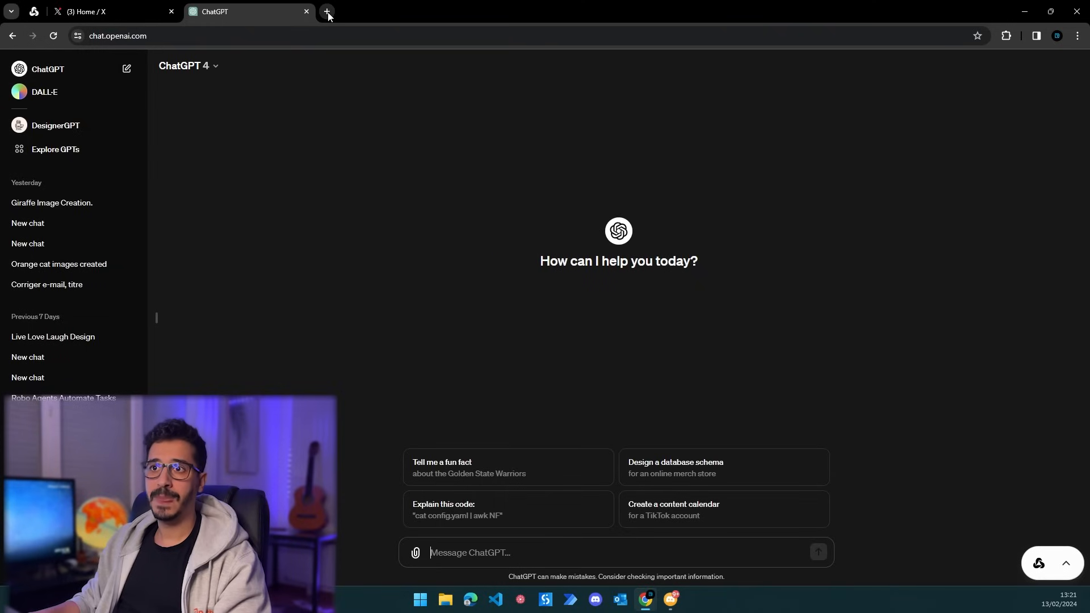
{"action": "mouse_move", "coordinate": [325, 16]}
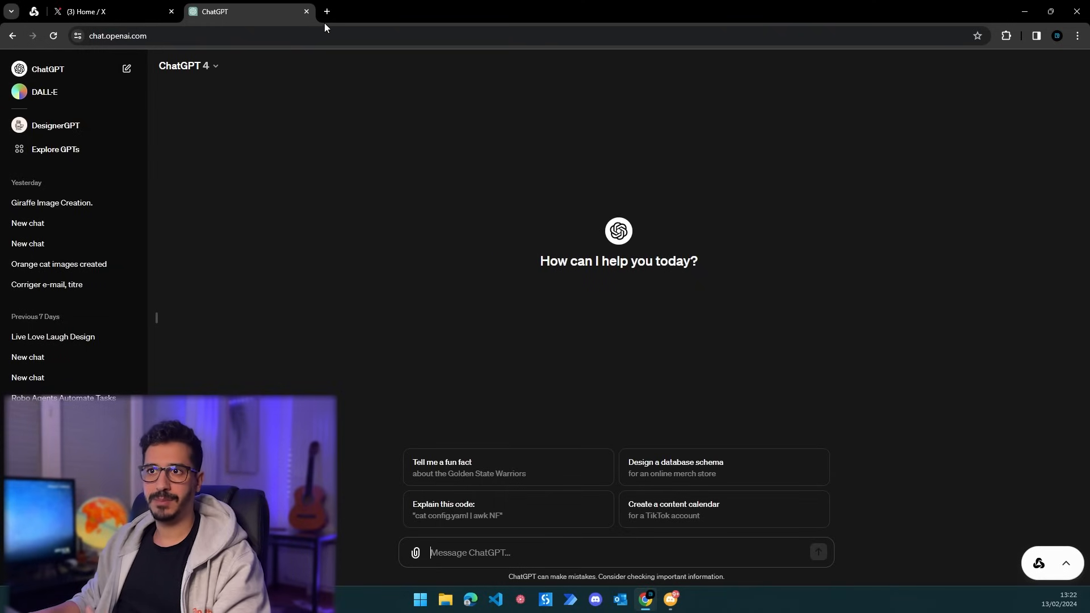
{"action": "left_click", "coordinate": [325, 11]}
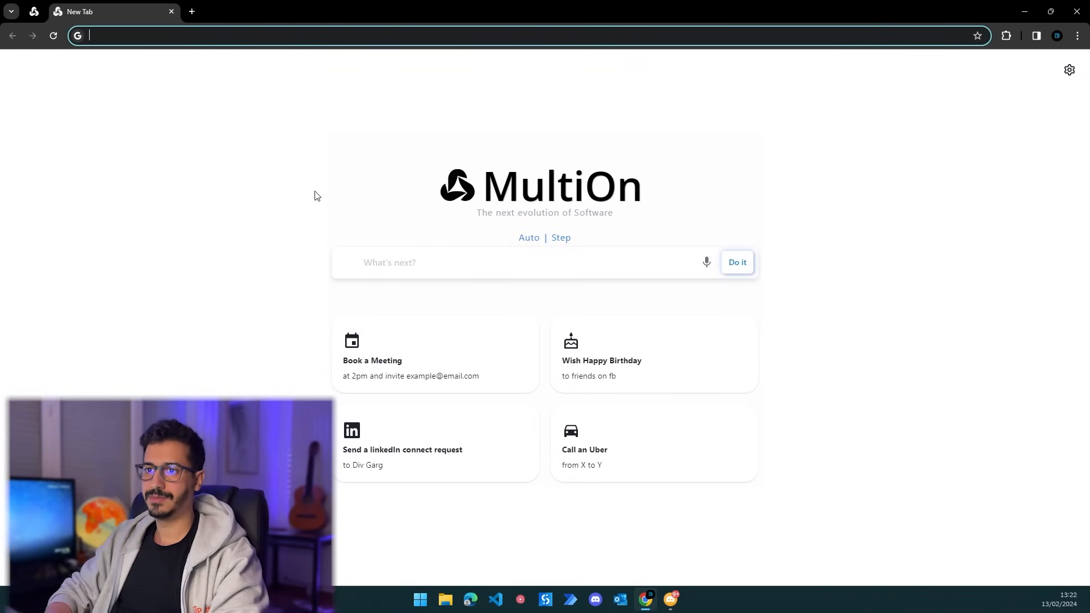
Step: Submit the task 'open chatgpt website and then access Dalle and create an image of an orange cat and download it'
{"action": "type", "text": "open chatgpt website and then"}
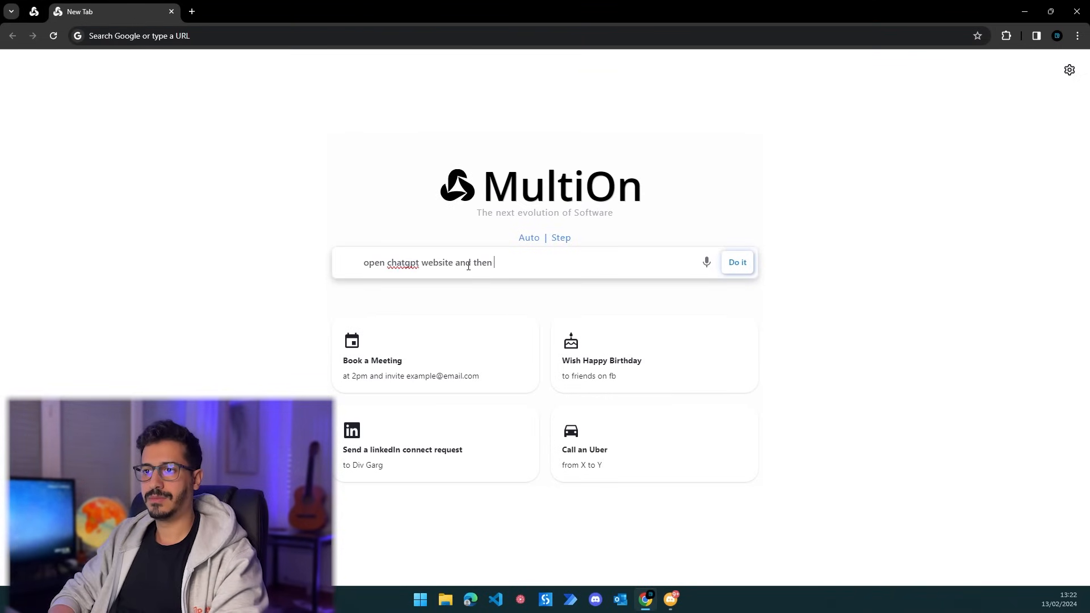
{"action": "type", "text": "access Dalle and create an image of an orange cat and downl"}
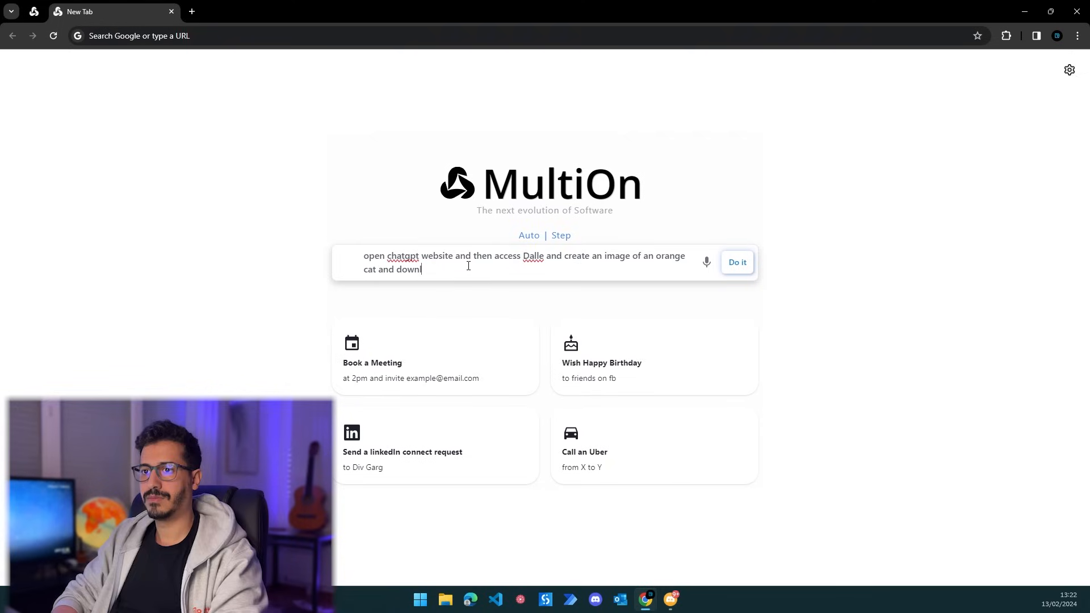
{"action": "type", "text": "oad it"}
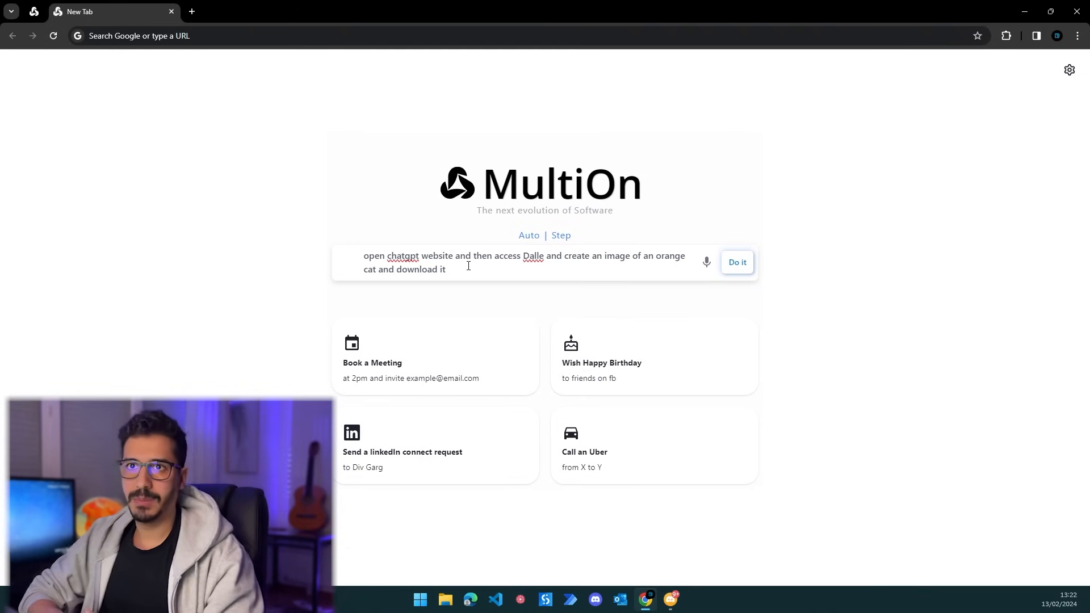
{"action": "left_click", "coordinate": [736, 263]}
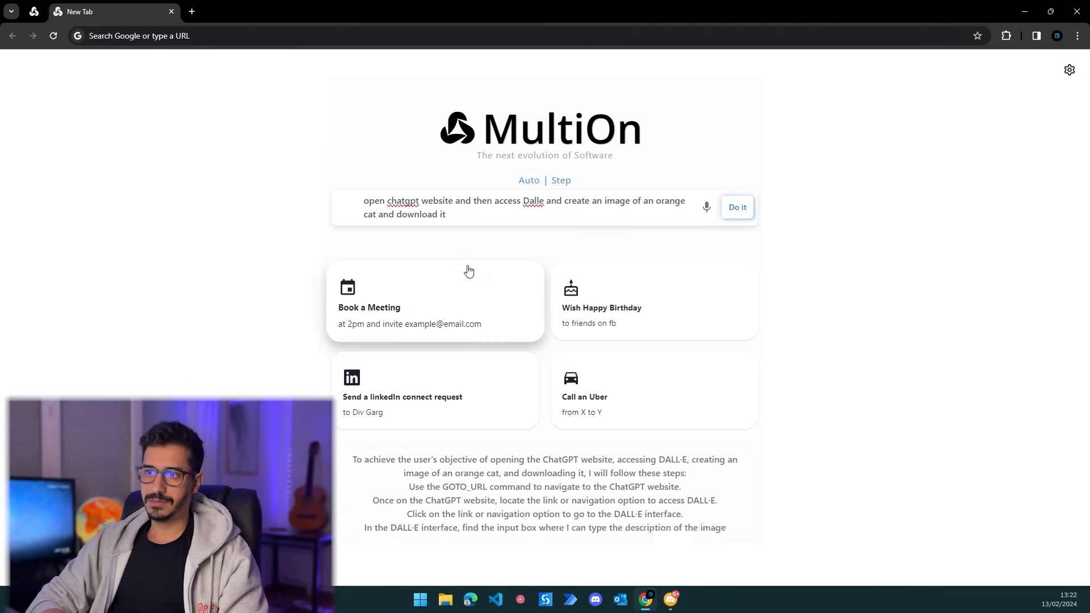
{"action": "left_click", "coordinate": [736, 207]}
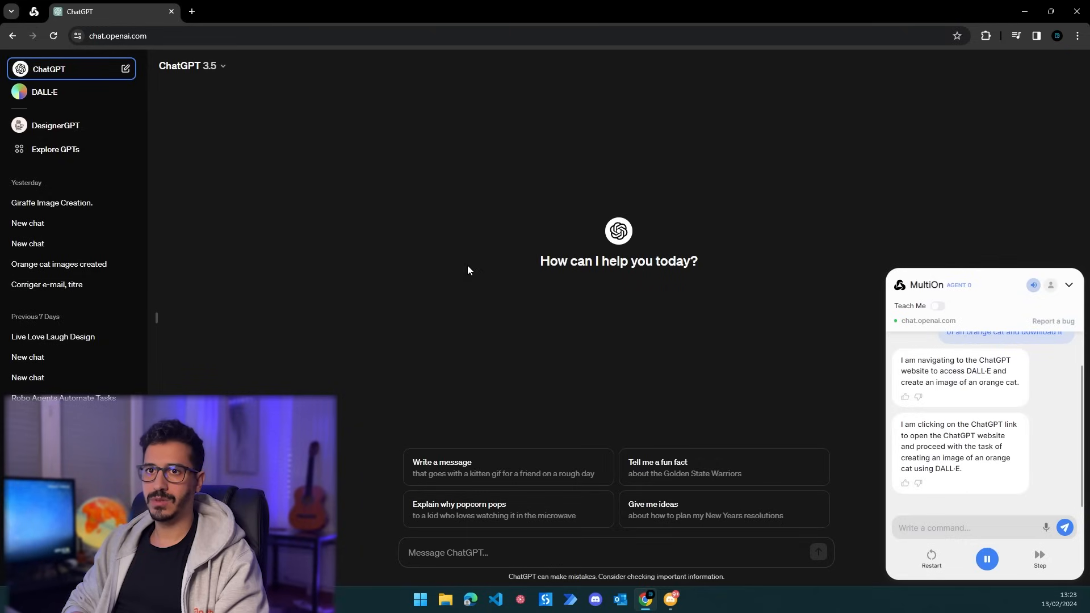
Step: Open DALL-E from the ChatGPT sidebar and submit the prompt 'an orange cat'
{"action": "left_click", "coordinate": [43, 92]}
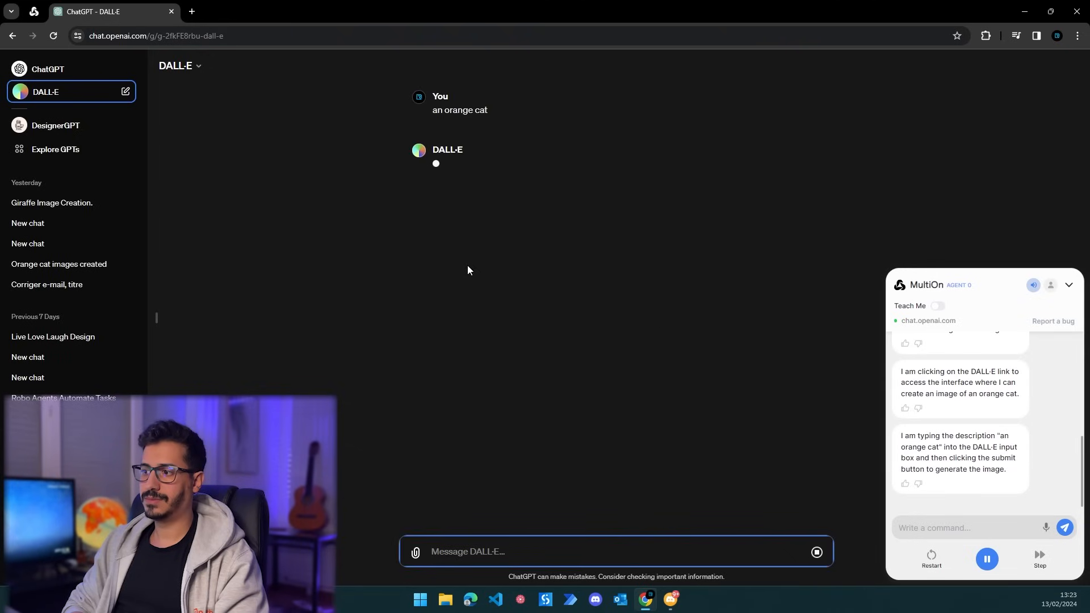
{"action": "type", "text": "an orange cat"}
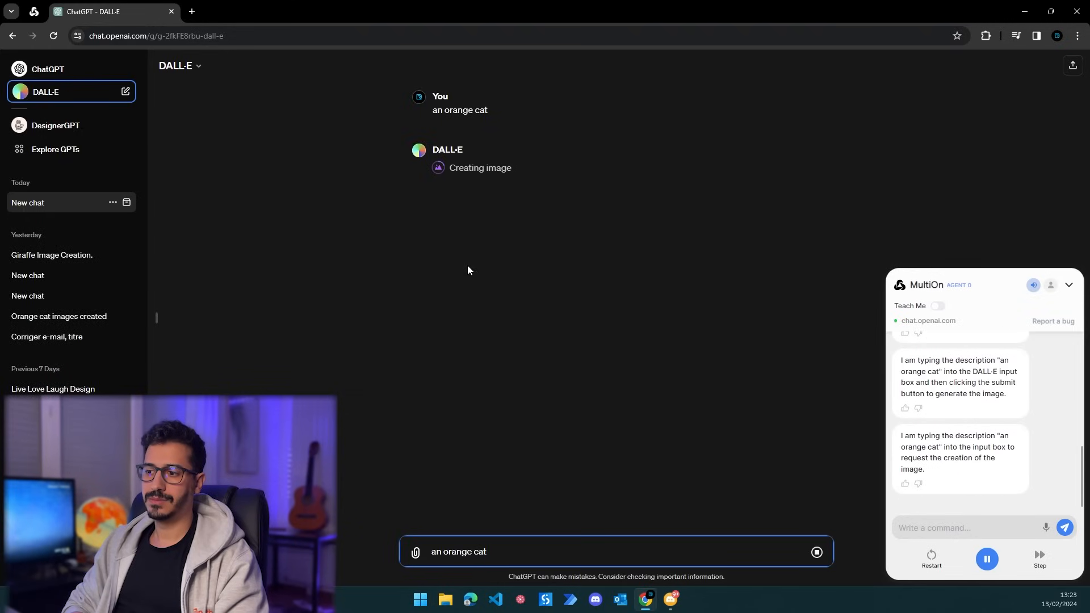
{"action": "left_click", "coordinate": [816, 551]}
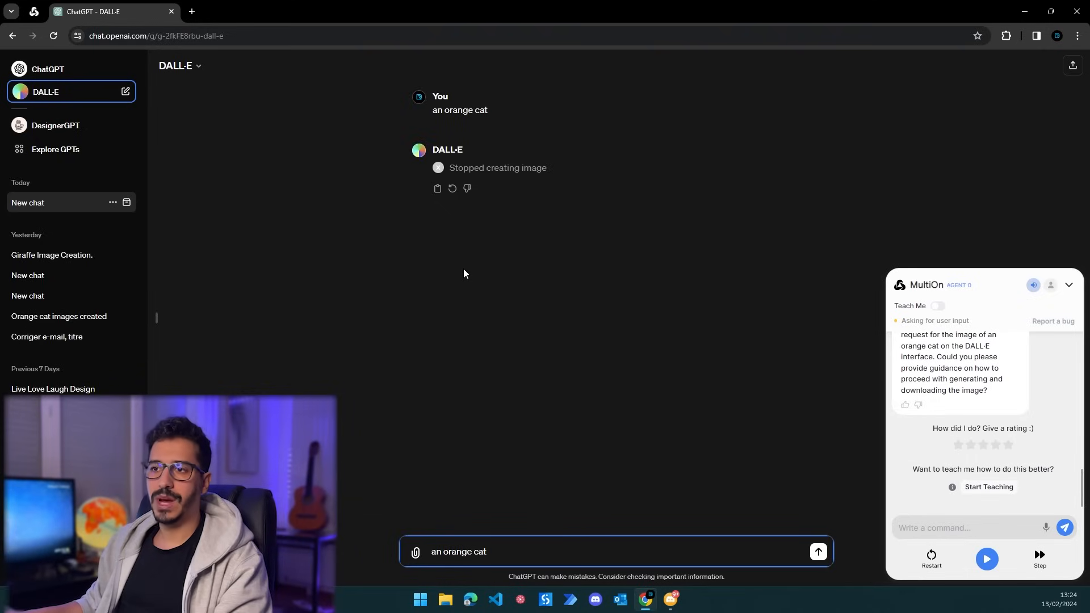
{"action": "mouse_move", "coordinate": [438, 110]}
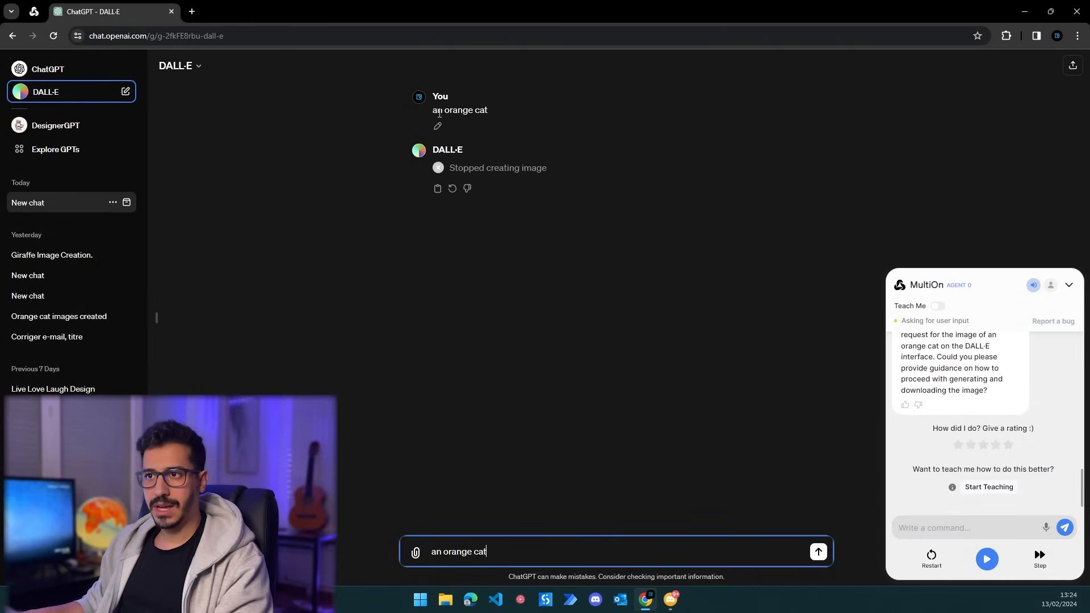
{"action": "double_click", "coordinate": [459, 110]}
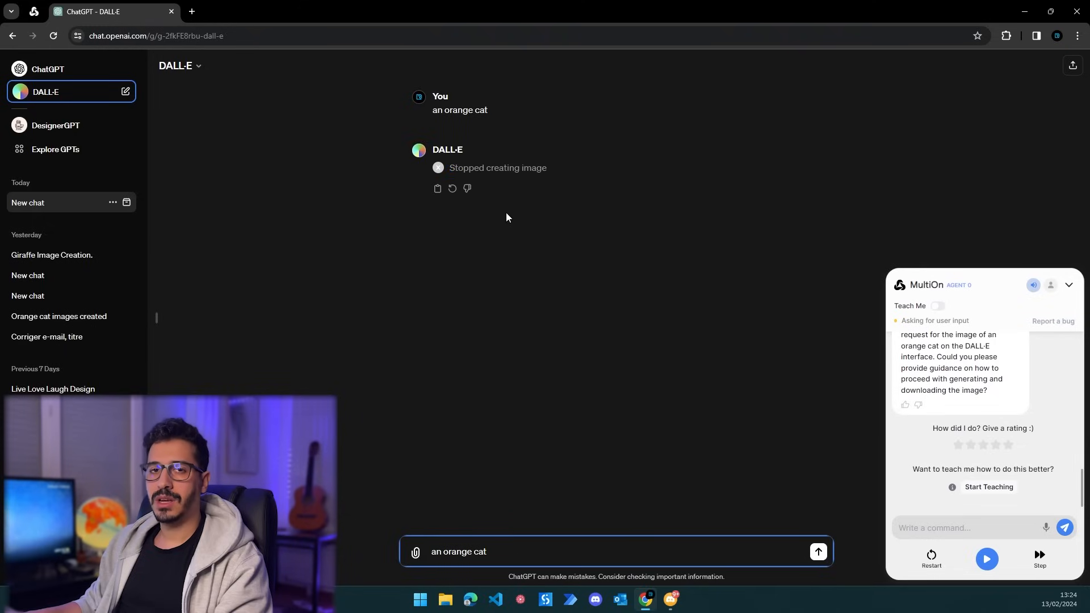
{"action": "mouse_move", "coordinate": [496, 218]}
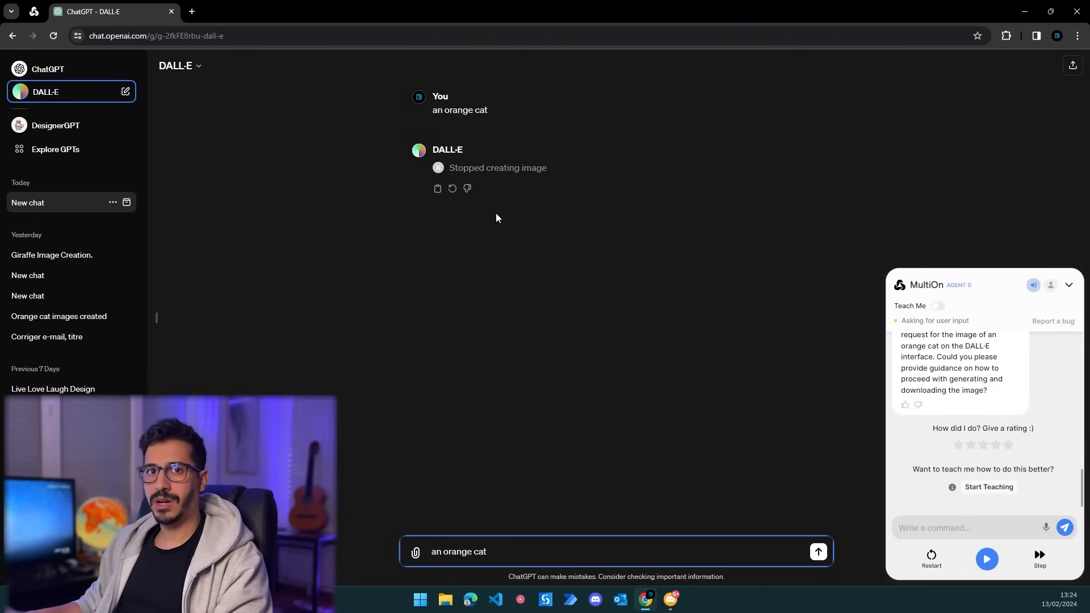
{"action": "mouse_move", "coordinate": [457, 170]}
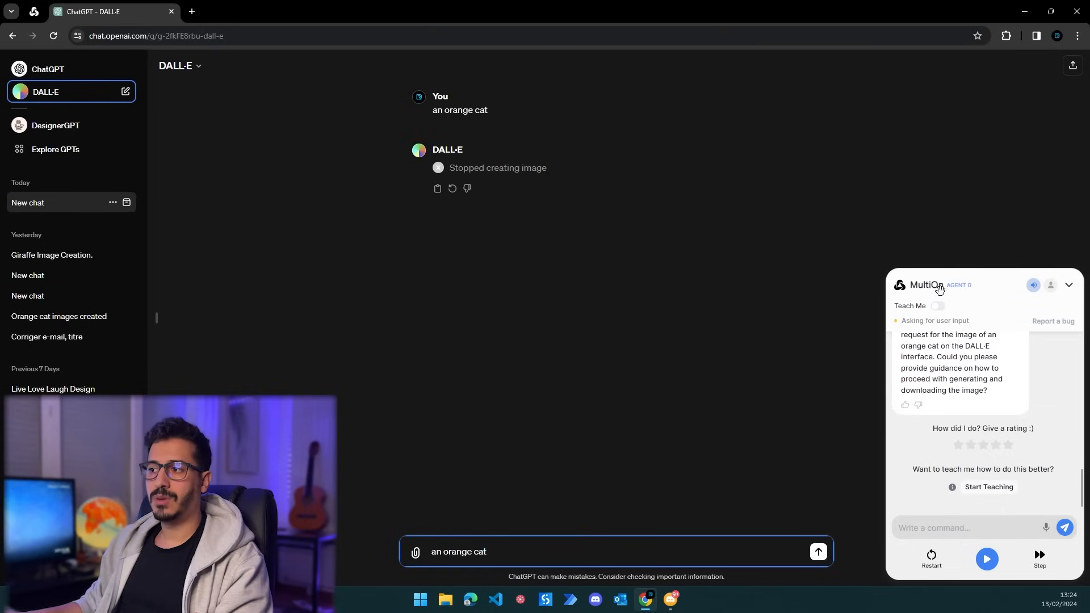
{"action": "mouse_move", "coordinate": [837, 304]}
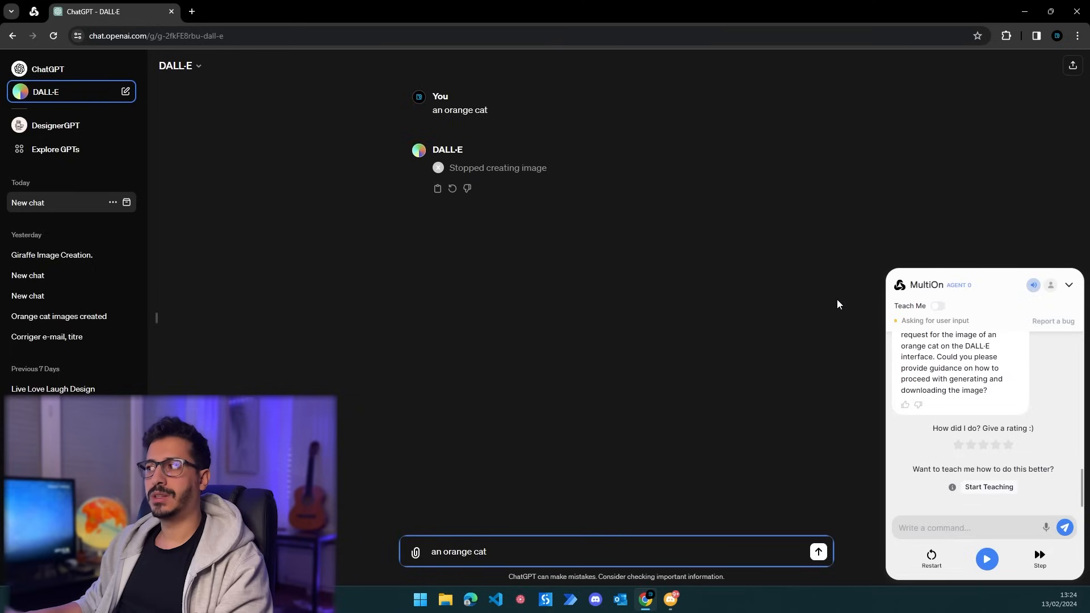
{"action": "mouse_move", "coordinate": [817, 309]}
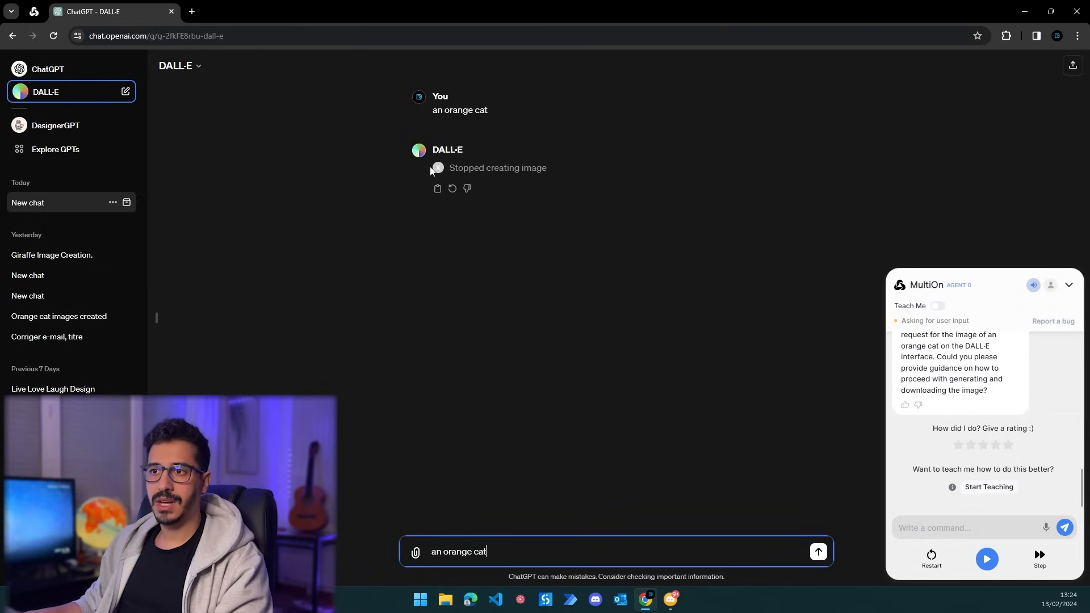
{"action": "mouse_move", "coordinate": [439, 180]}
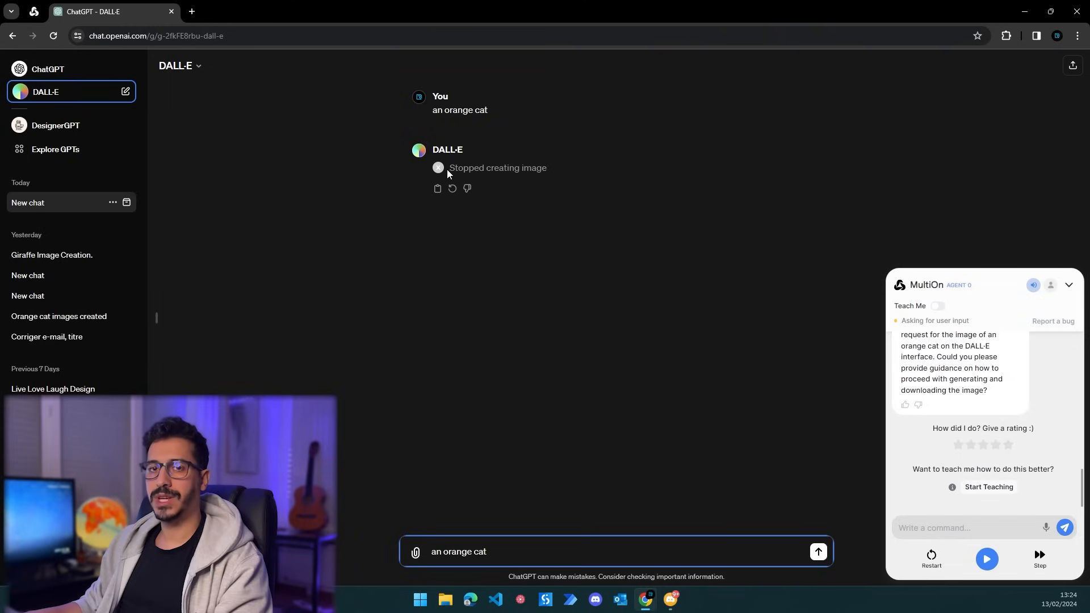
{"action": "mouse_move", "coordinate": [449, 297]}
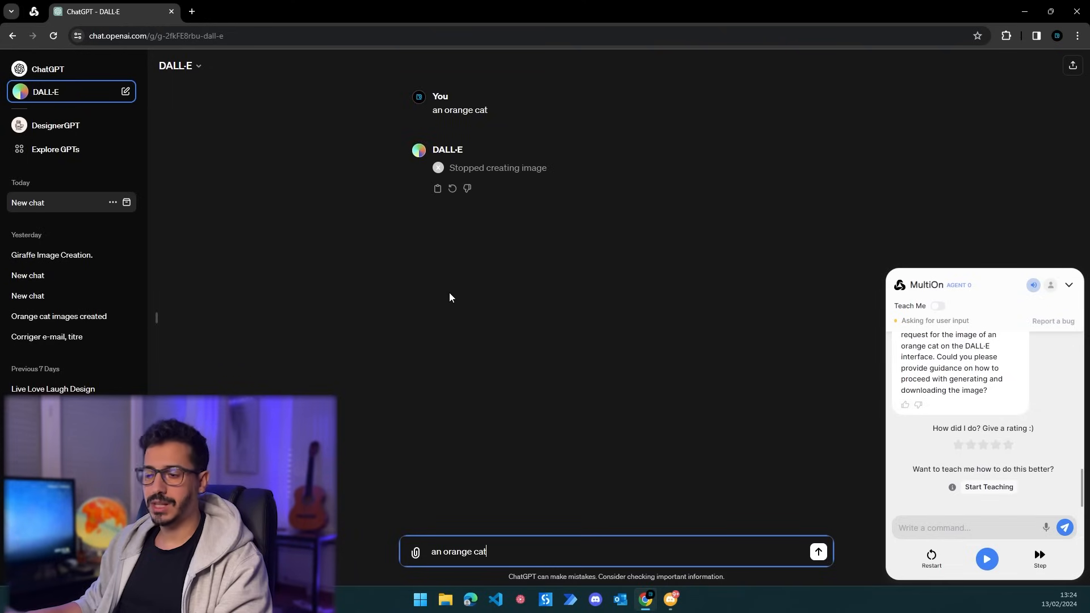
{"action": "mouse_move", "coordinate": [811, 396]}
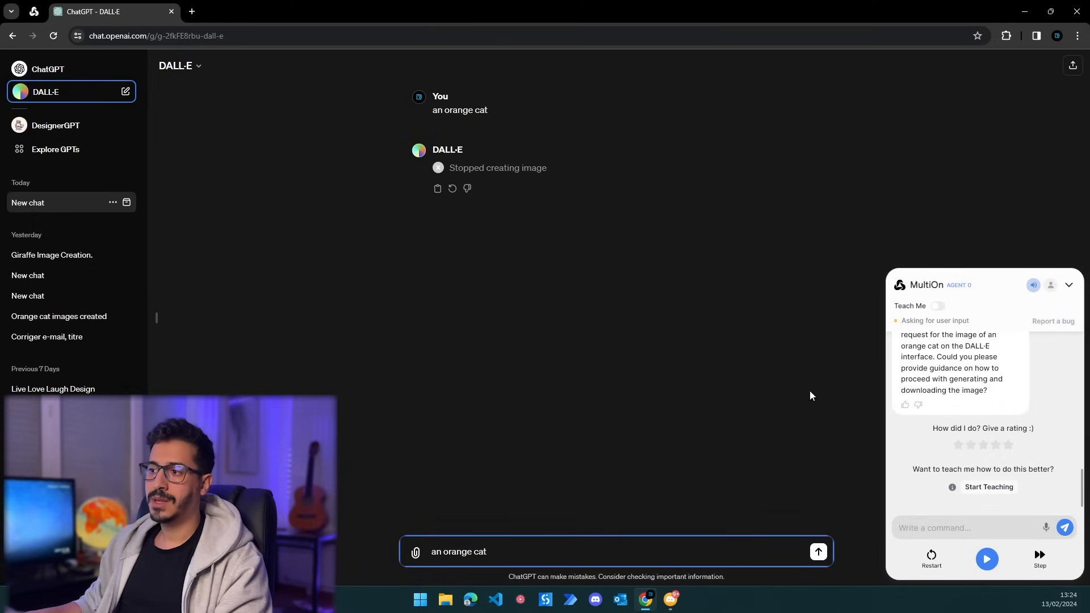
{"action": "mouse_move", "coordinate": [433, 116]}
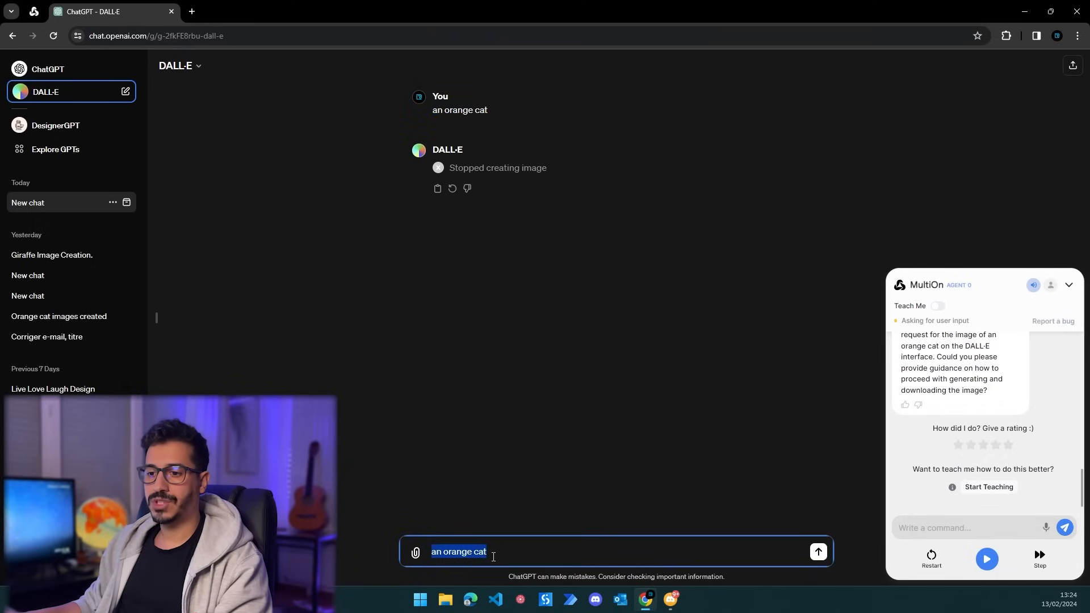
{"action": "mouse_move", "coordinate": [817, 552]}
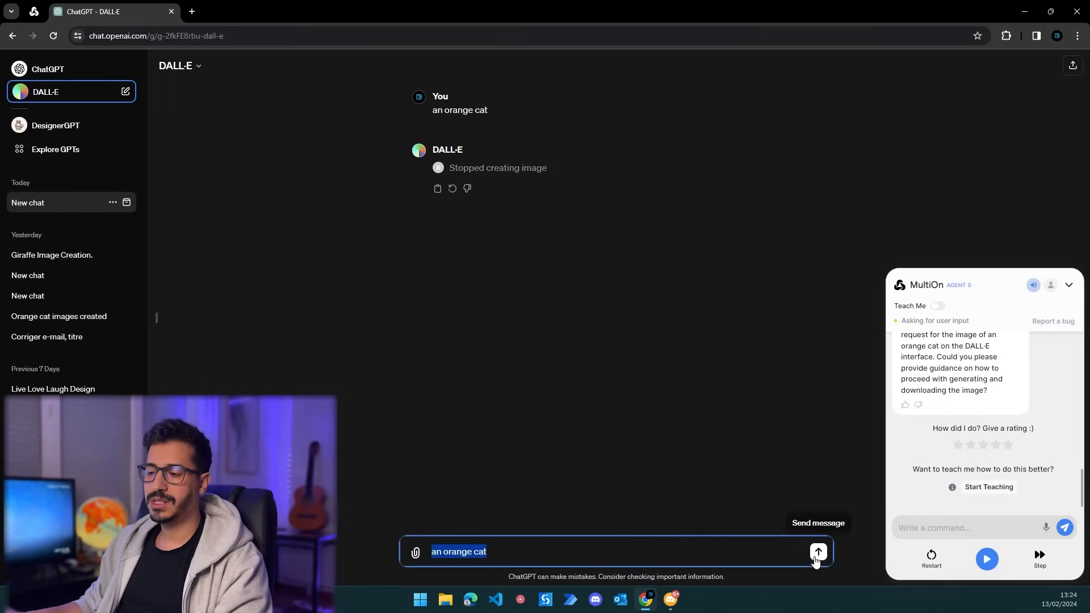
{"action": "mouse_move", "coordinate": [675, 476]}
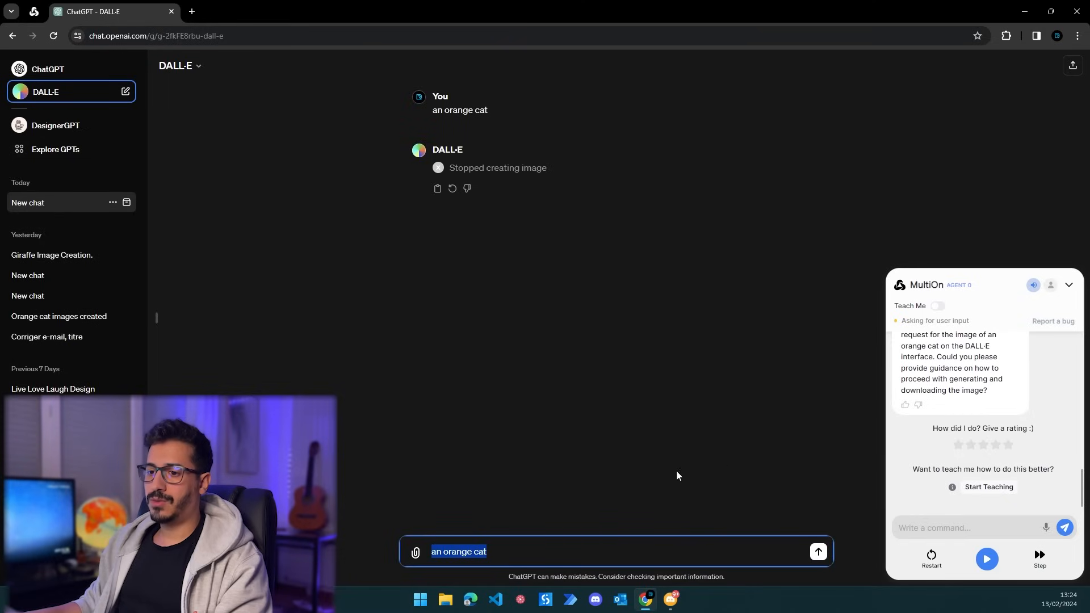
{"action": "mouse_move", "coordinate": [548, 523]}
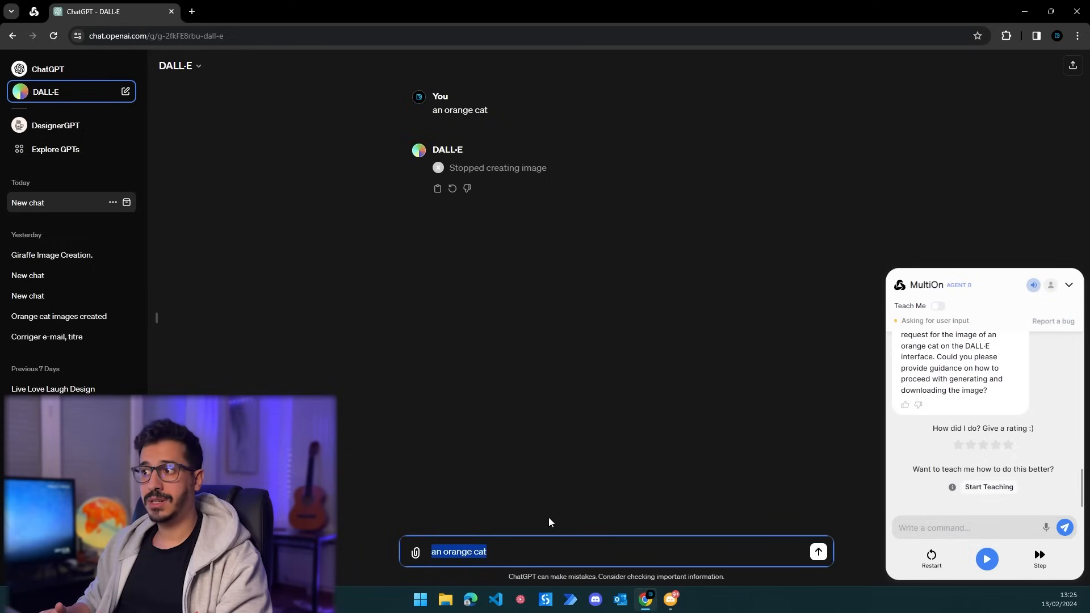
{"action": "mouse_move", "coordinate": [441, 172]}
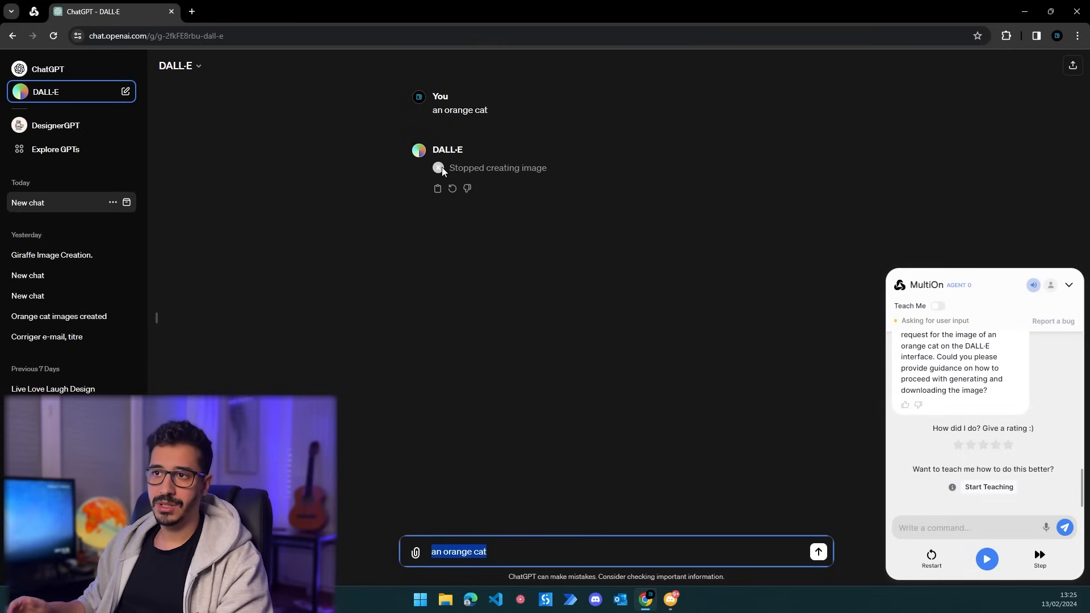
{"action": "mouse_move", "coordinate": [476, 197]}
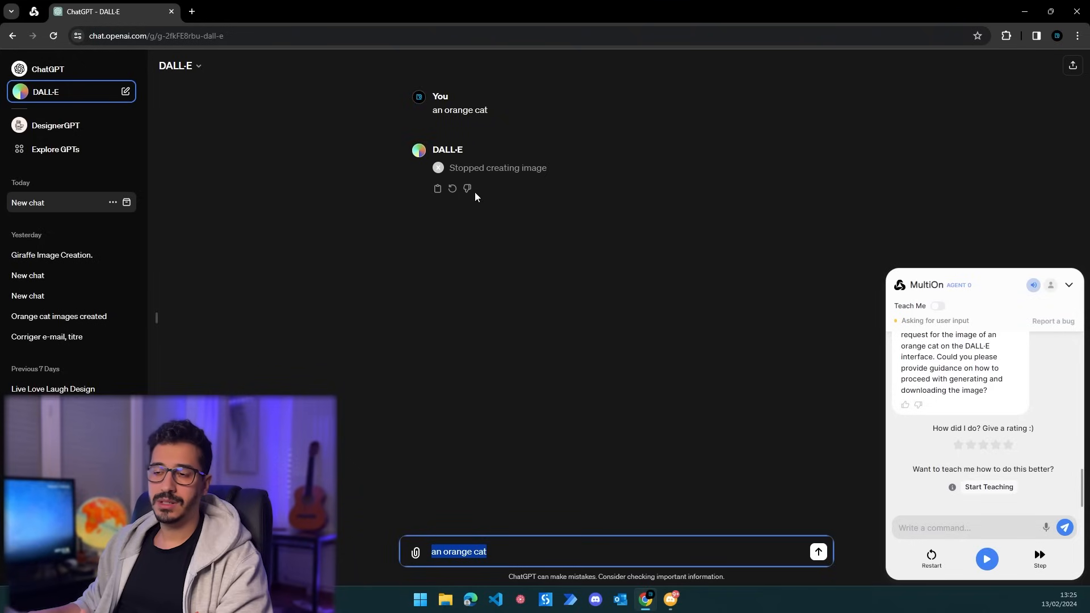
{"action": "mouse_move", "coordinate": [473, 427]}
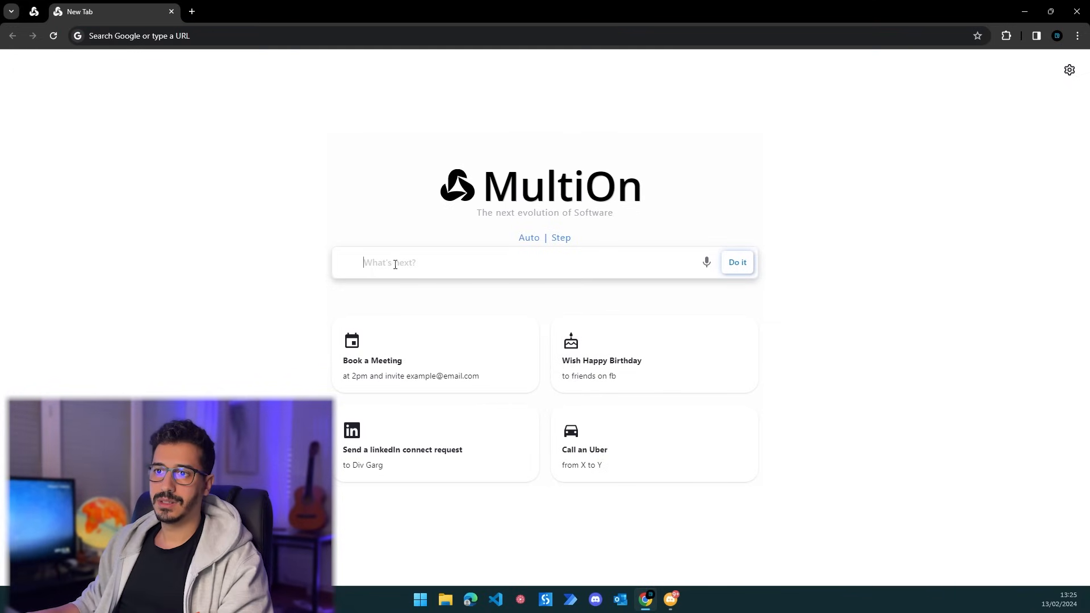
Step: Resubmit the task to open ChatGPT, create an orange cat DALL-E image and download it
{"action": "type", "text": "open chatgpt website and then access Dalle and create an image of an orange cat and download it"}
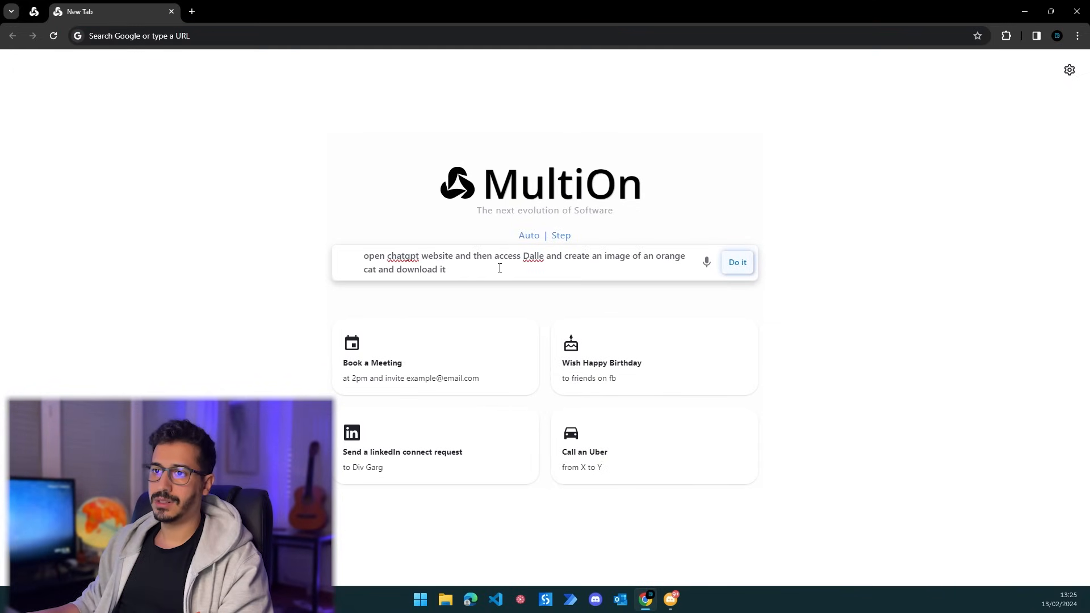
{"action": "left_click", "coordinate": [736, 262]}
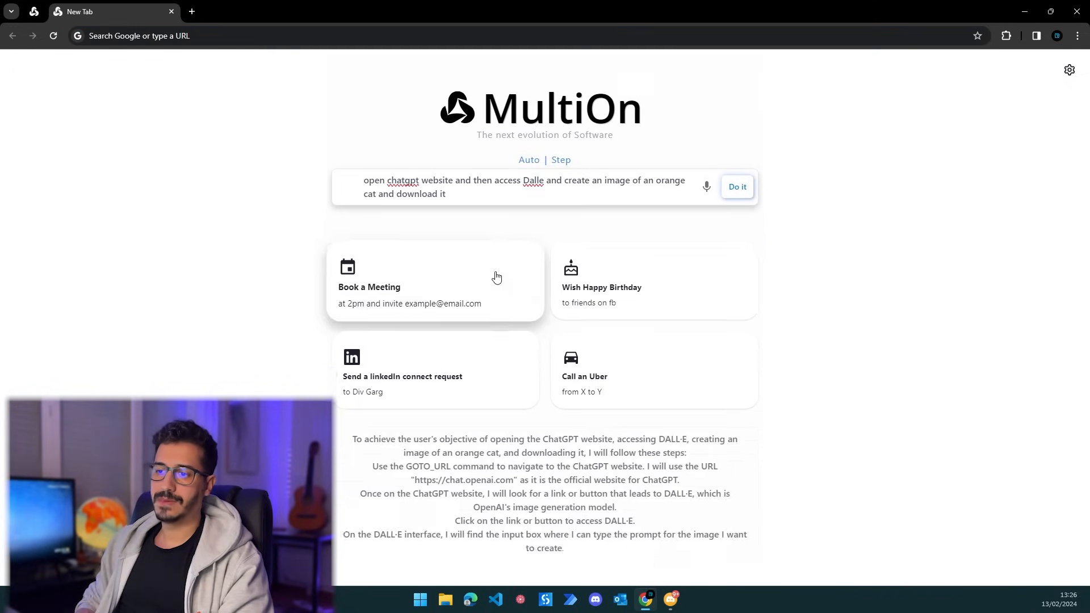
{"action": "left_click", "coordinate": [736, 186]}
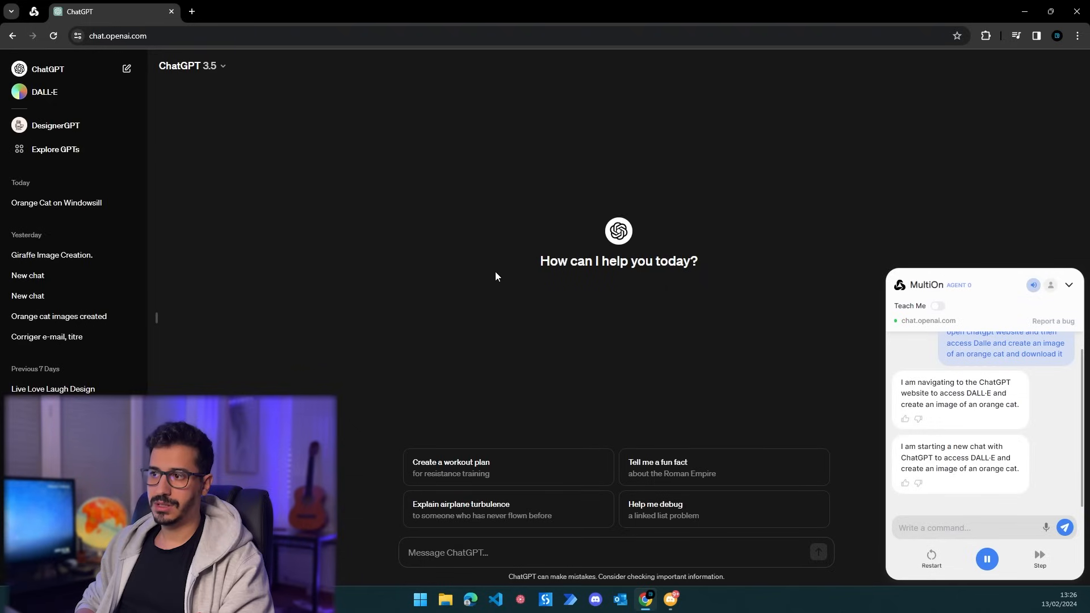
Step: Open the DALL-E assistant from the ChatGPT sidebar to generate the orange cat images
{"action": "left_click", "coordinate": [44, 91]}
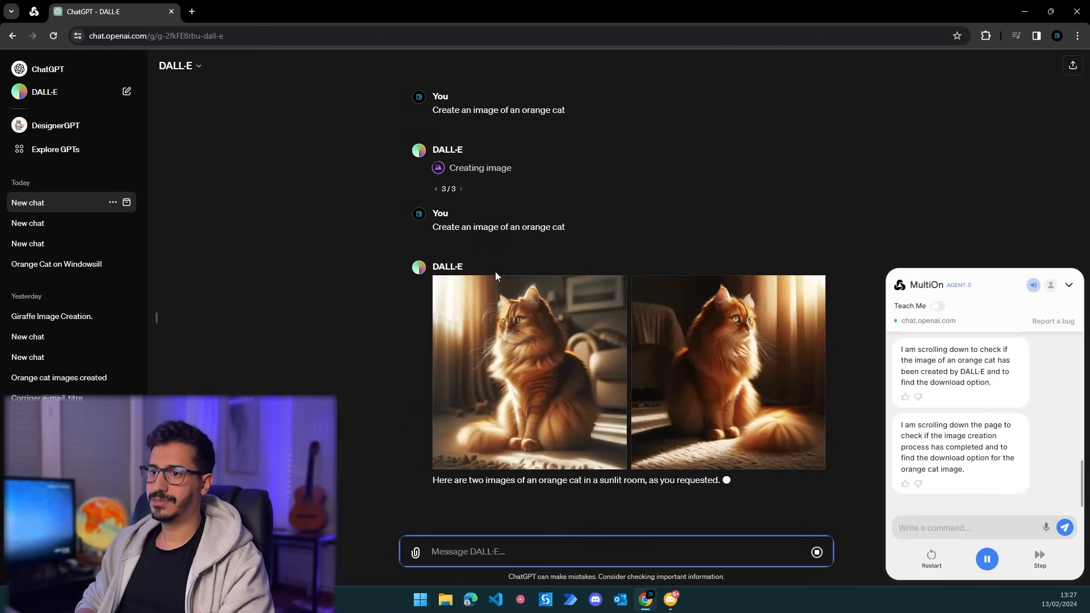
Step: Enlarge the first orange cat image, download it as a webp file, and close the viewer
{"action": "left_click", "coordinate": [529, 371]}
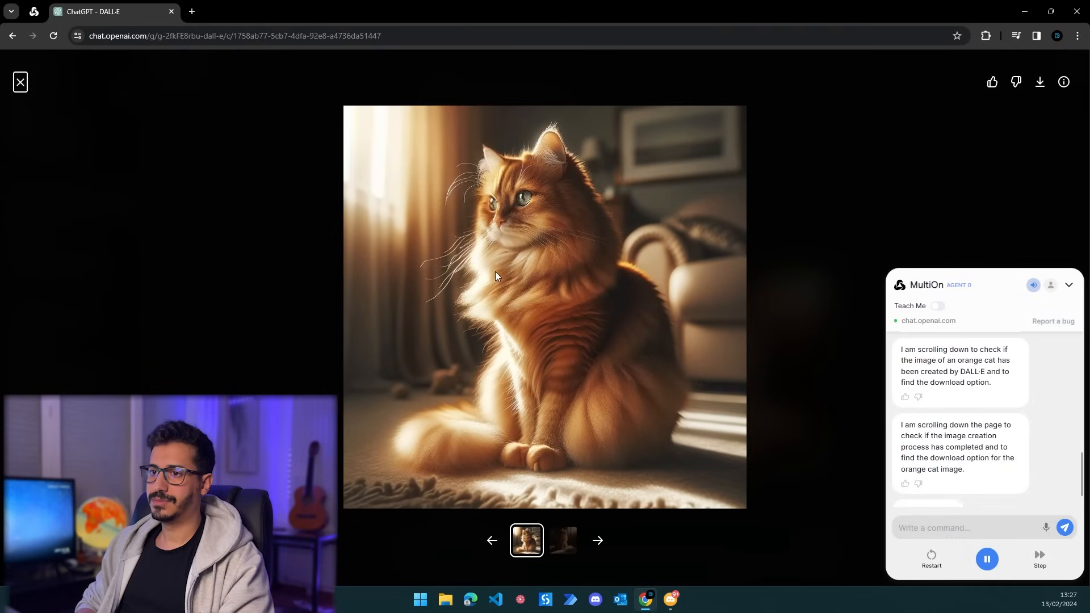
{"action": "scroll", "scroll_direction": "down", "scroll_amount": 3}
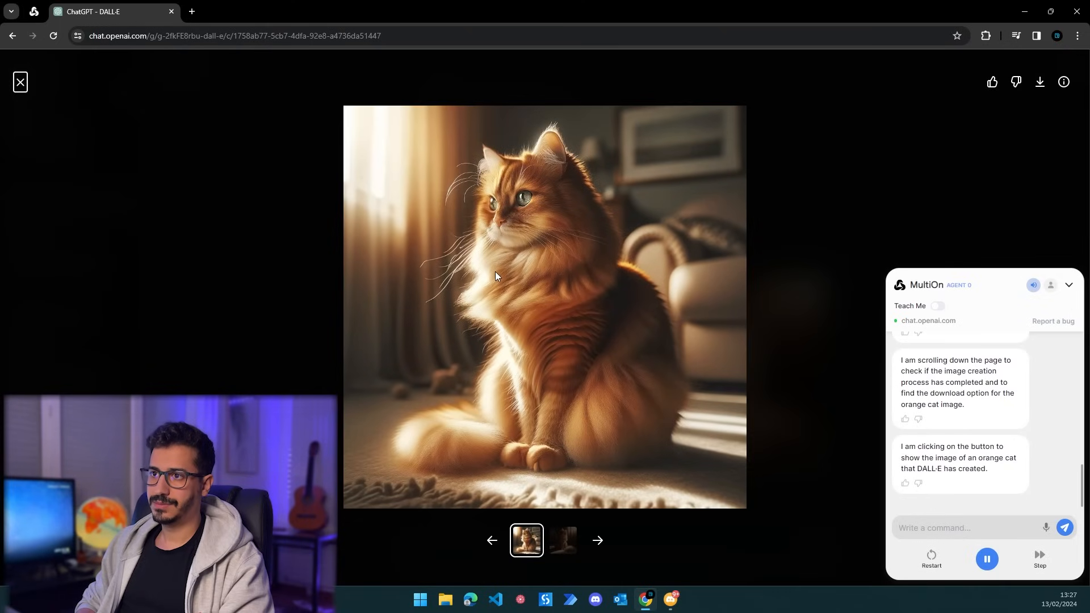
{"action": "left_click", "coordinate": [1039, 82]}
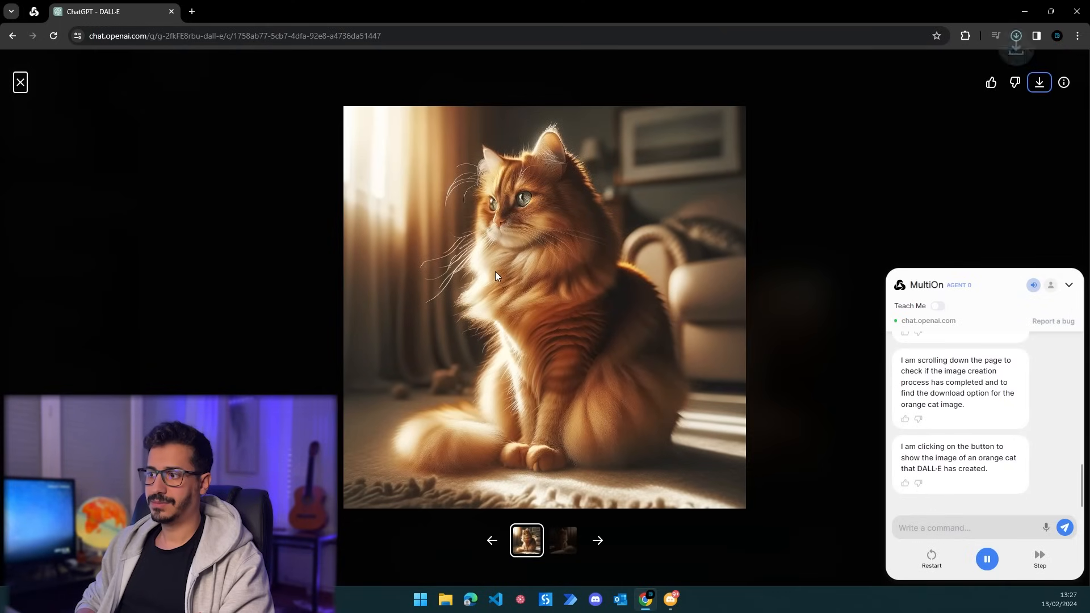
{"action": "left_click", "coordinate": [1038, 82]}
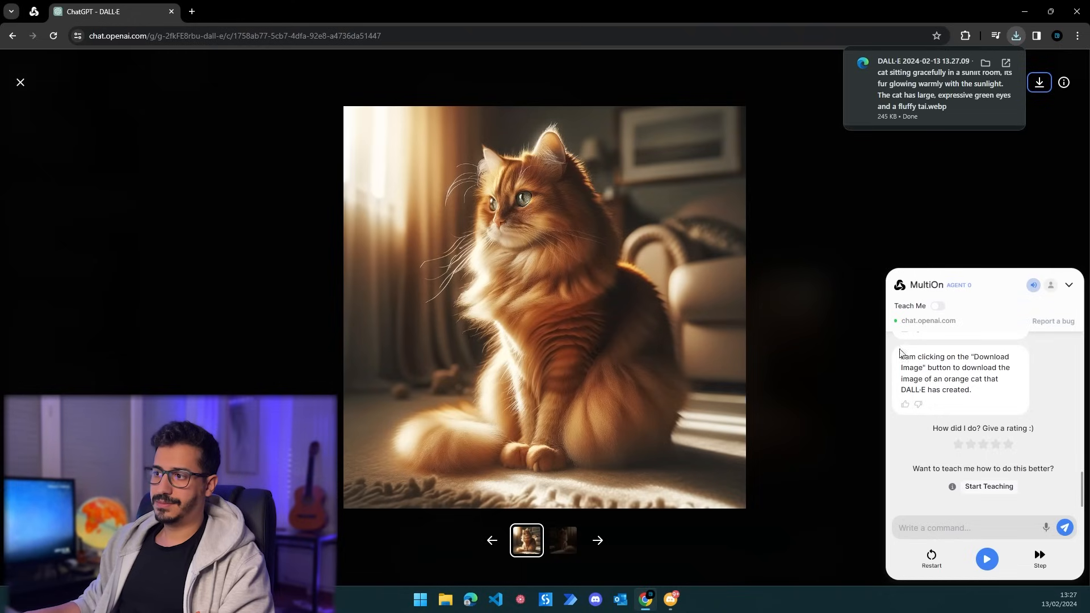
{"action": "left_click", "coordinate": [21, 82]}
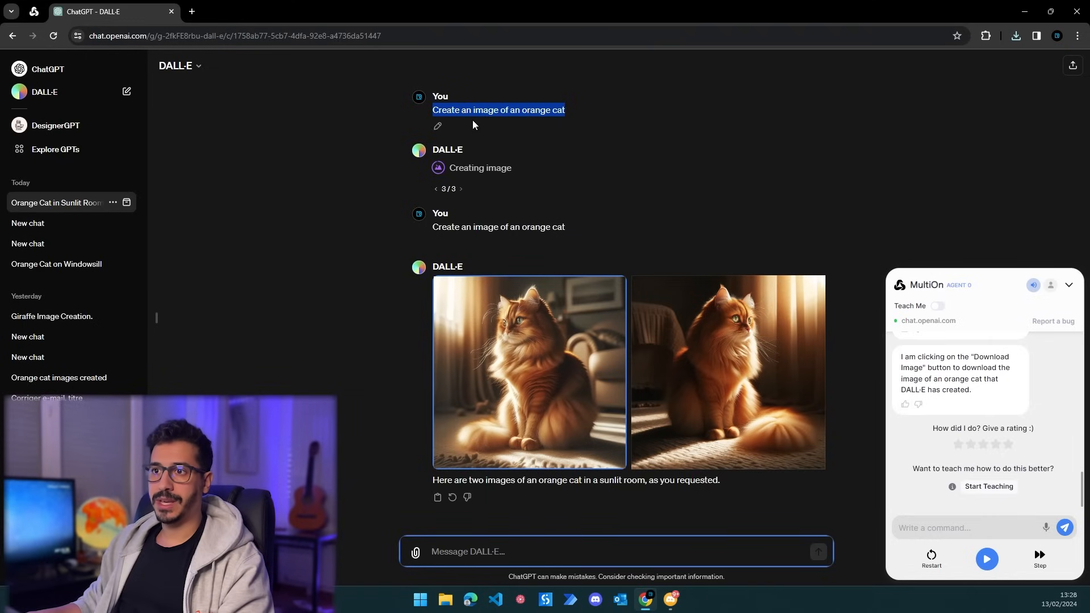
{"action": "mouse_move", "coordinate": [455, 224]}
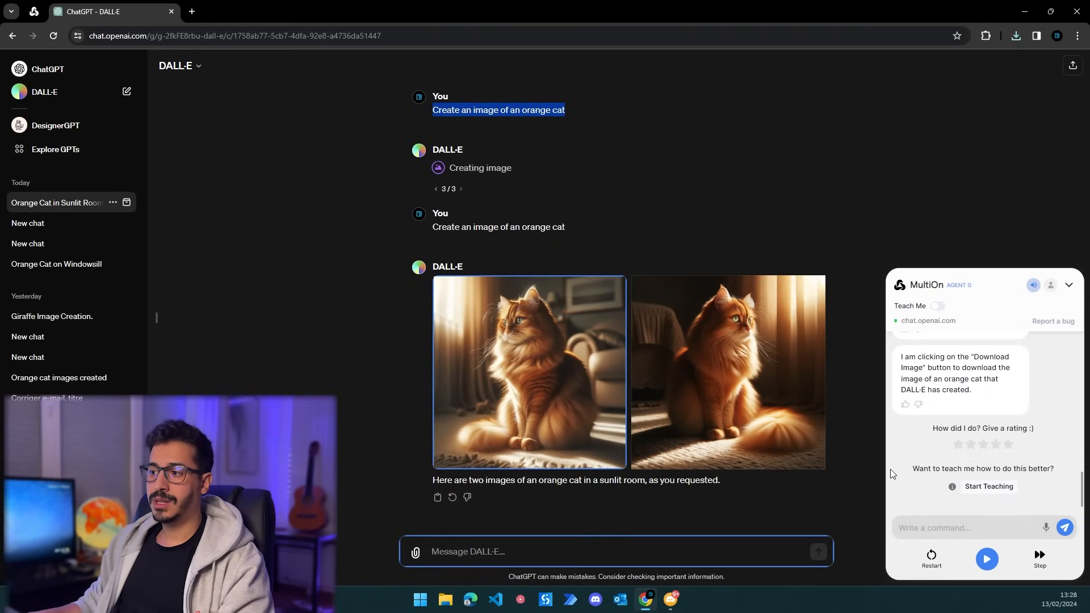
{"action": "mouse_move", "coordinate": [824, 494]}
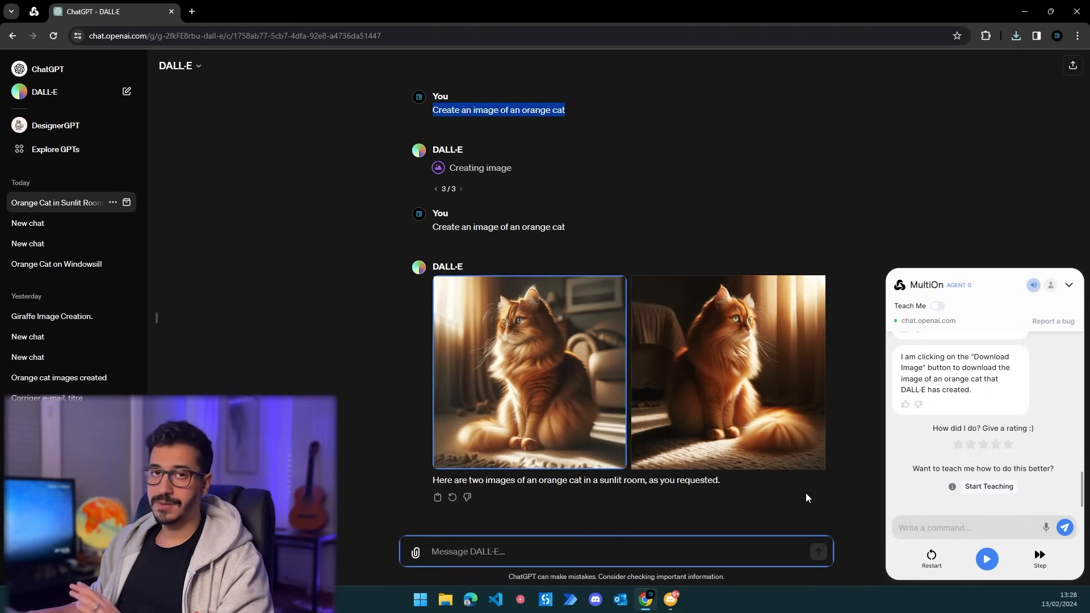
{"action": "mouse_move", "coordinate": [764, 511]}
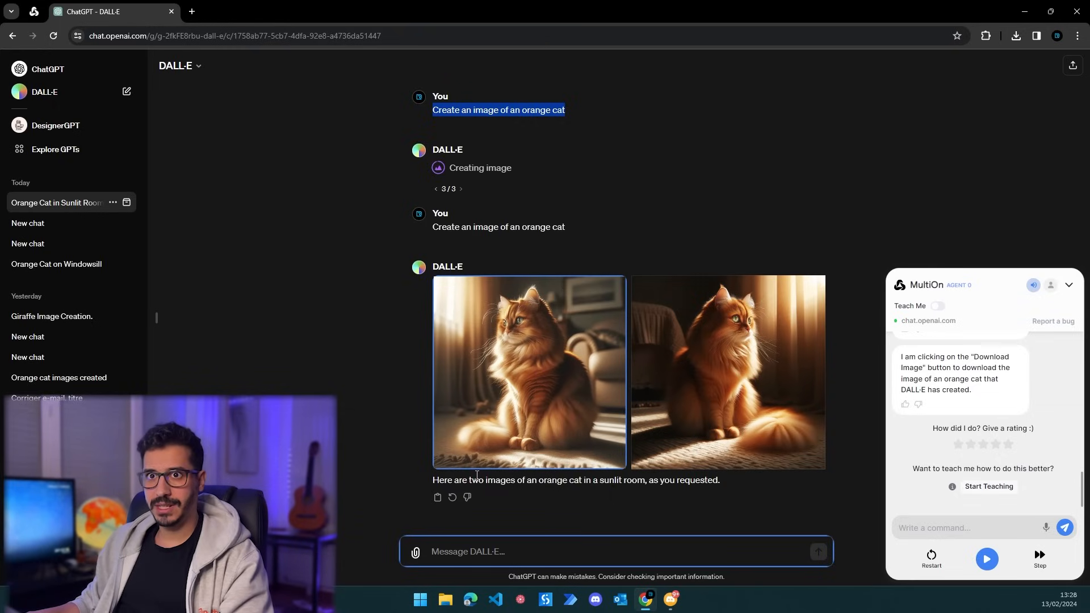
{"action": "mouse_move", "coordinate": [479, 446]}
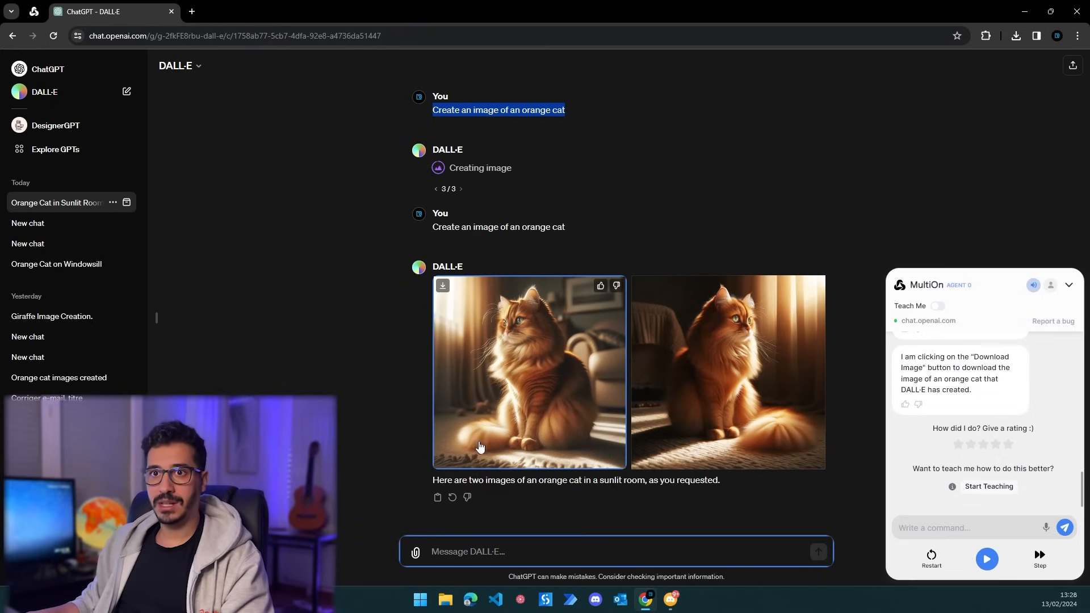
{"action": "mouse_move", "coordinate": [479, 445]}
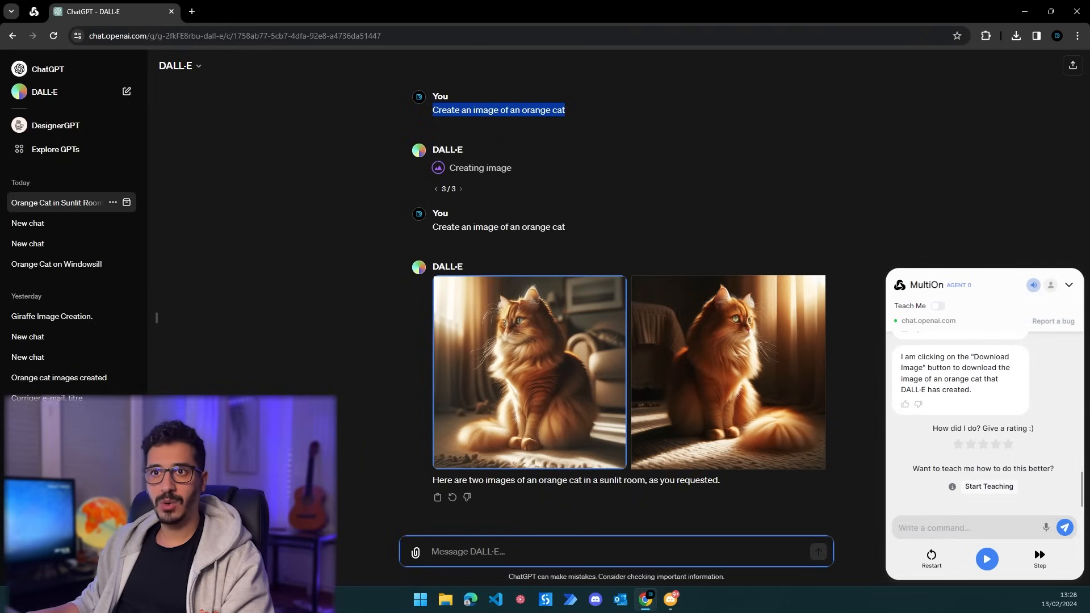
{"action": "mouse_move", "coordinate": [395, 280]}
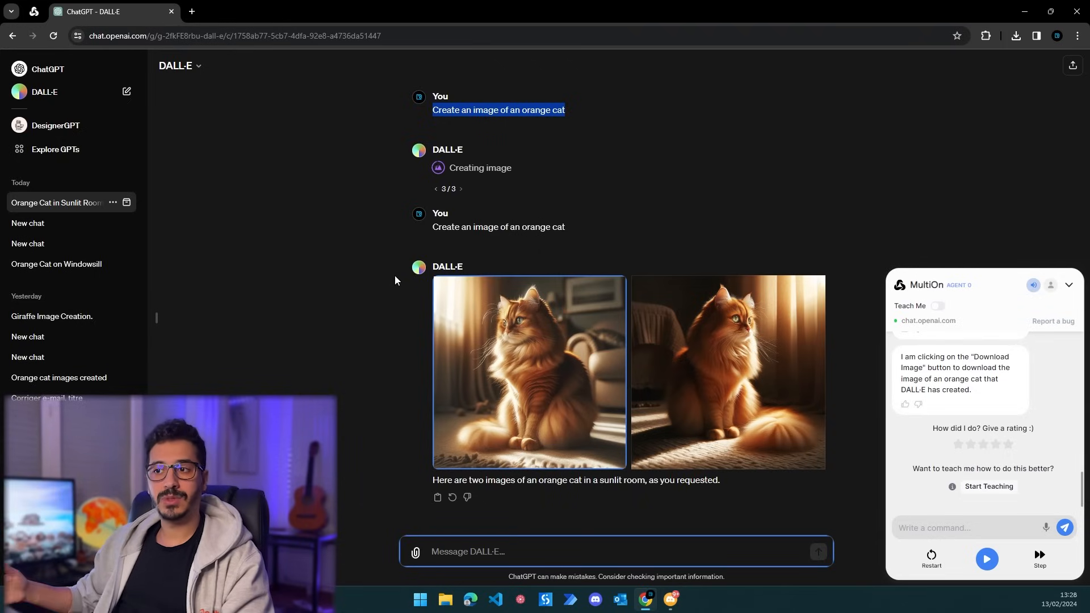
{"action": "mouse_move", "coordinate": [420, 395]}
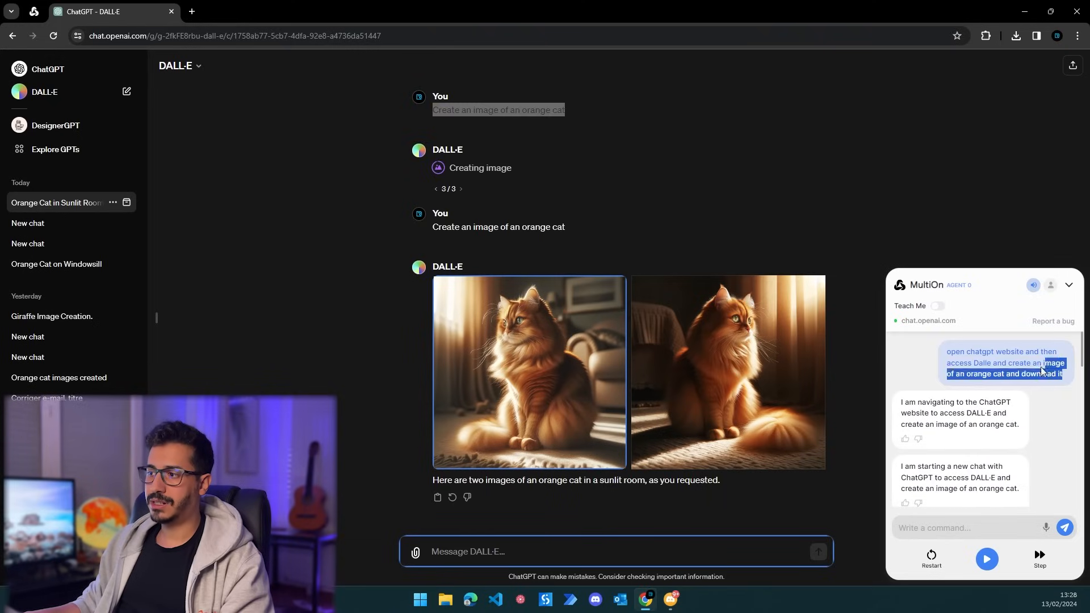
{"action": "mouse_move", "coordinate": [798, 473]}
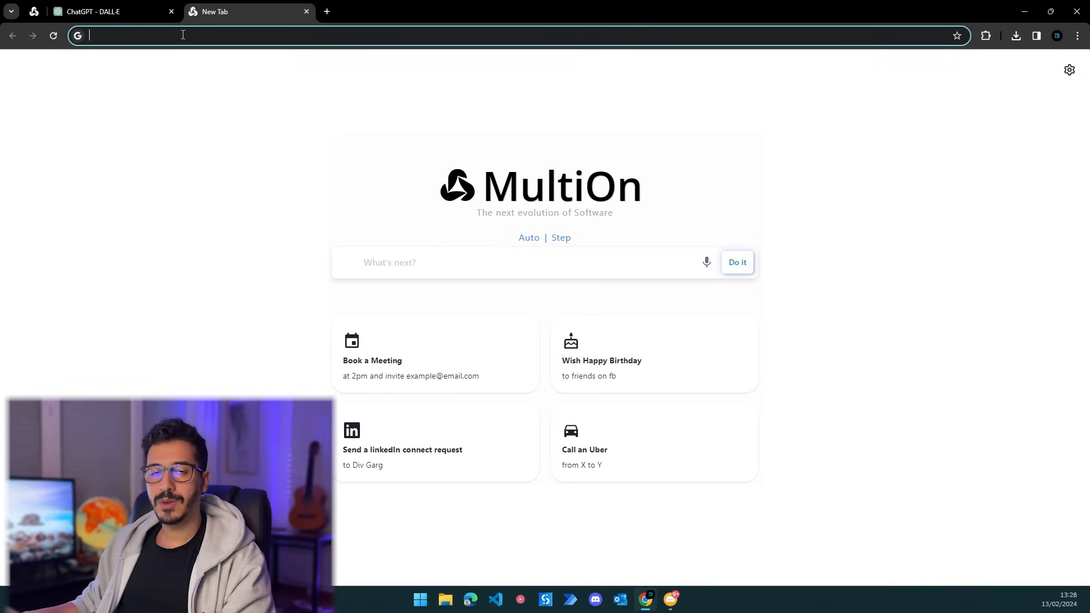
Step: Launch the orange cat task with added wording to give DALL-E time to generate before re-prompting
{"action": "type", "text": "open chatgpt website and then access Dalle and create an image of an orange cat and download it"}
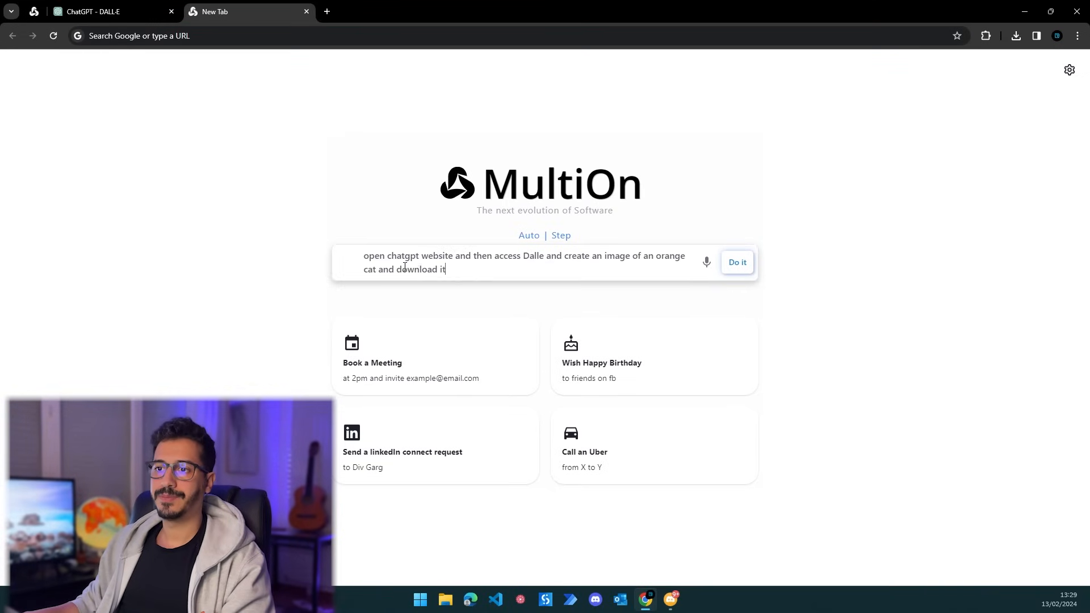
{"action": "type", "text": ", before you"}
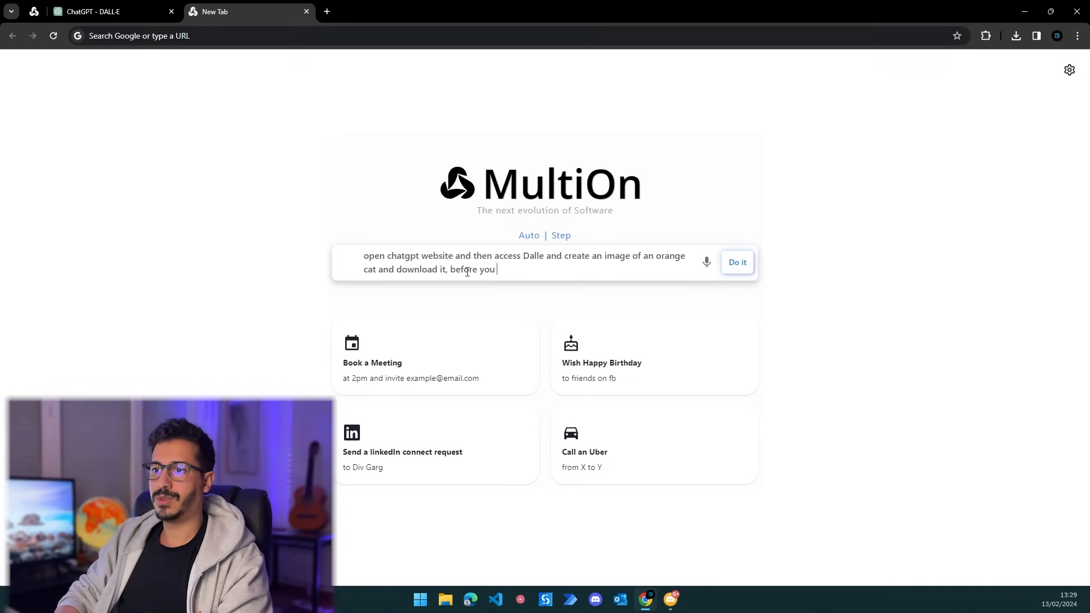
{"action": "type", "text": "trying to download the image give"}
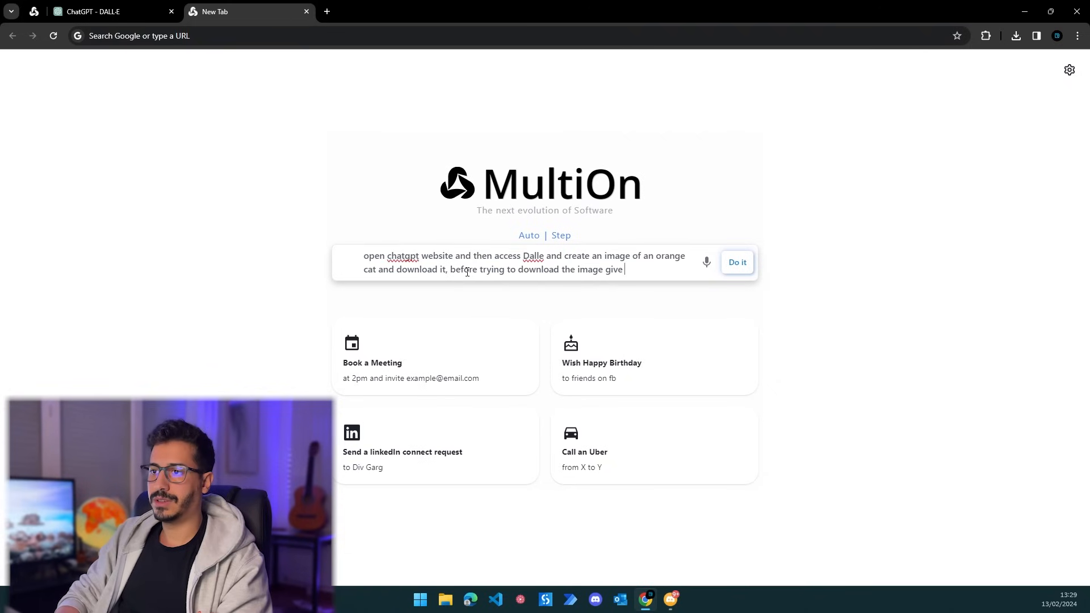
{"action": "type", "text": "dalle enough"}
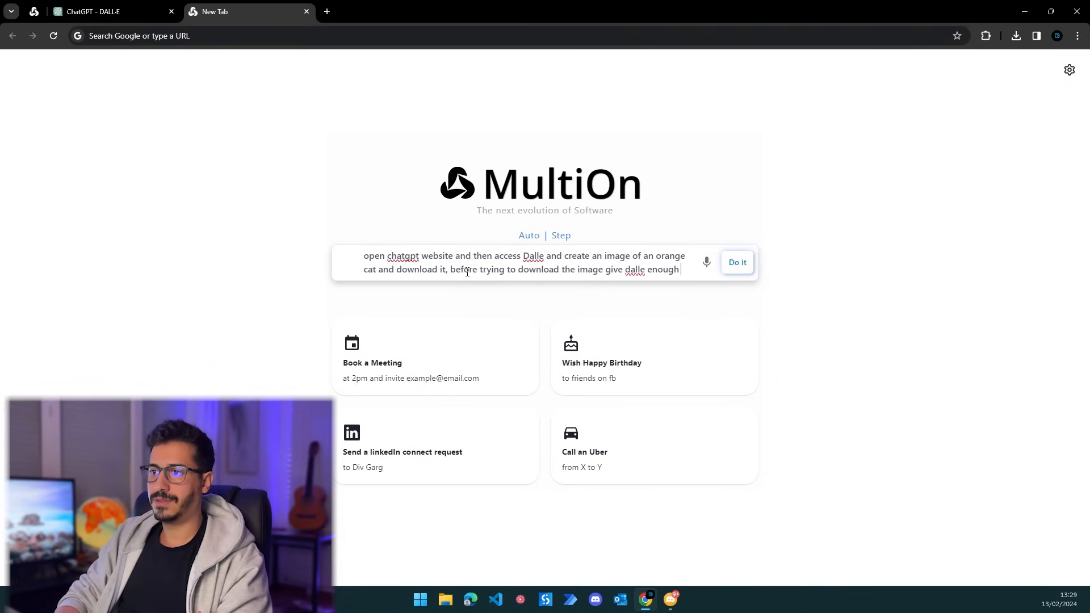
{"action": "type", "text": "time to gne"}
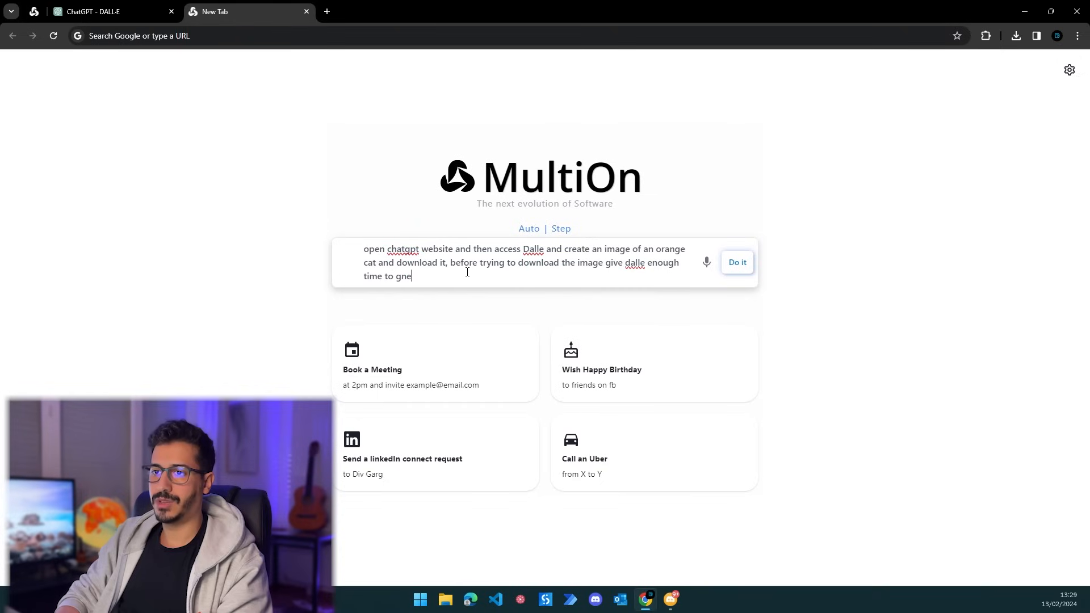
{"action": "type", "text": "erate it"}
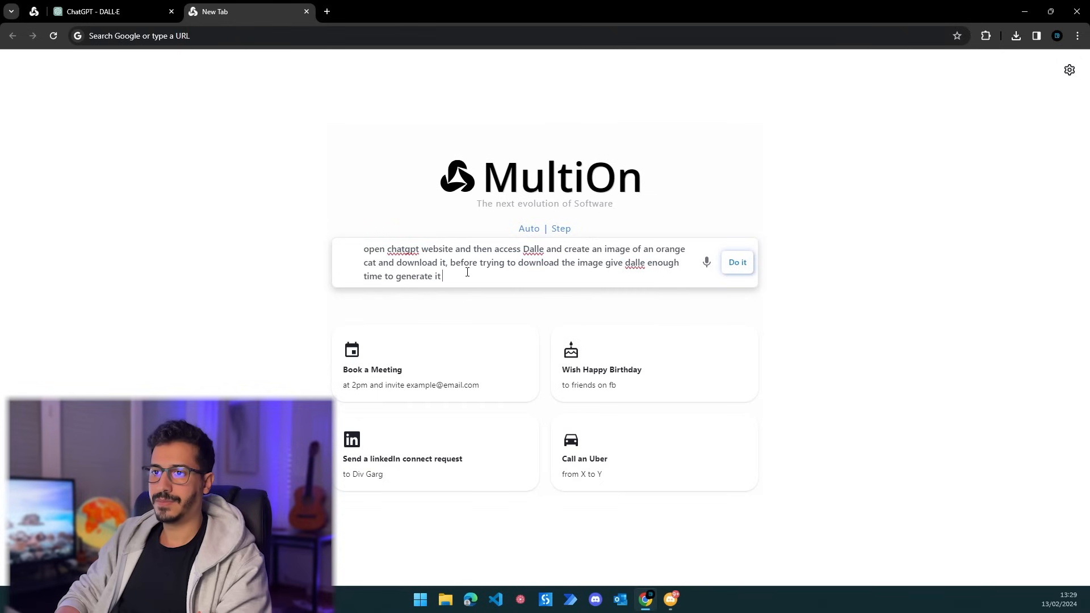
{"action": "type", "text": "and o"}
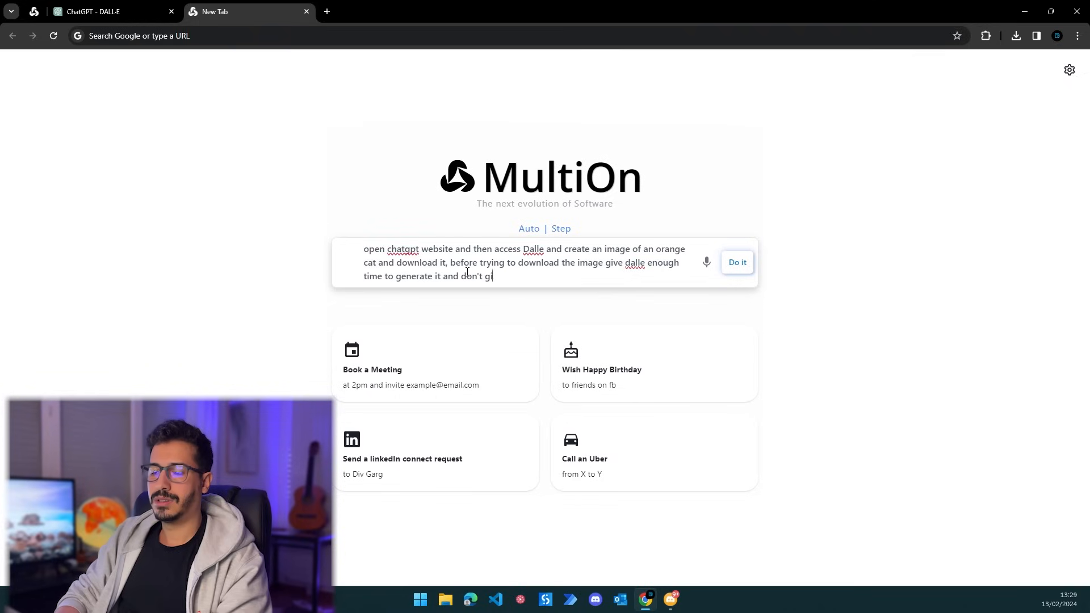
{"action": "type", "text": "ve another"}
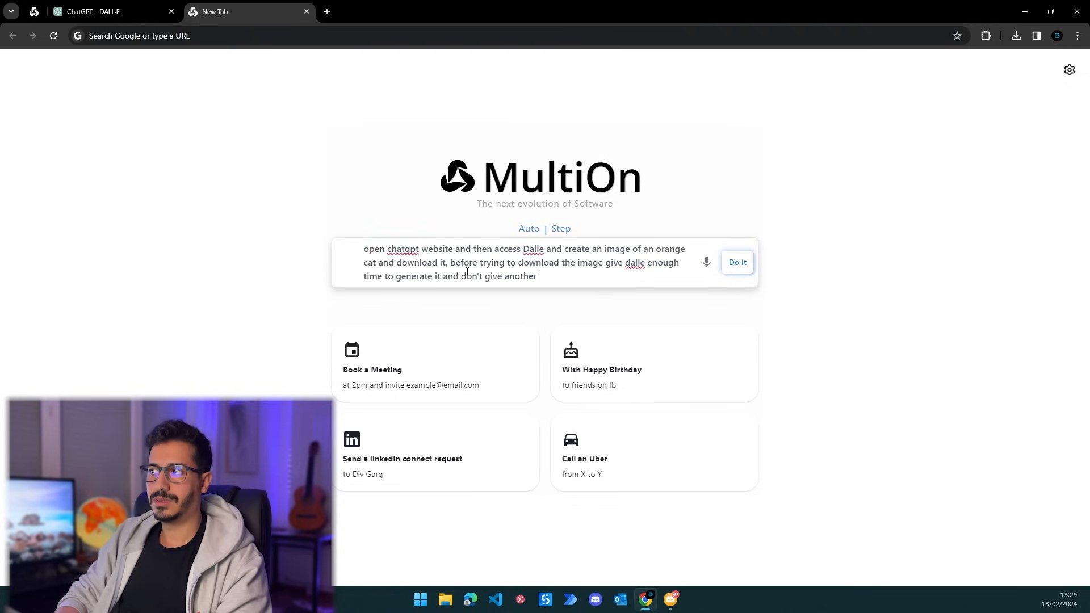
{"action": "type", "text": "prom"}
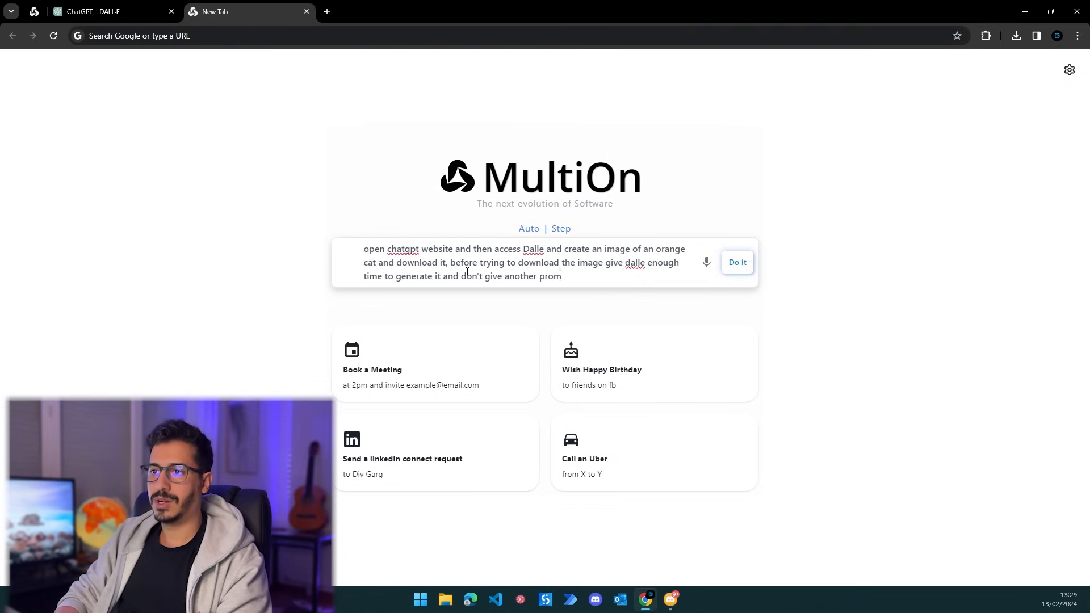
{"action": "type", "text": "pt if it"}
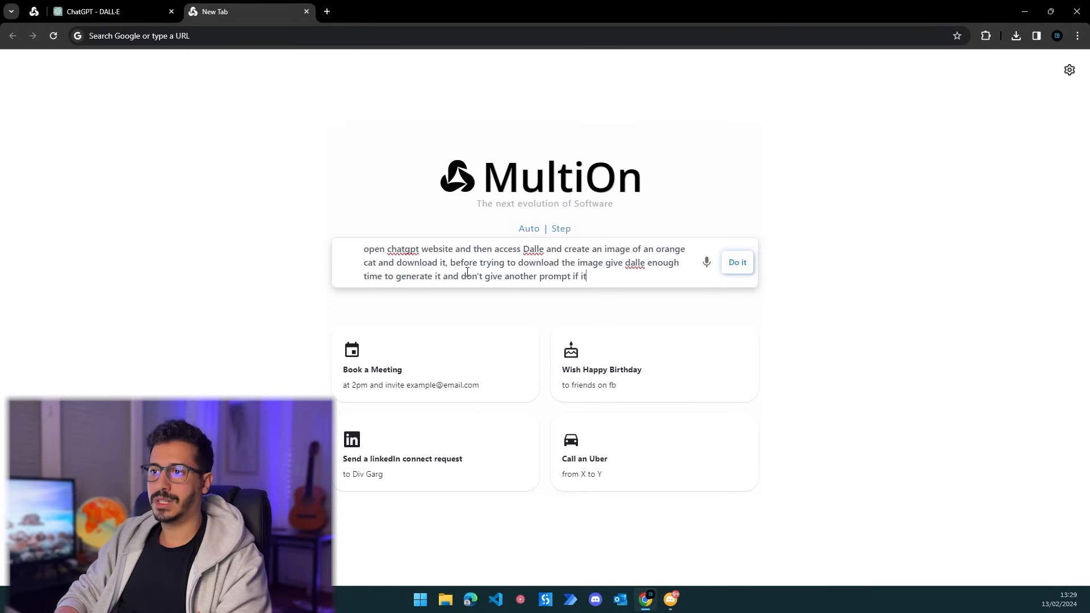
{"action": "type", "text": "'s taki"}
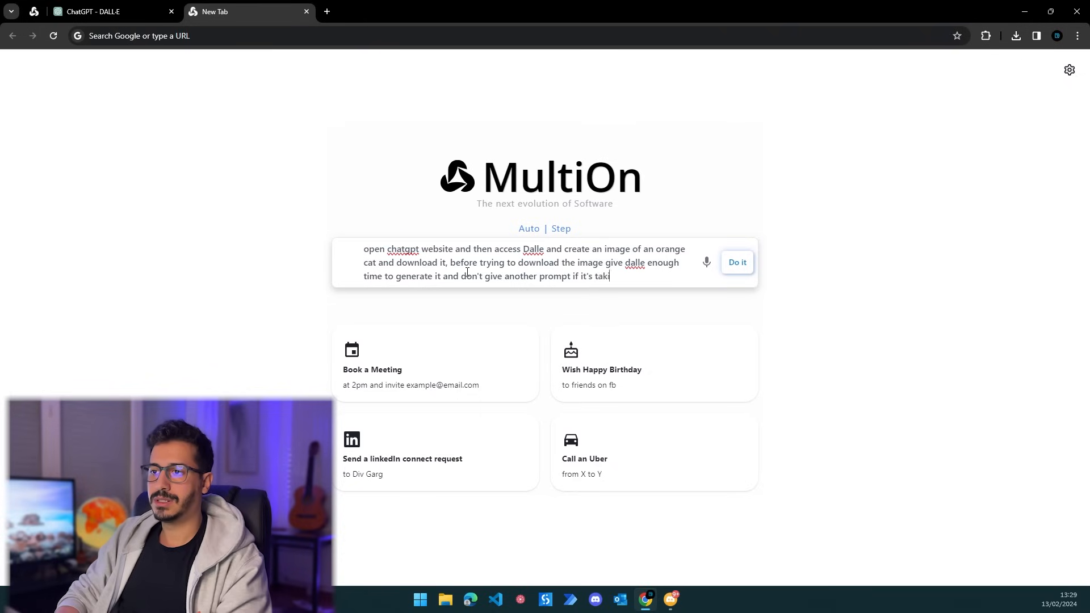
{"action": "type", "text": "ng so"}
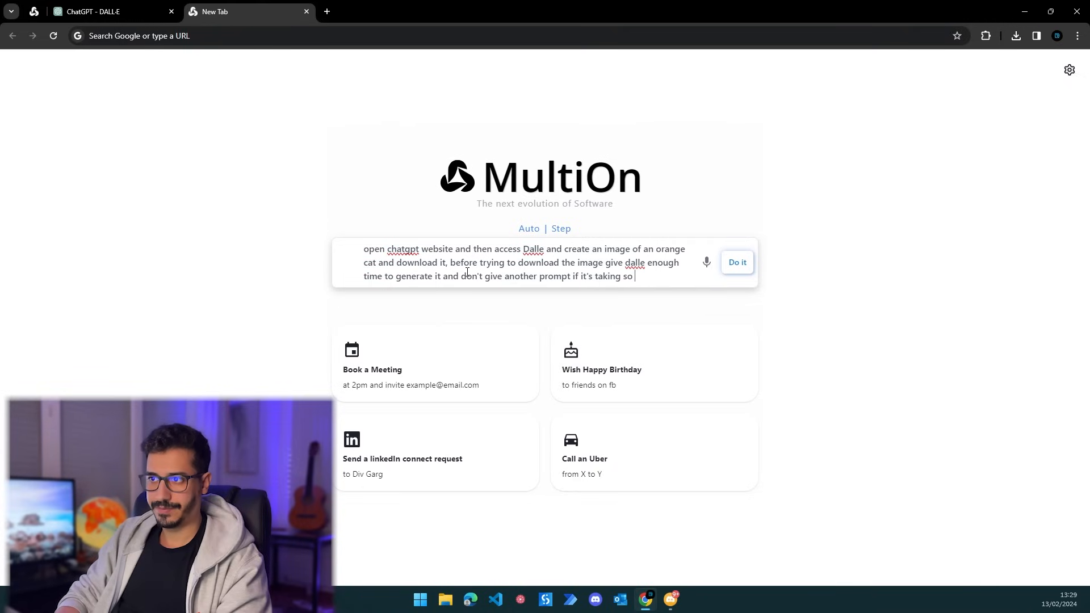
{"action": "type", "text": "much time."}
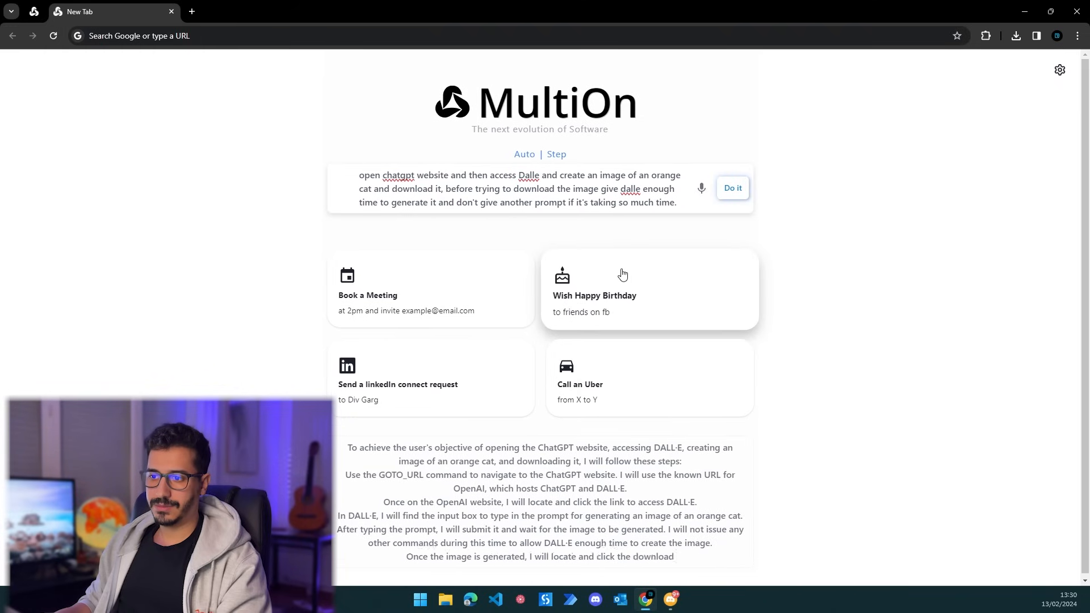
{"action": "left_click", "coordinate": [732, 188]}
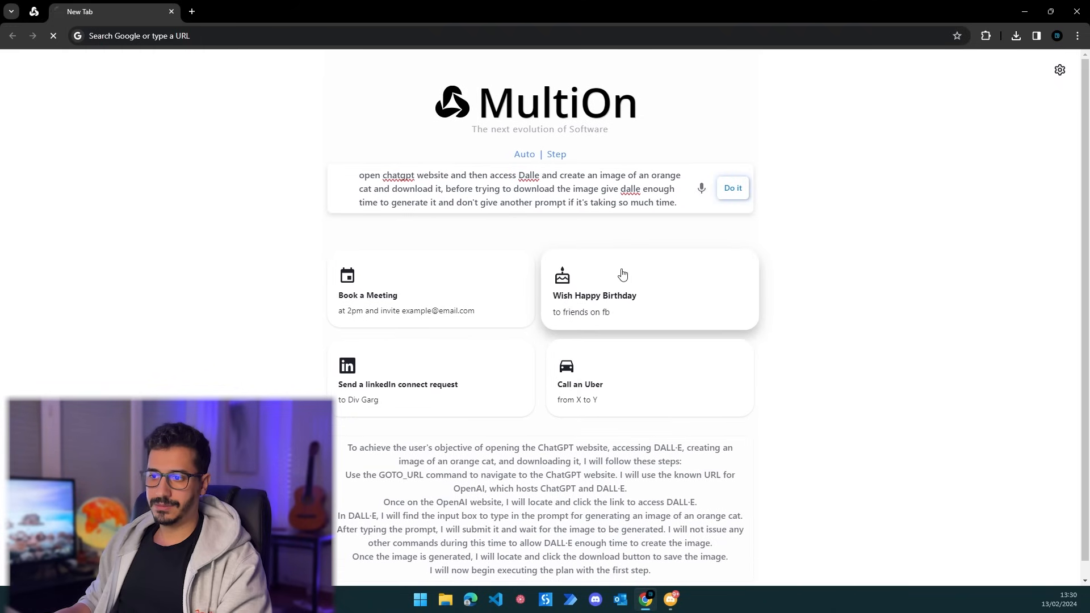
{"action": "left_click", "coordinate": [731, 187]}
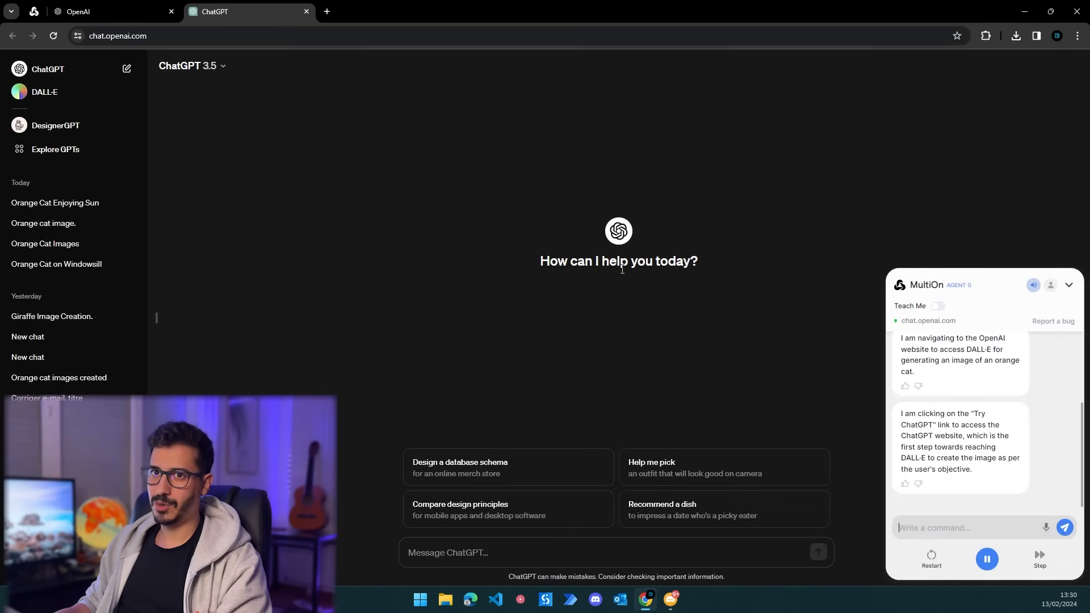
Step: Select DALL-E in the sidebar and send 'an orange cat' as the prompt
{"action": "left_click", "coordinate": [44, 92]}
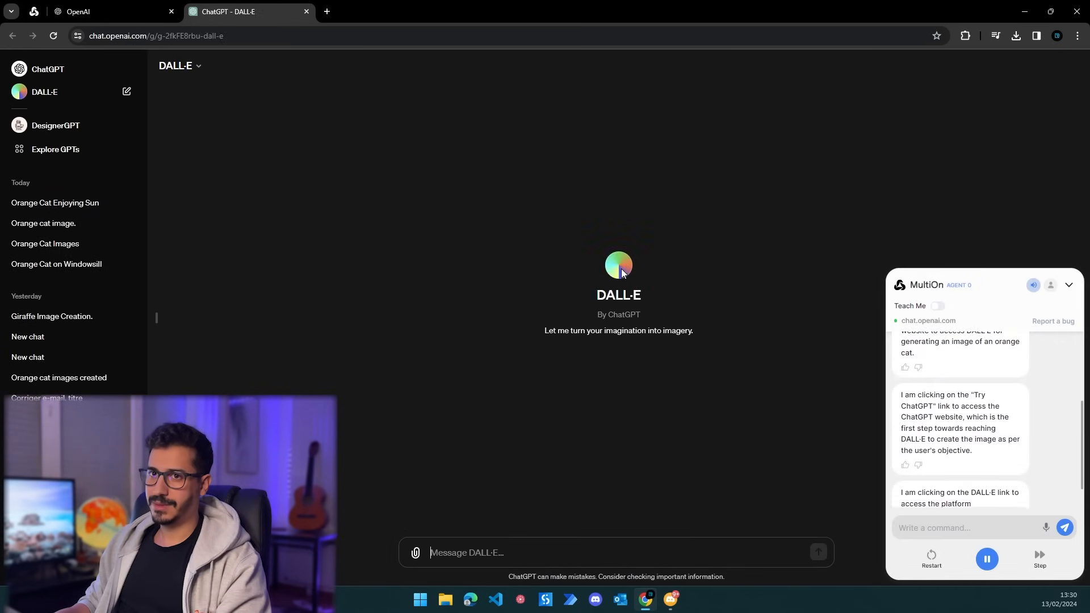
{"action": "scroll", "scroll_direction": "down", "scroll_amount": 3}
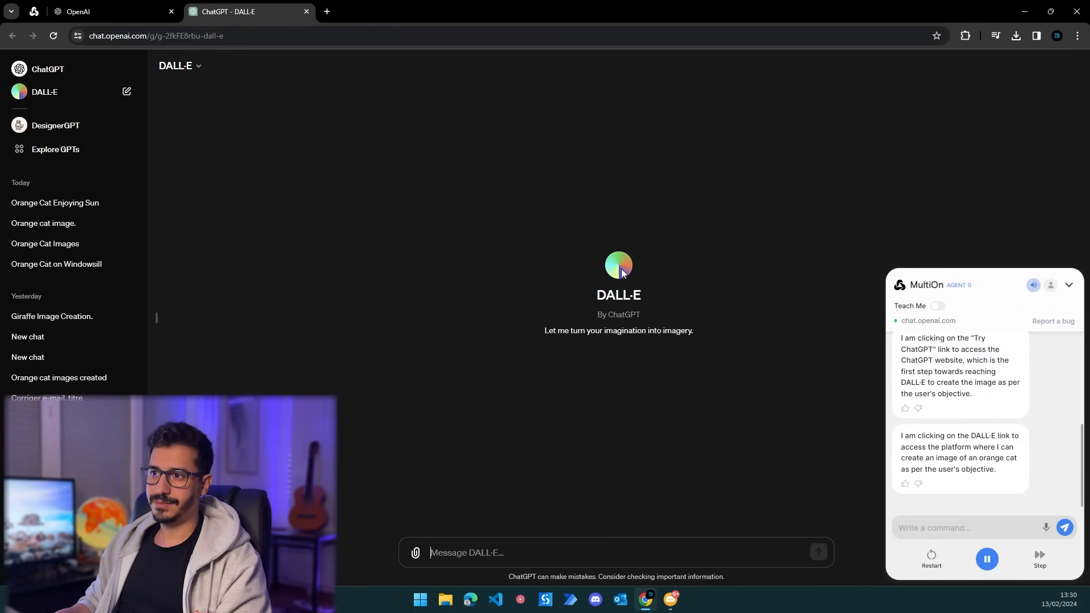
{"action": "mouse_move", "coordinate": [818, 345]}
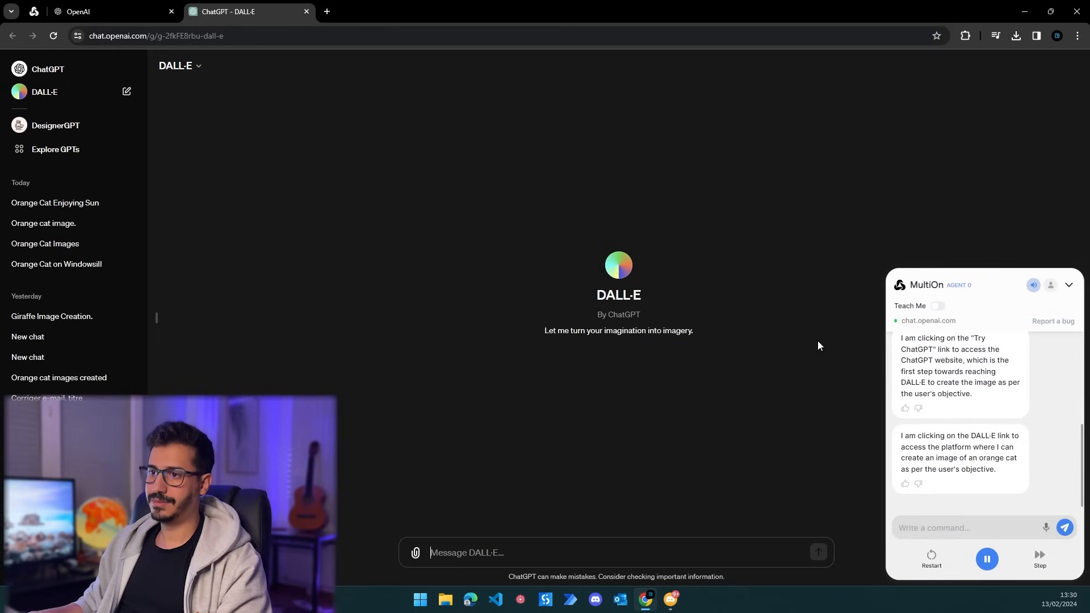
{"action": "type", "text": "an orange cat"}
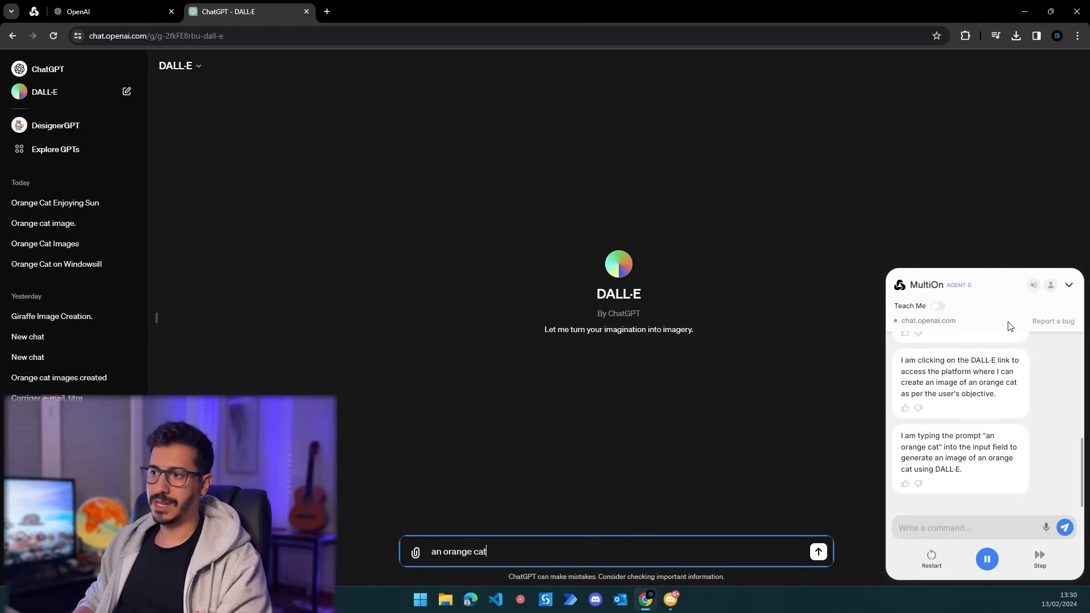
{"action": "left_click", "coordinate": [817, 551]}
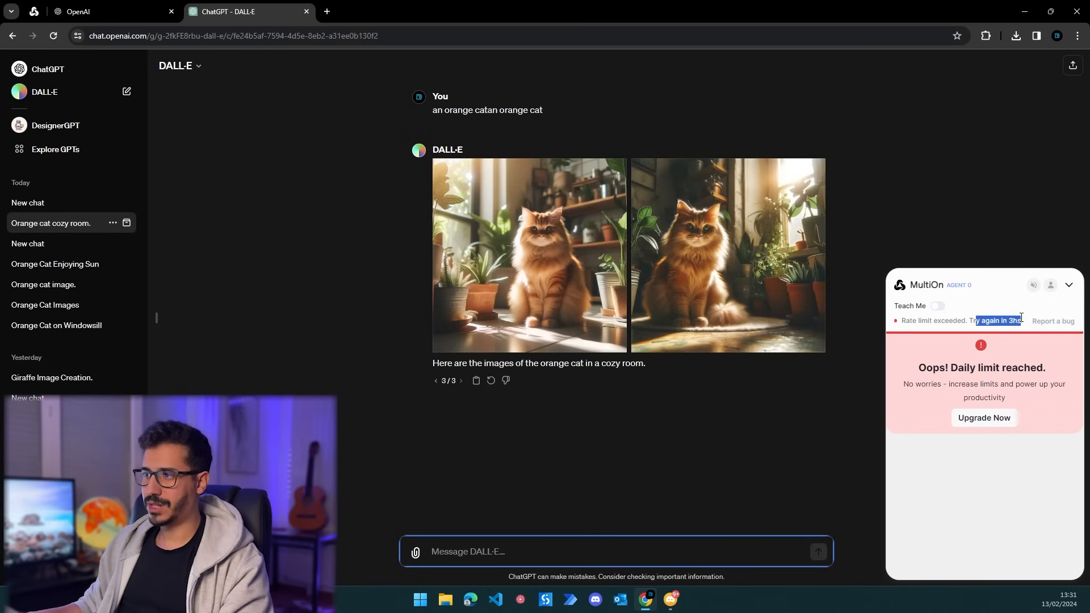
{"action": "mouse_move", "coordinate": [962, 410]}
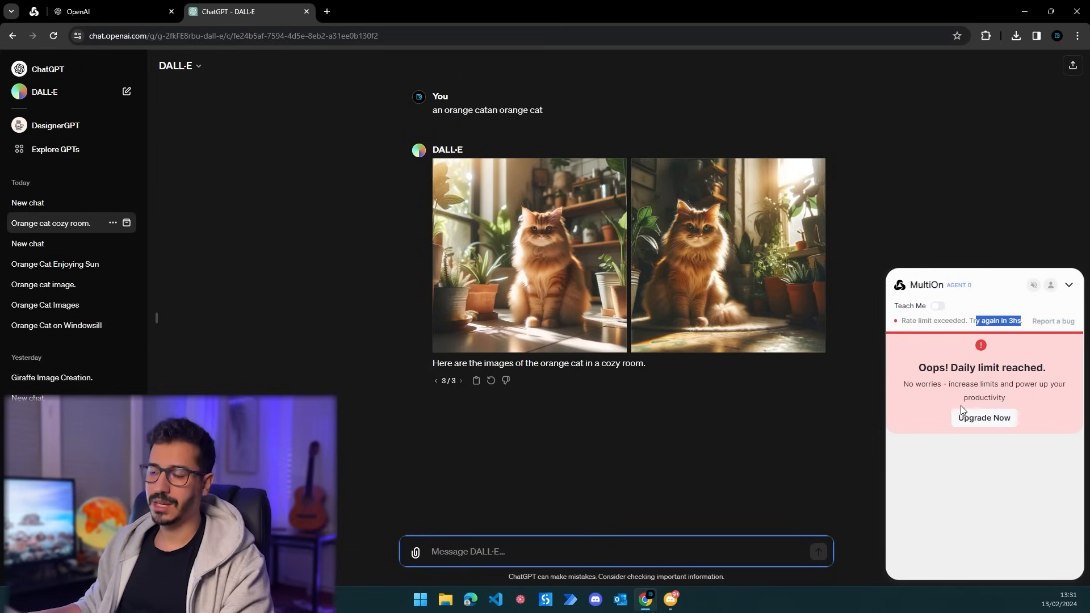
{"action": "mouse_move", "coordinate": [845, 594]}
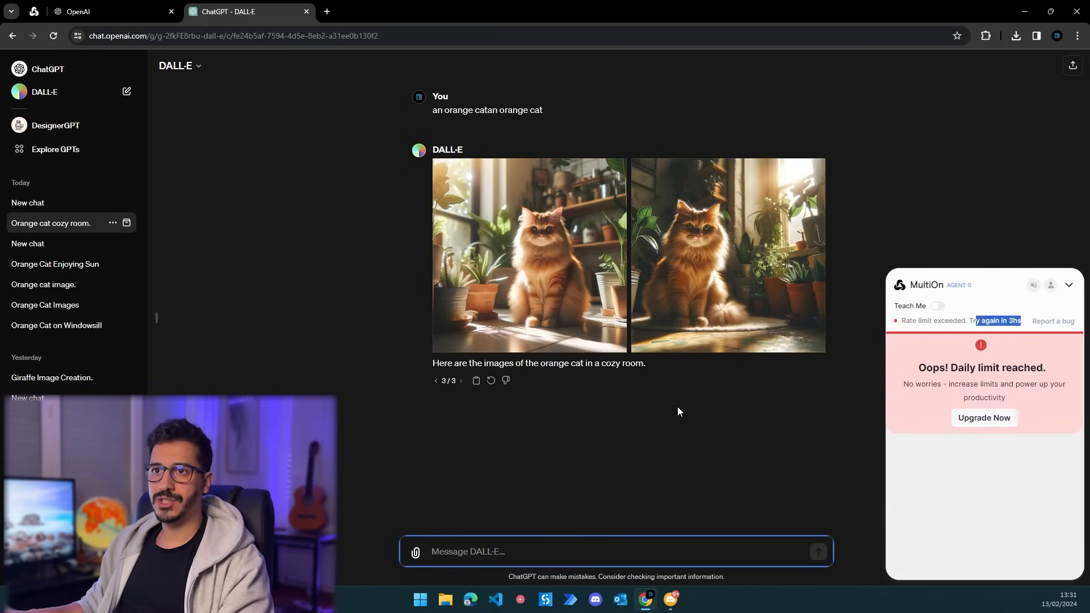
{"action": "mouse_move", "coordinate": [826, 345]}
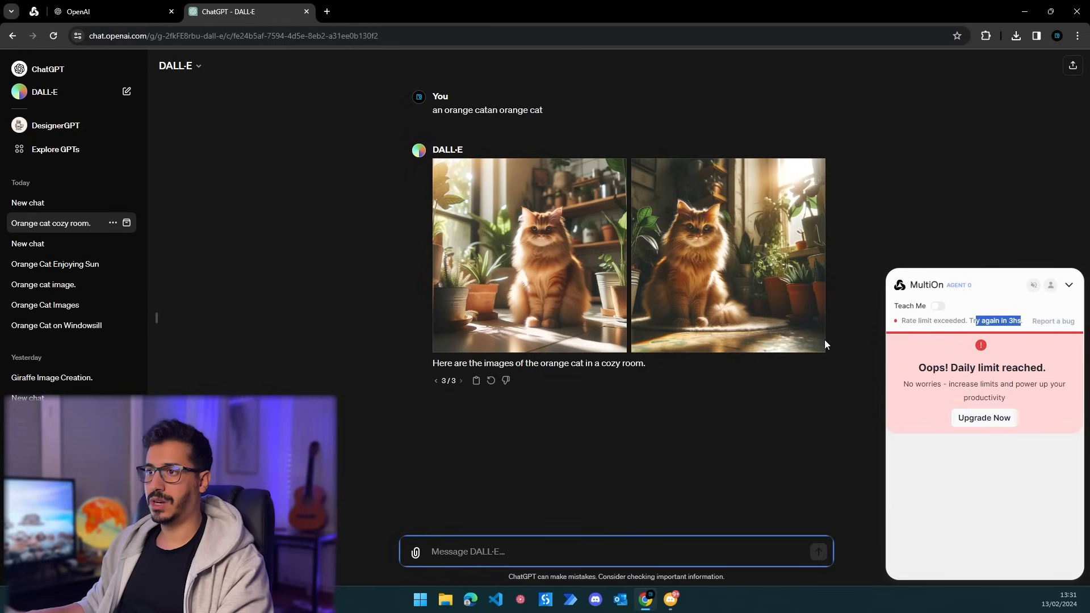
{"action": "mouse_move", "coordinate": [867, 508]}
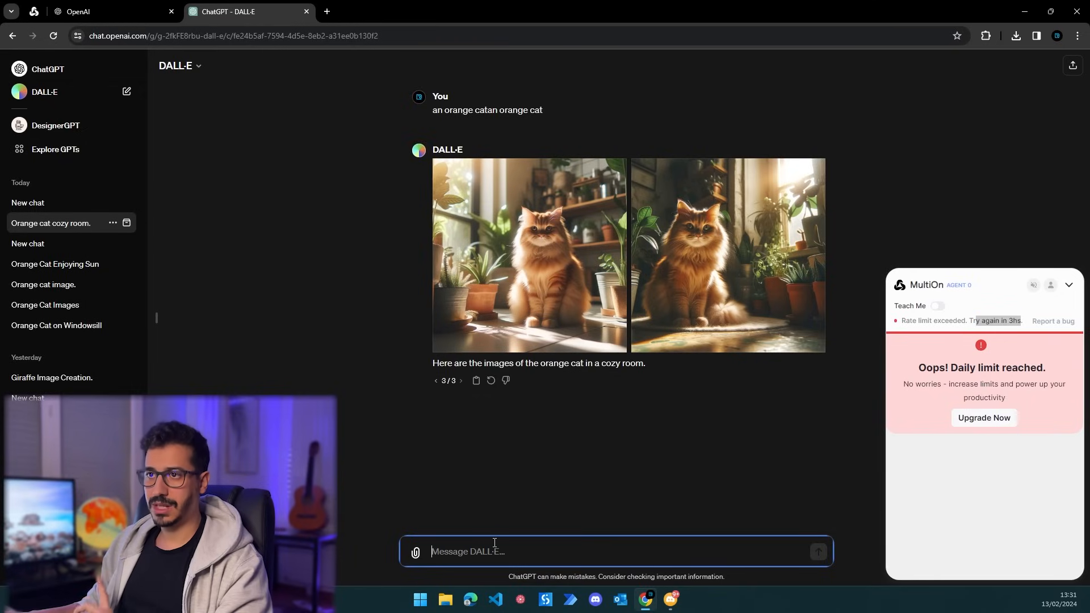
{"action": "mouse_move", "coordinate": [507, 423]}
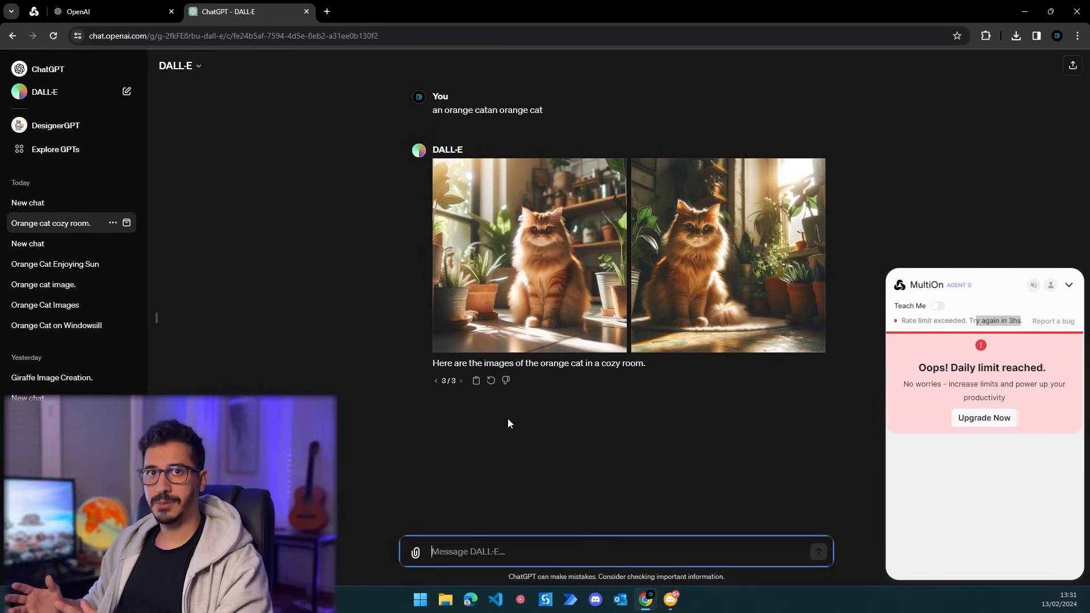